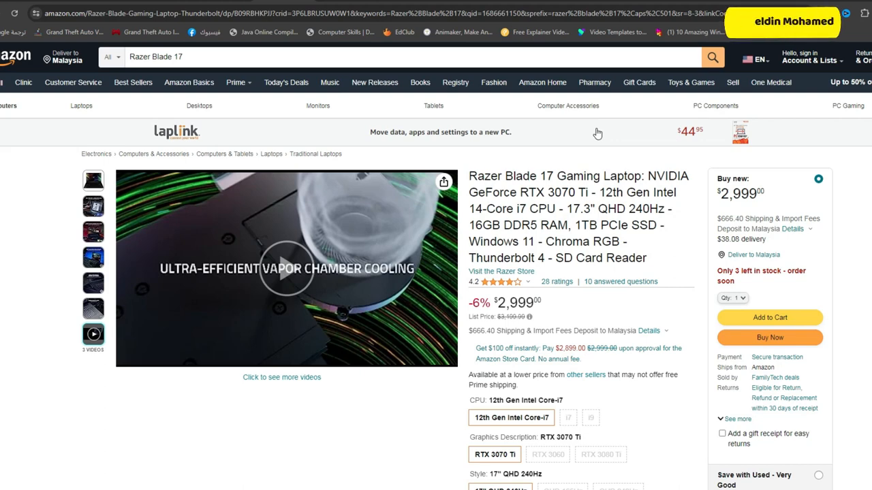
# Scroll the Razer Blade 17 listing and switch the main image from the cooling video to the laptop photo
pyautogui.scroll(-3)
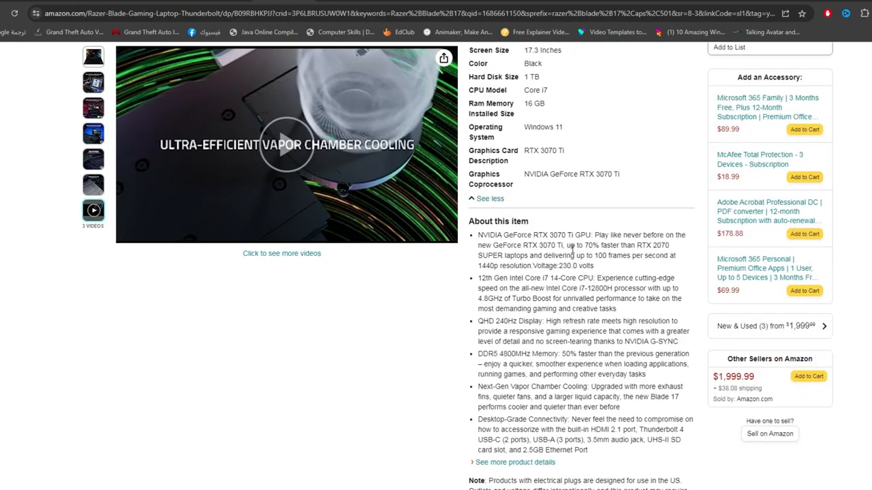
pyautogui.scroll(-3)
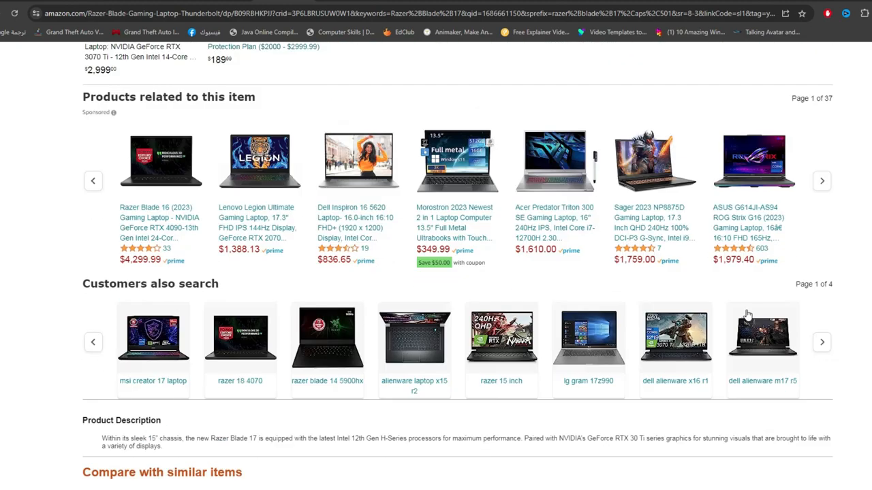
pyautogui.scroll(-3)
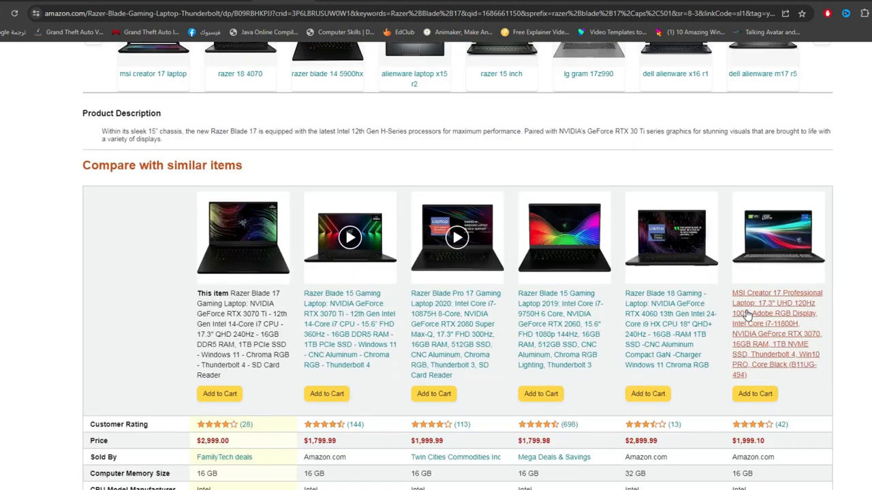
pyautogui.scroll(-3)
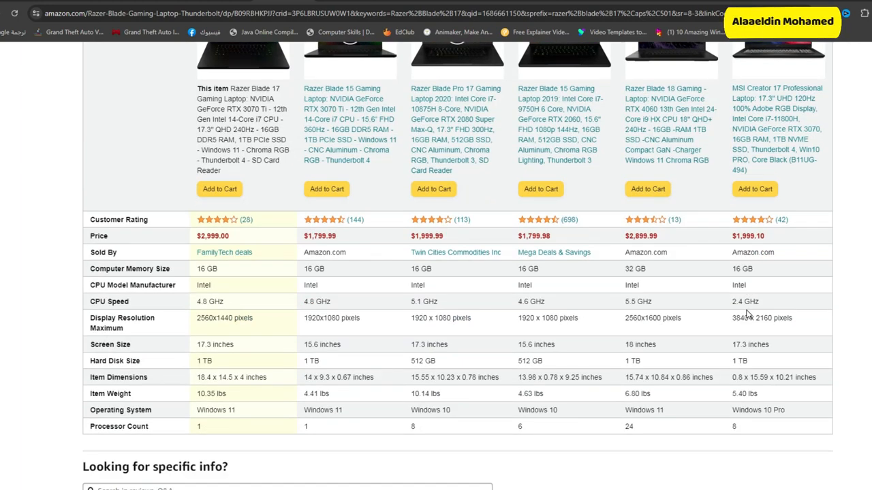
pyautogui.scroll(-3)
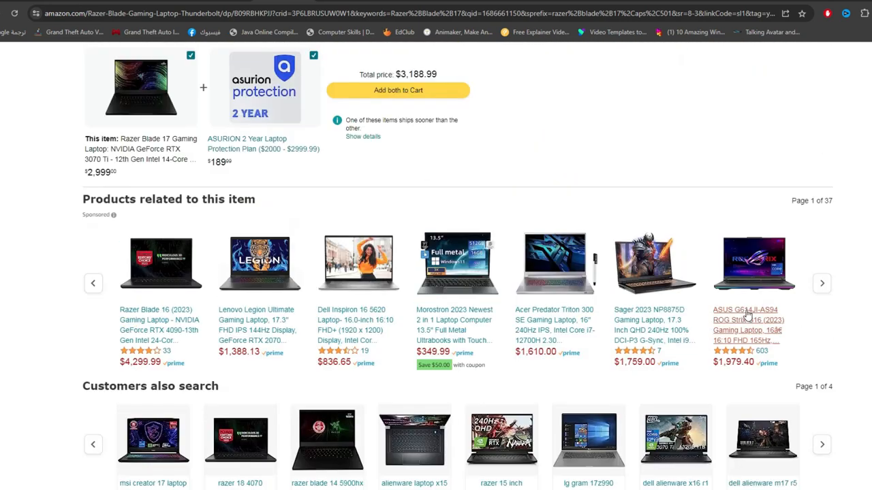
pyautogui.scroll(3)
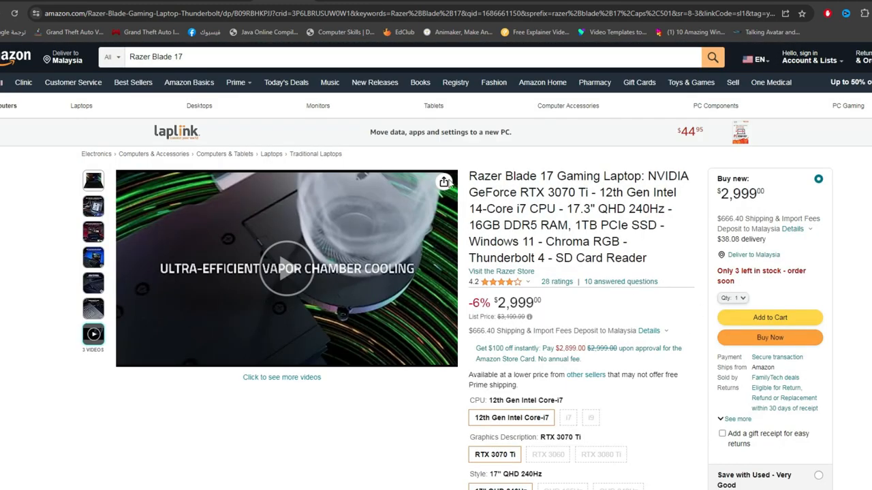
pyautogui.moveTo(469, 175); pyautogui.dragTo(564, 176)
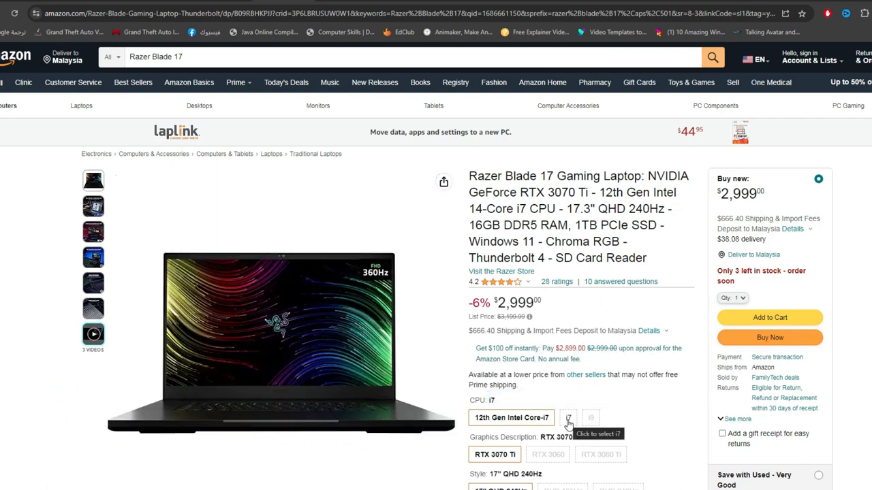
# Preview the i7 processor variant and the available graphics variants
pyautogui.click(592, 417)
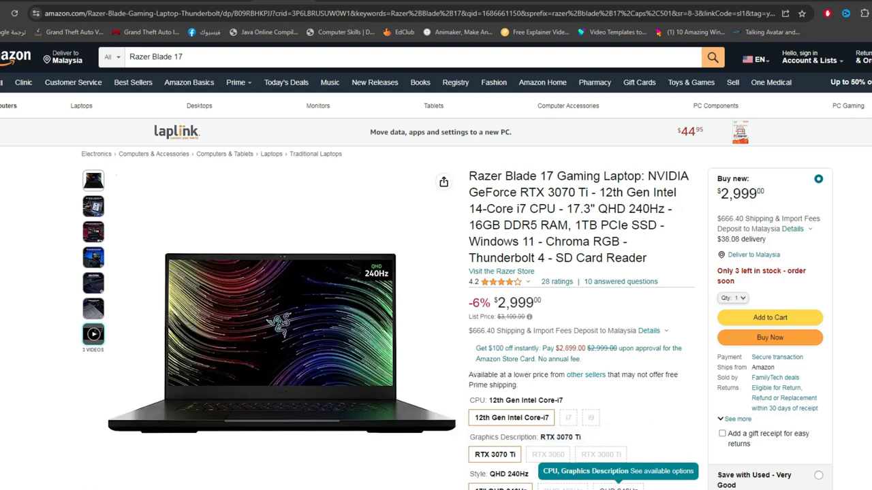
pyautogui.click(92, 334)
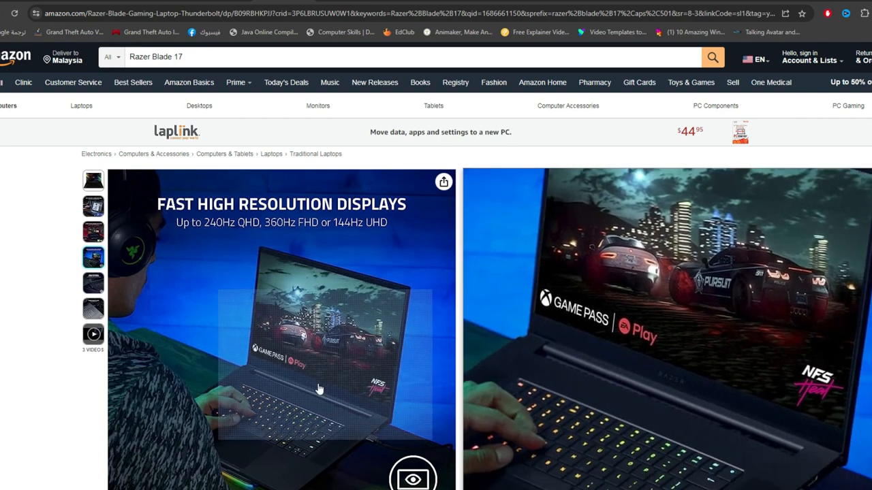
# View the high resolution displays graphic, then the cinema quality audio feature media
pyautogui.click(93, 308)
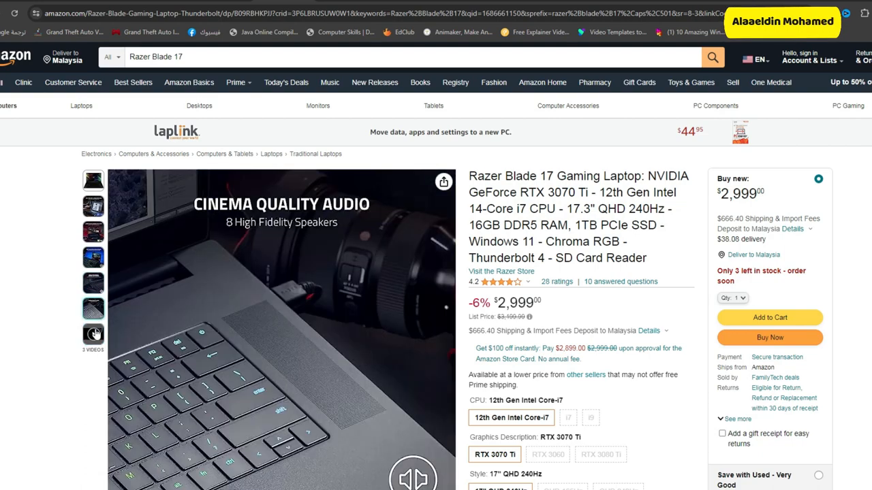
pyautogui.click(93, 333)
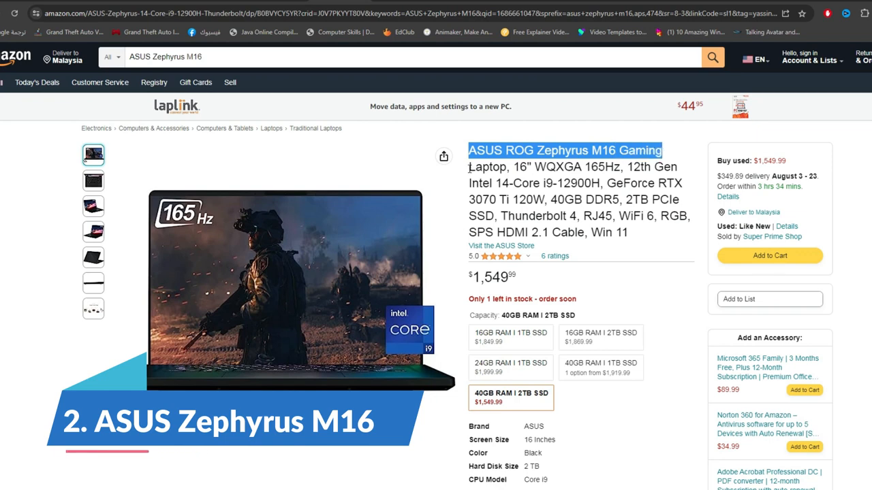
# Select the title's model name, then page the photos through racing-game screen and rear view to the Super Prime Shop graphic
pyautogui.doubleClick(488, 166)
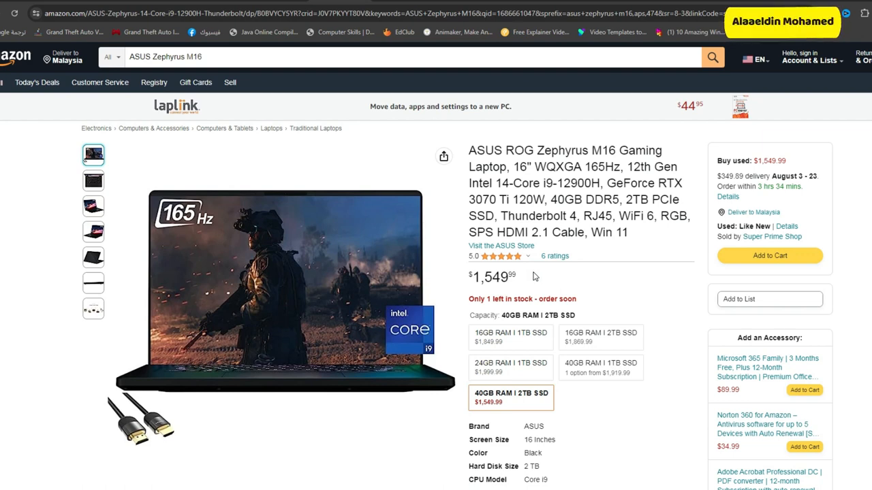
pyautogui.click(92, 180)
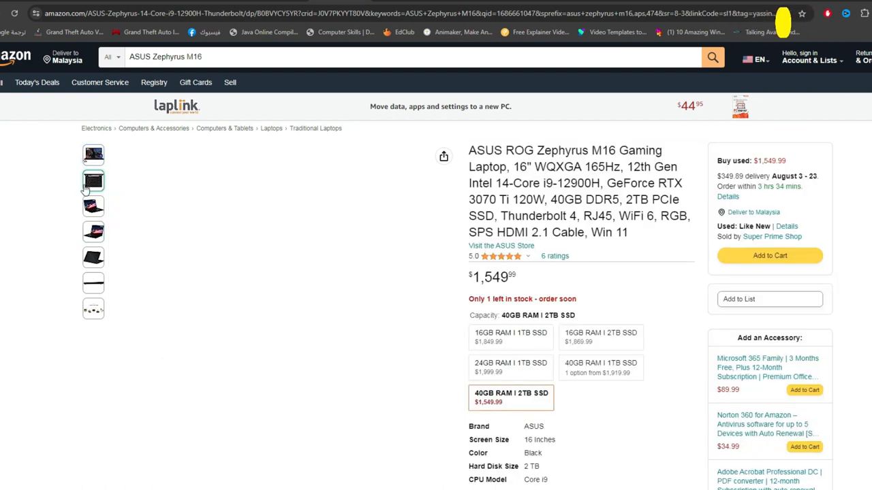
pyautogui.click(92, 206)
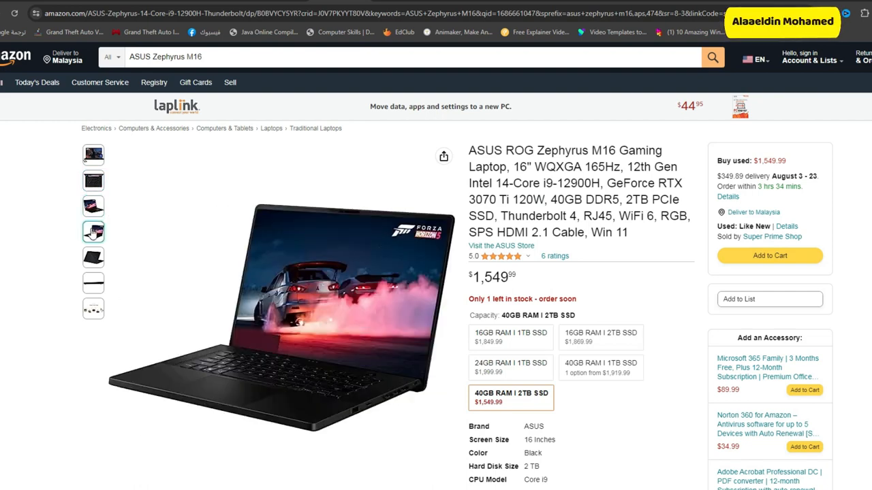
pyautogui.click(93, 258)
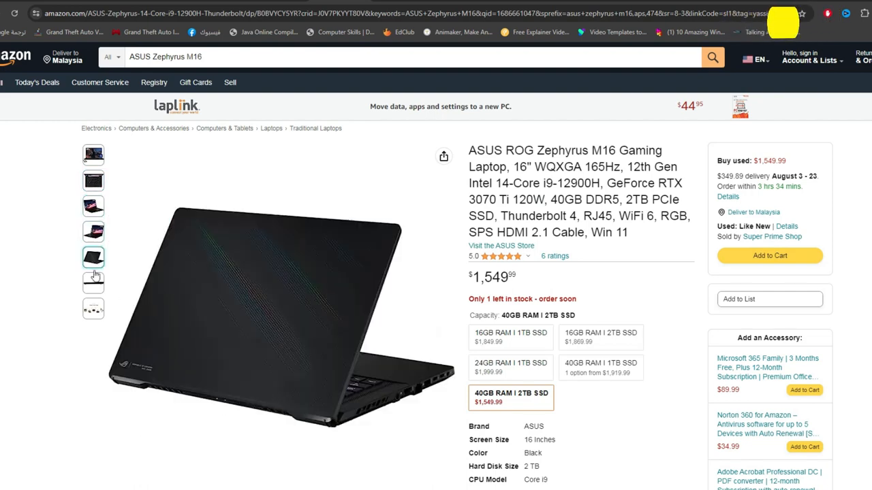
pyautogui.click(92, 308)
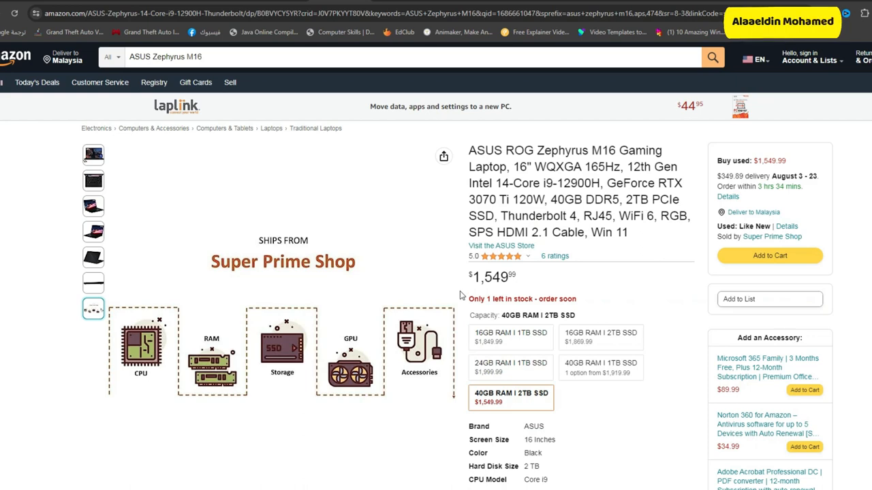
# Expand the full spec list and scroll through the 'About this item' bullets to the comparison table
pyautogui.scroll(-3)
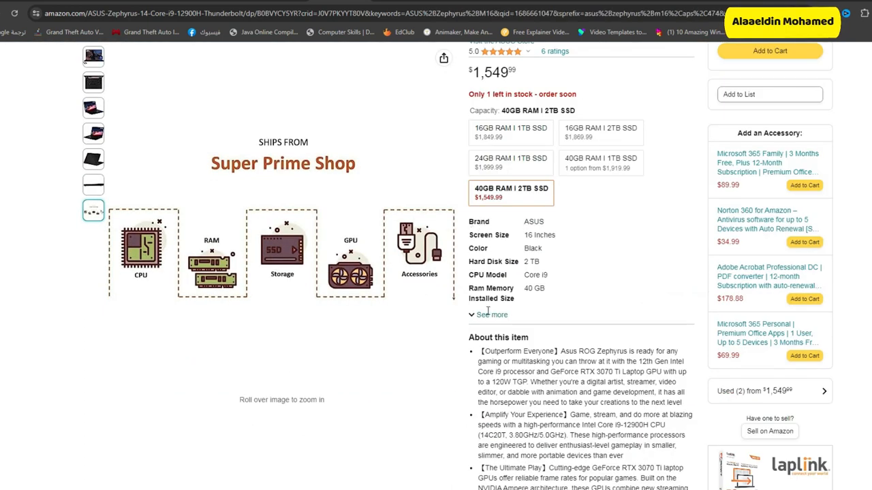
pyautogui.click(490, 313)
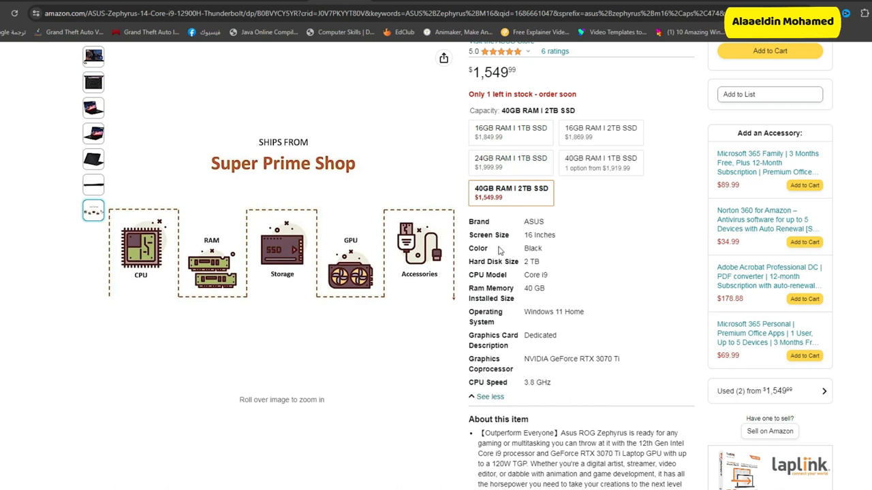
pyautogui.moveTo(556, 266)
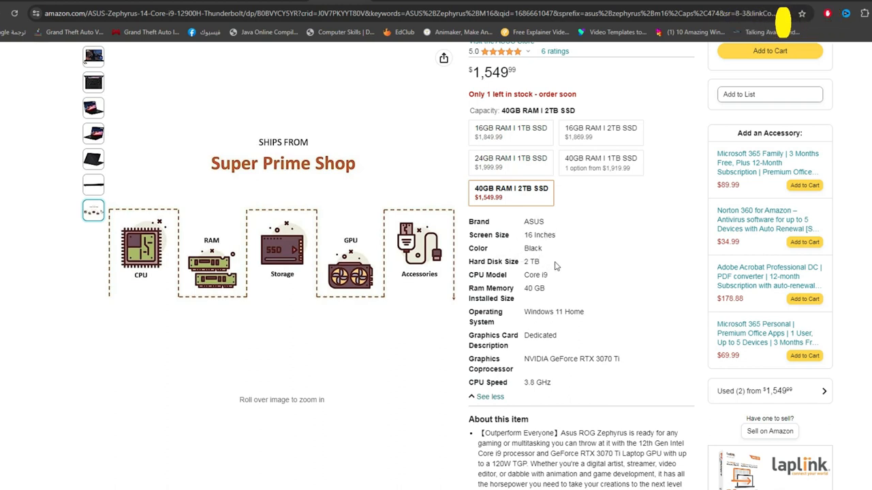
pyautogui.moveTo(590, 286)
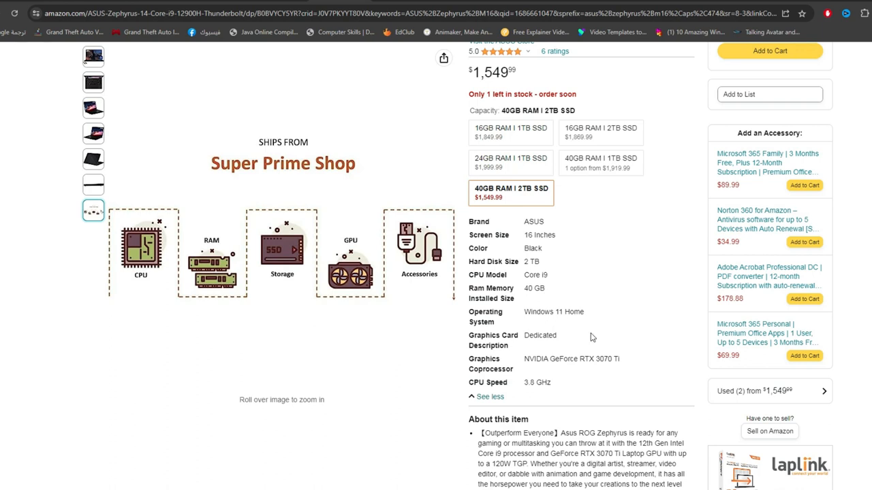
pyautogui.moveTo(512, 358)
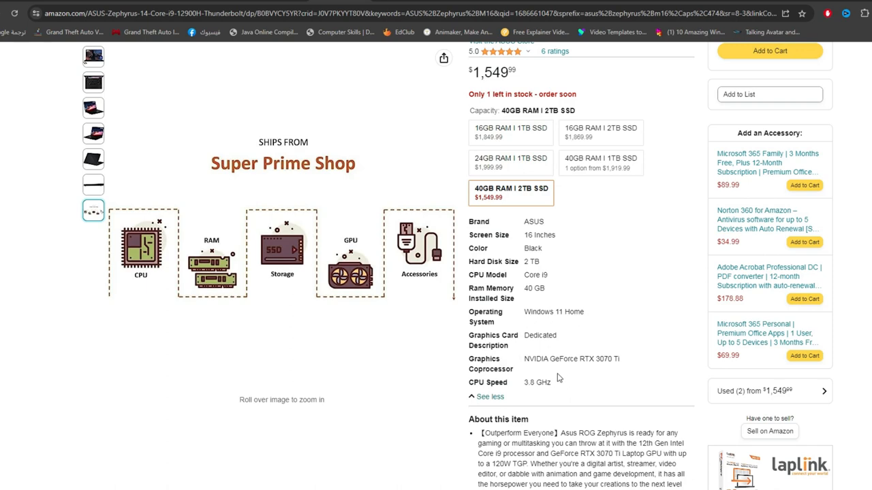
pyautogui.scroll(-3)
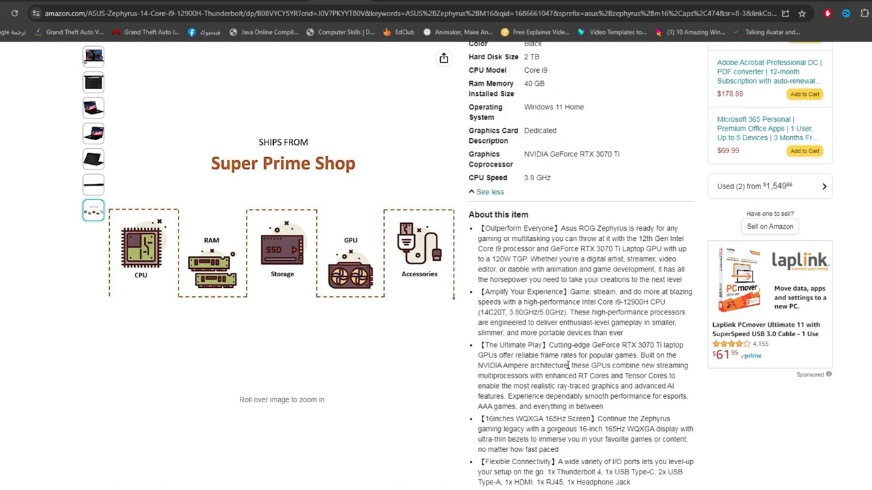
pyautogui.scroll(-3)
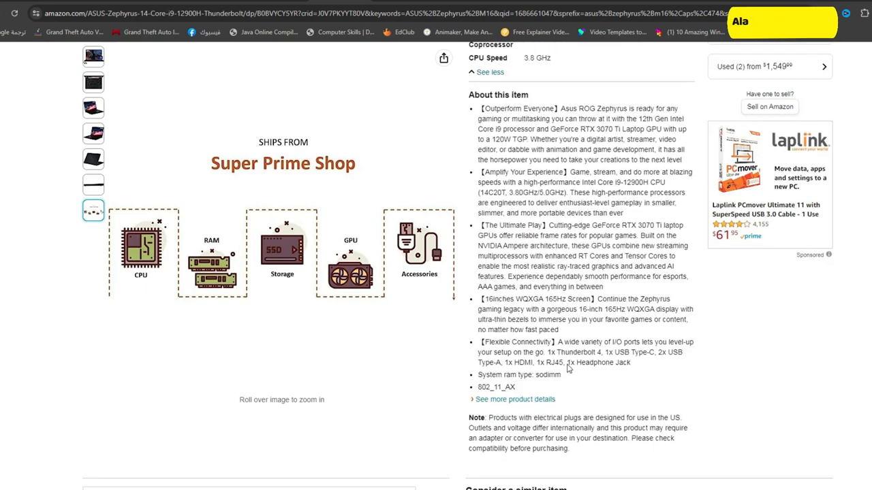
pyautogui.scroll(-3)
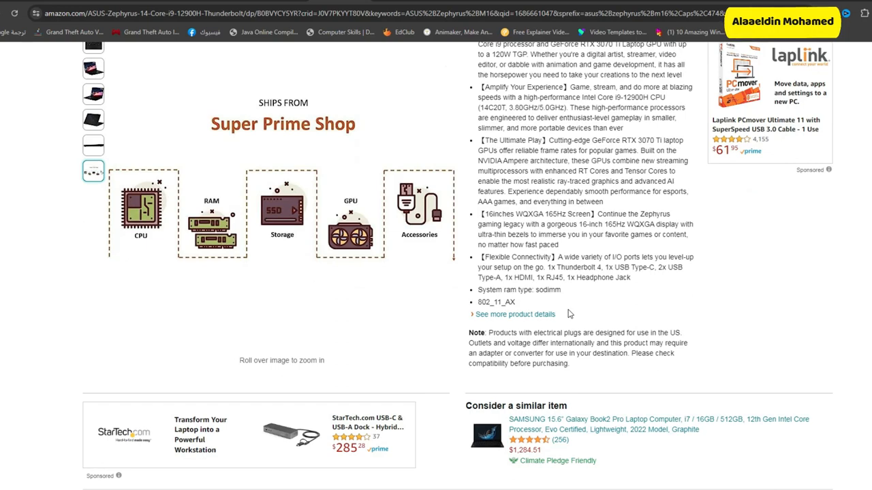
pyautogui.scroll(-3)
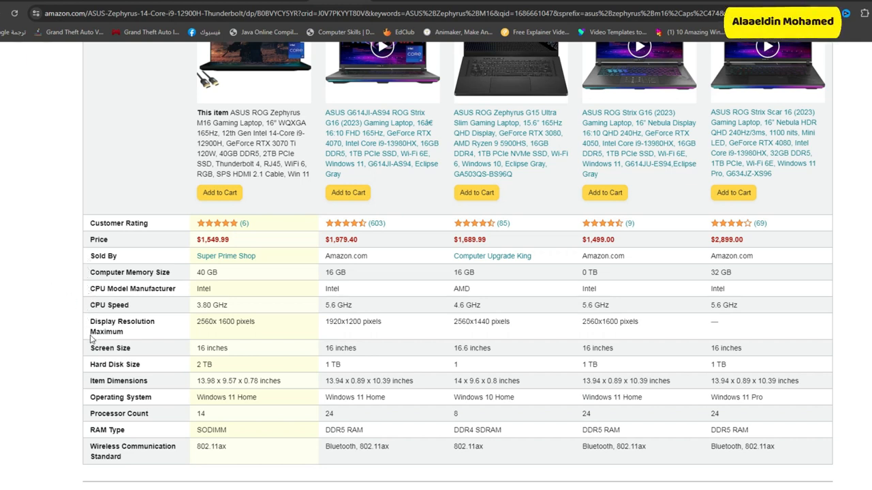
pyautogui.moveTo(92, 381)
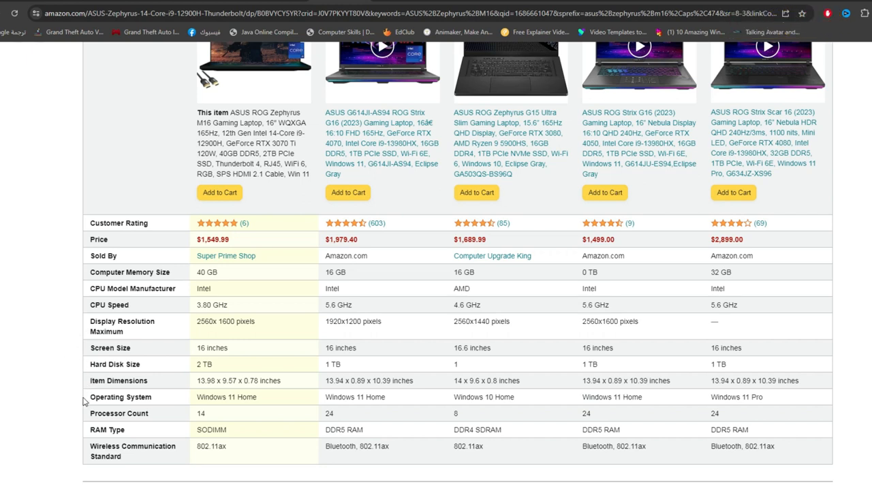
pyautogui.moveTo(90, 455)
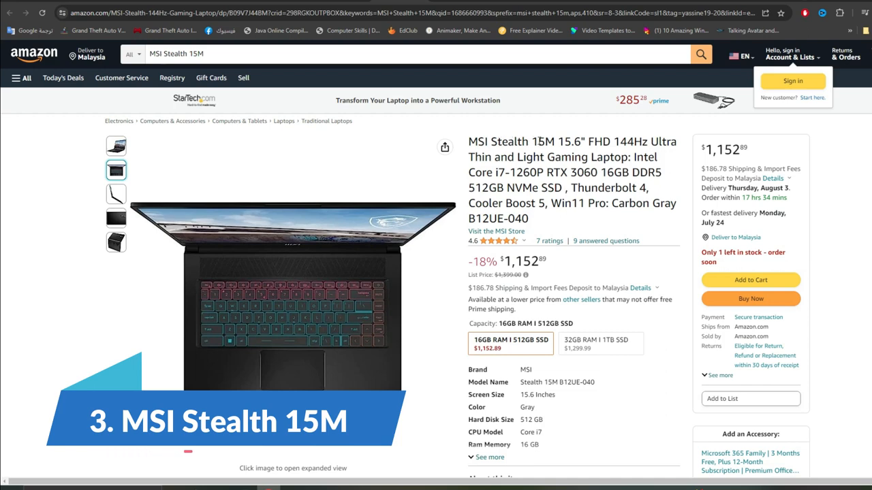
# Show the MSI Stealth 15M's side profile photo, then the lid and underside photo
pyautogui.click(115, 194)
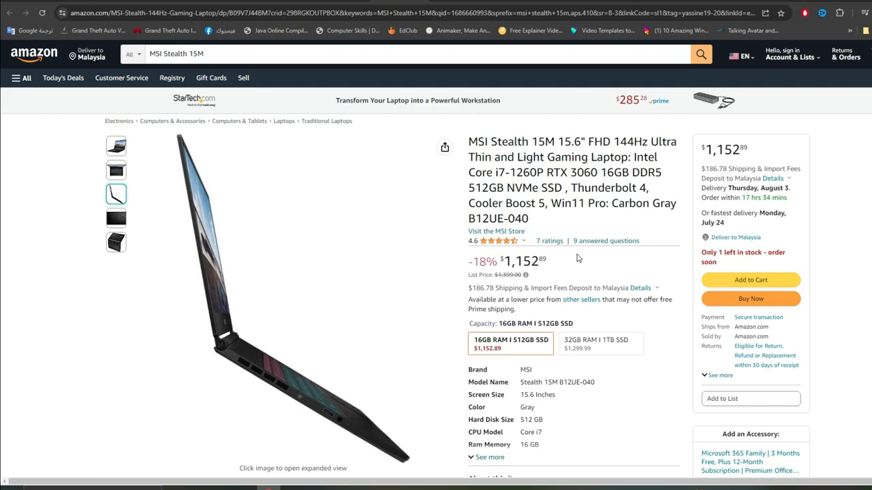
pyautogui.scroll(-3)
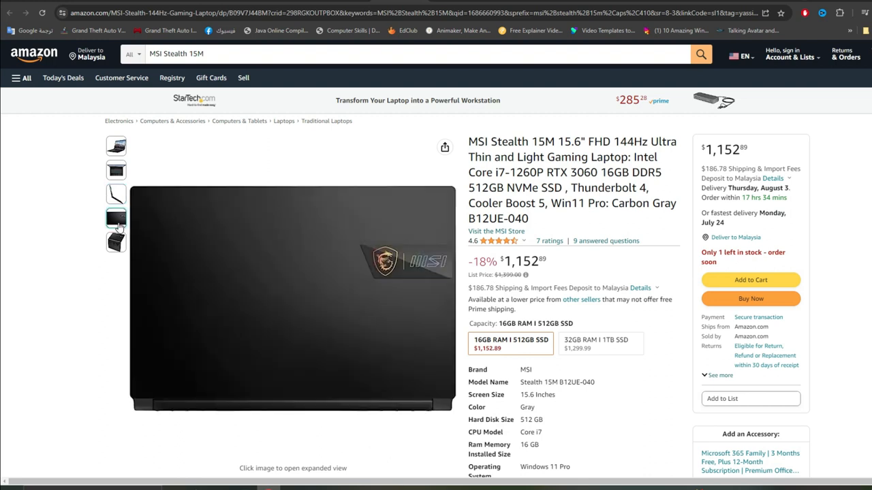
pyautogui.click(116, 243)
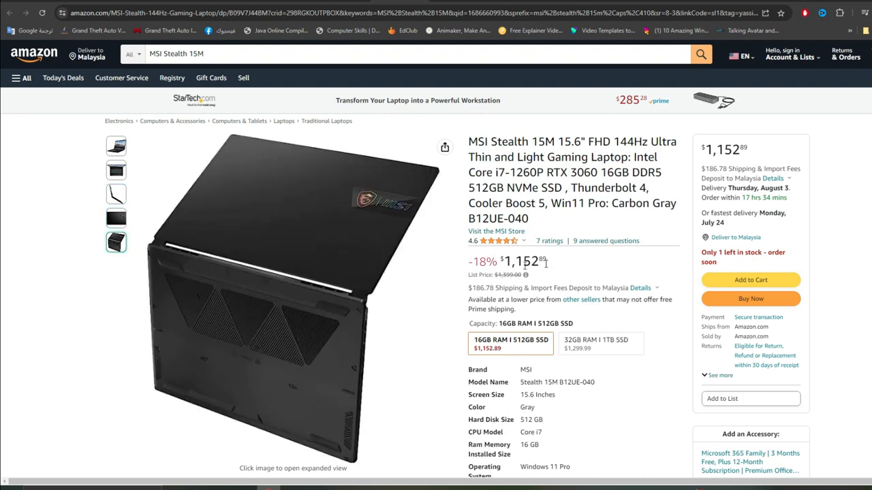
# Scroll past the specs and feature bullets to the comparison table, highlighting the Core i7 mention
pyautogui.scroll(-3)
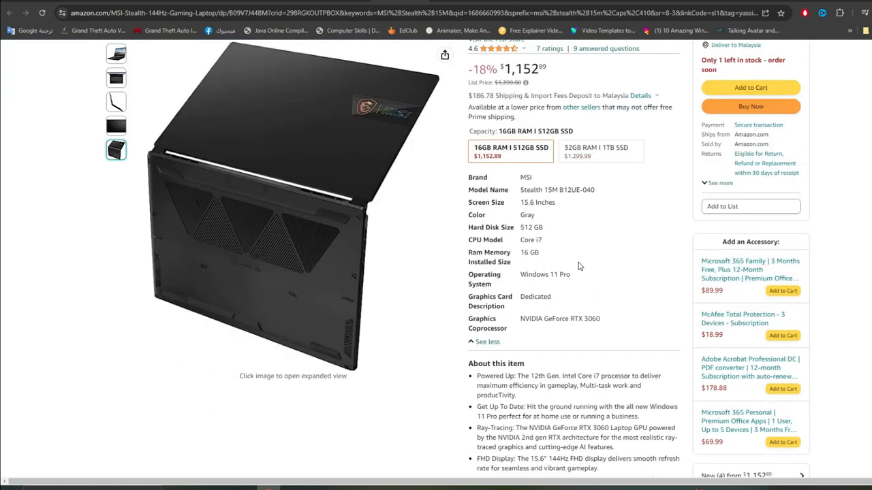
pyautogui.scroll(-3)
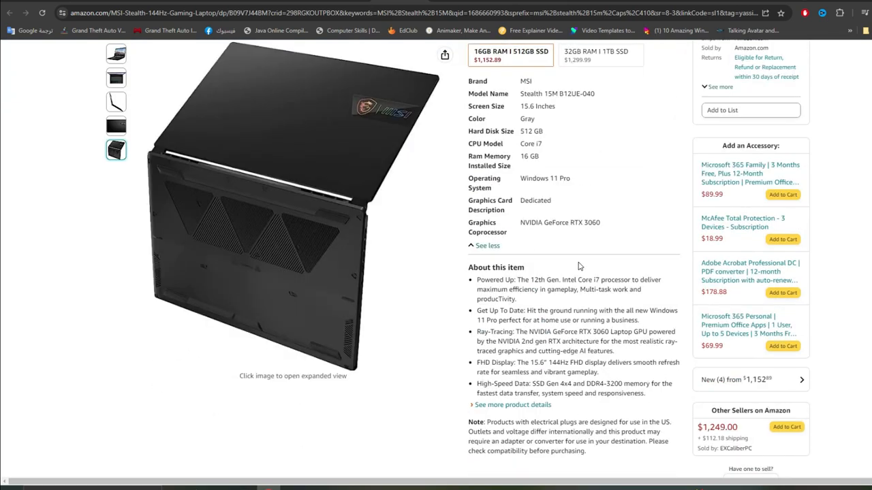
pyautogui.scroll(-3)
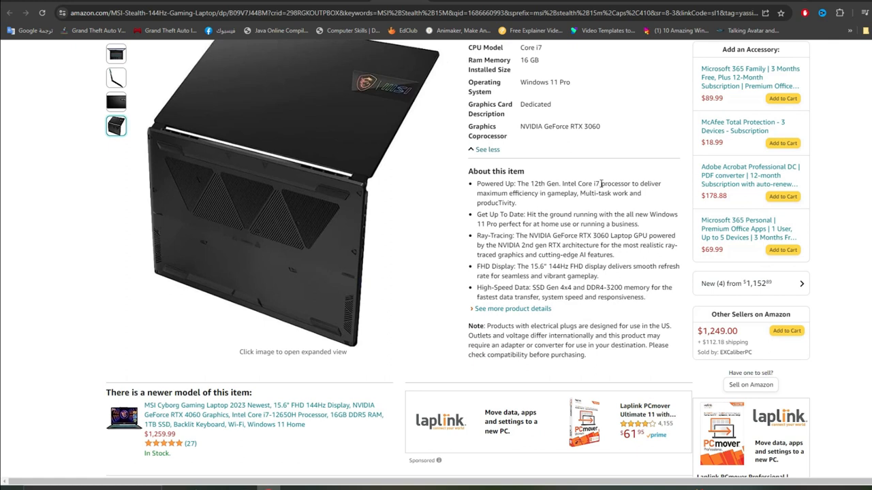
pyautogui.doubleClick(588, 184)
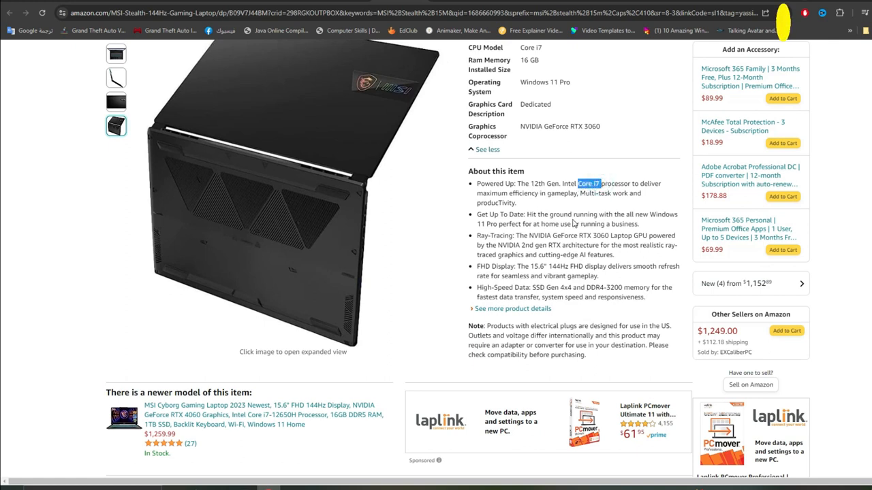
pyautogui.scroll(-3)
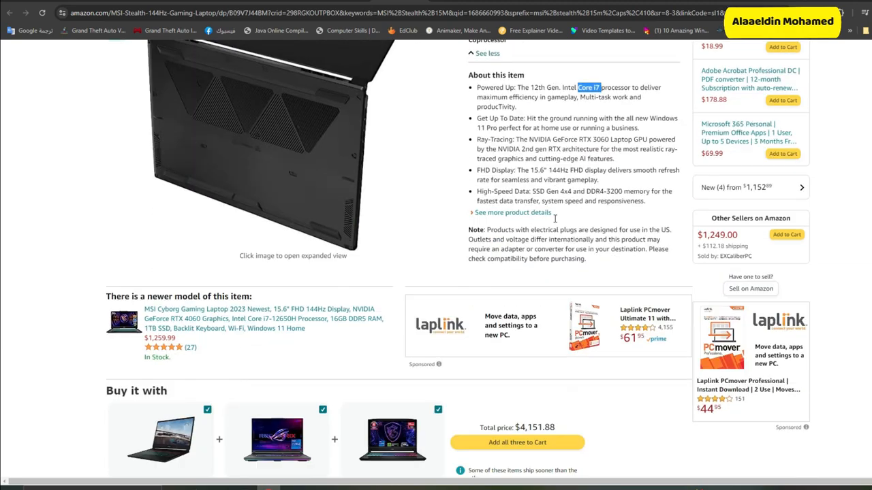
pyautogui.scroll(-3)
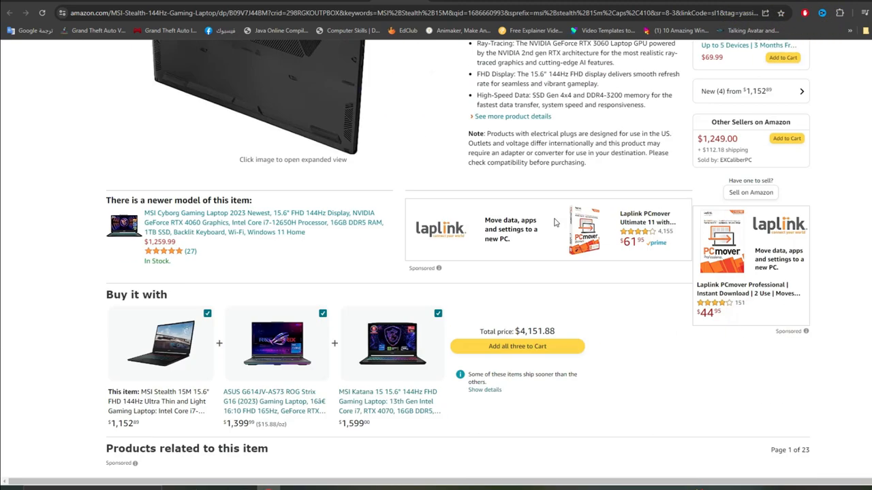
pyautogui.scroll(-3)
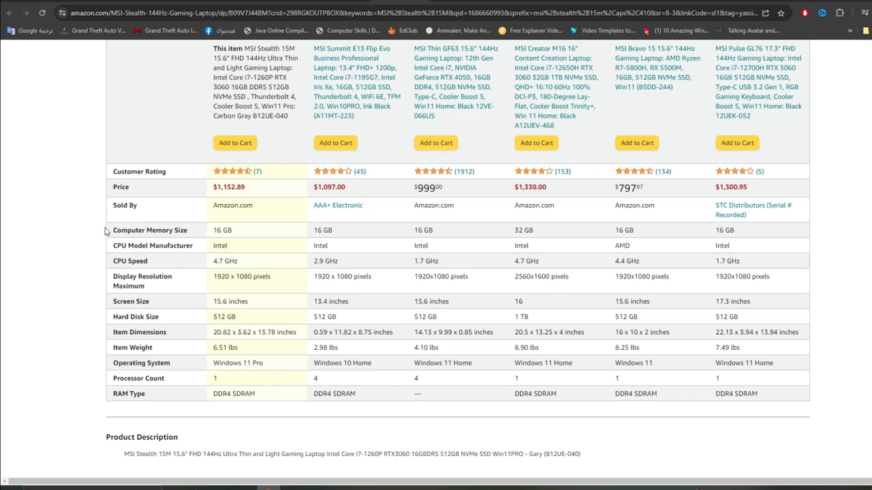
pyautogui.moveTo(106, 238)
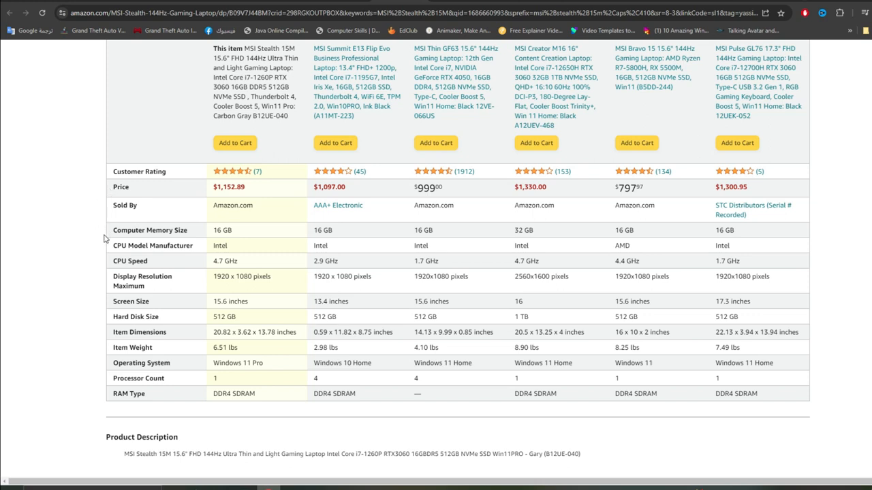
pyautogui.scroll(-3)
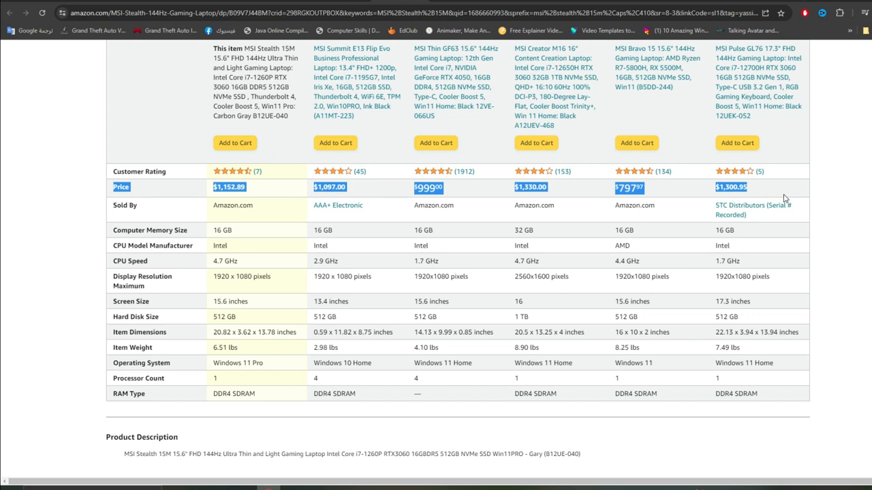
pyautogui.moveTo(771, 193)
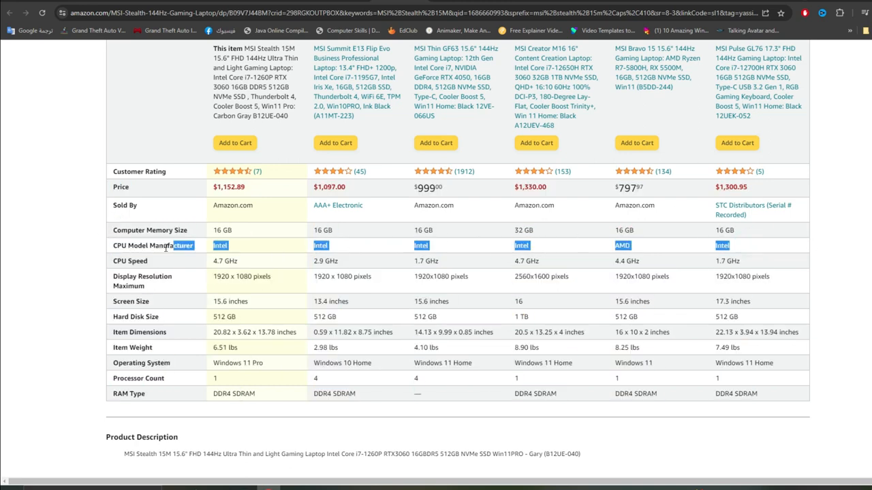
pyautogui.click(106, 261)
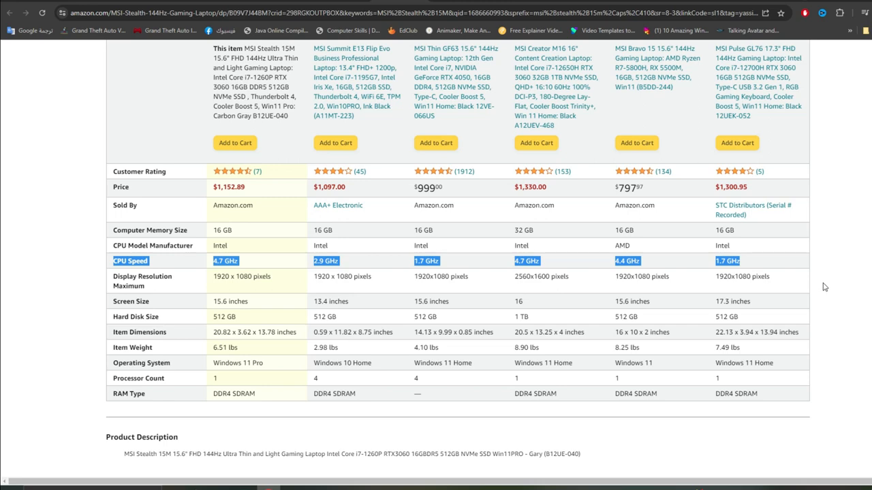
pyautogui.moveTo(823, 289)
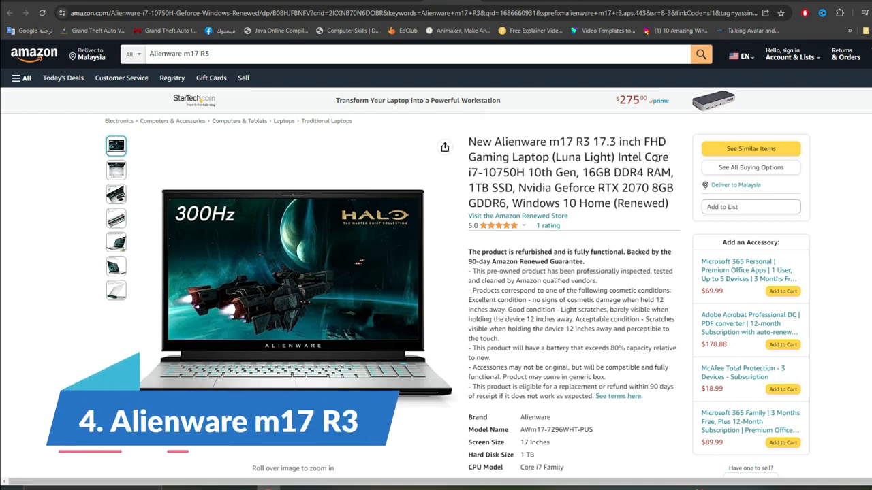
# Highlight i7 in the title, expand the full specs, mark the 5.1 GHz CPU speed and scroll to About this item
pyautogui.doubleClick(474, 172)
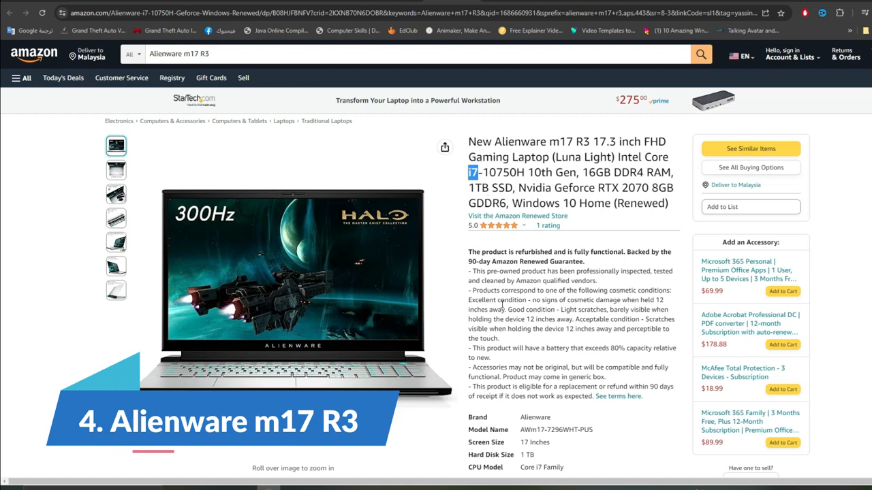
pyautogui.moveTo(307, 365)
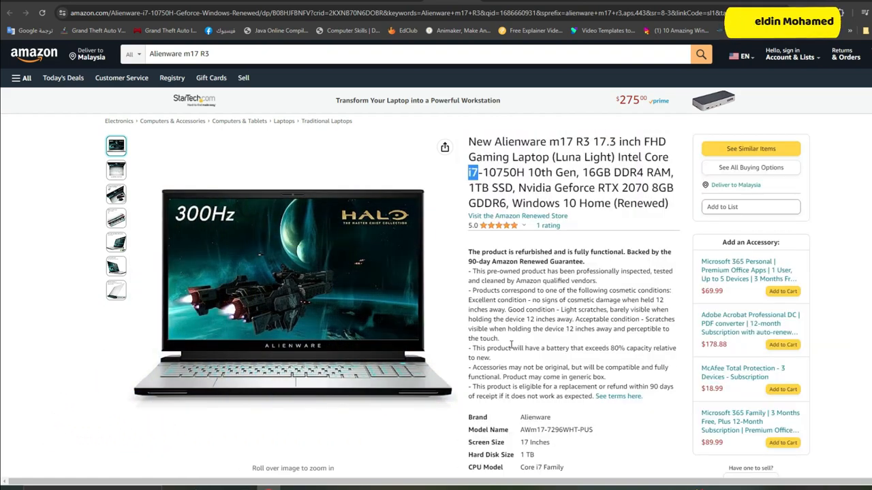
pyautogui.scroll(-3)
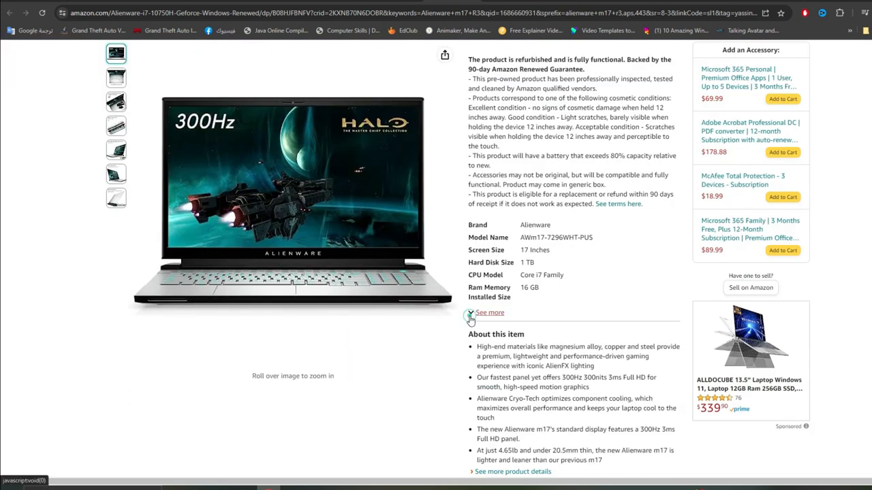
pyautogui.click(490, 312)
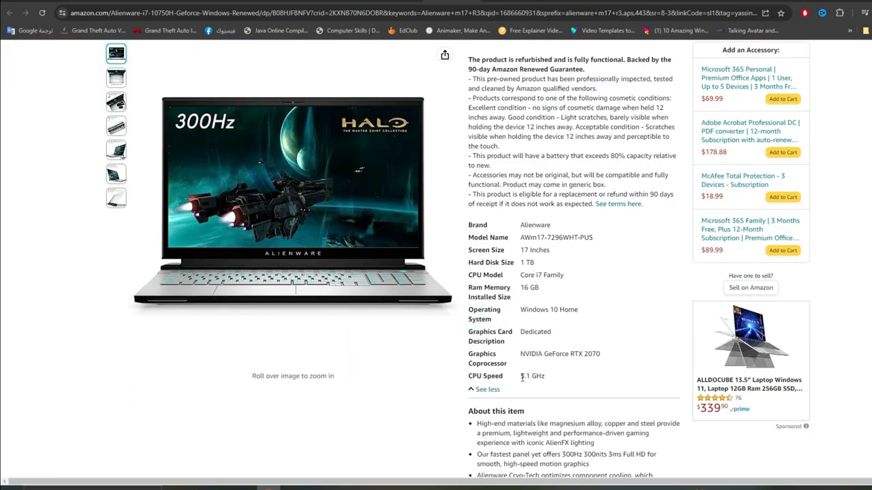
pyautogui.doubleClick(531, 376)
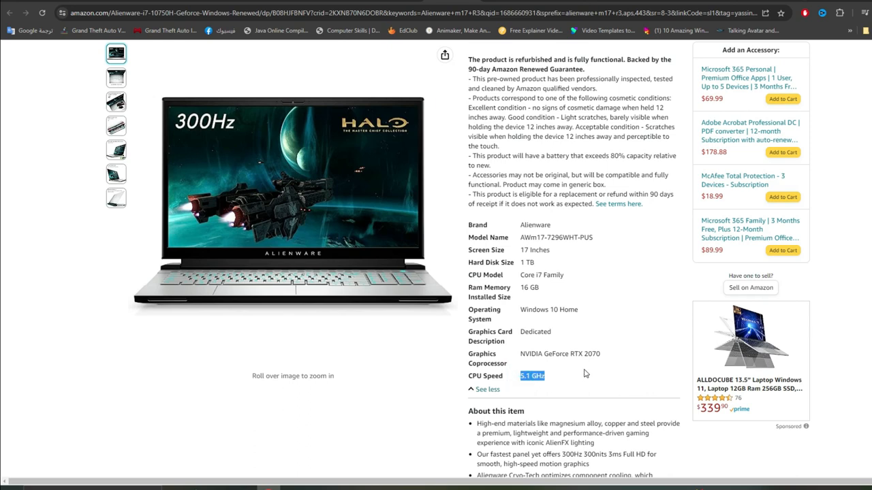
pyautogui.moveTo(577, 355)
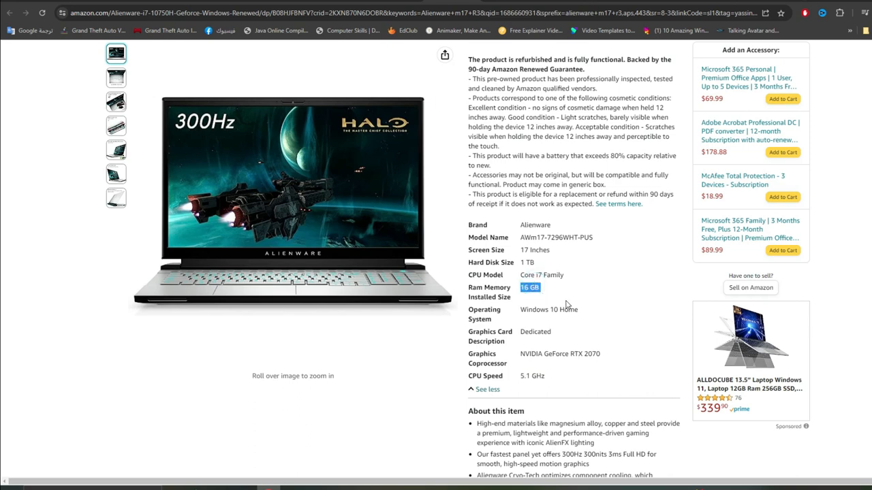
pyautogui.scroll(-3)
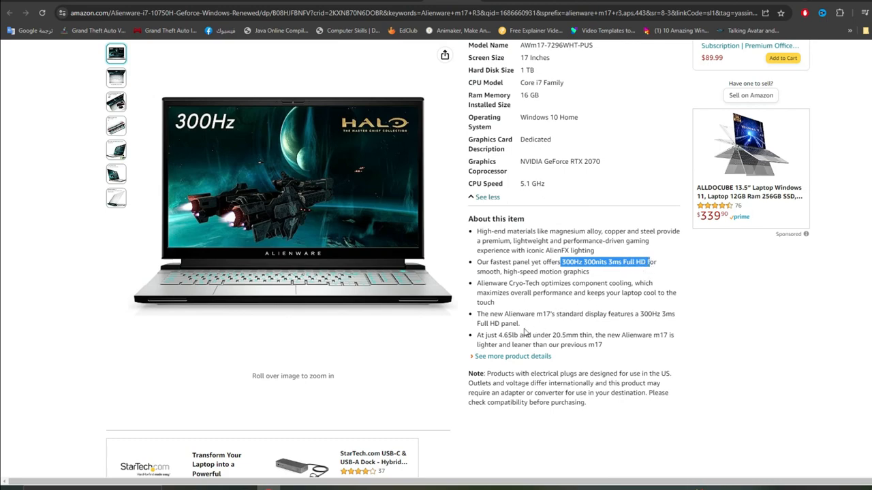
pyautogui.scroll(-3)
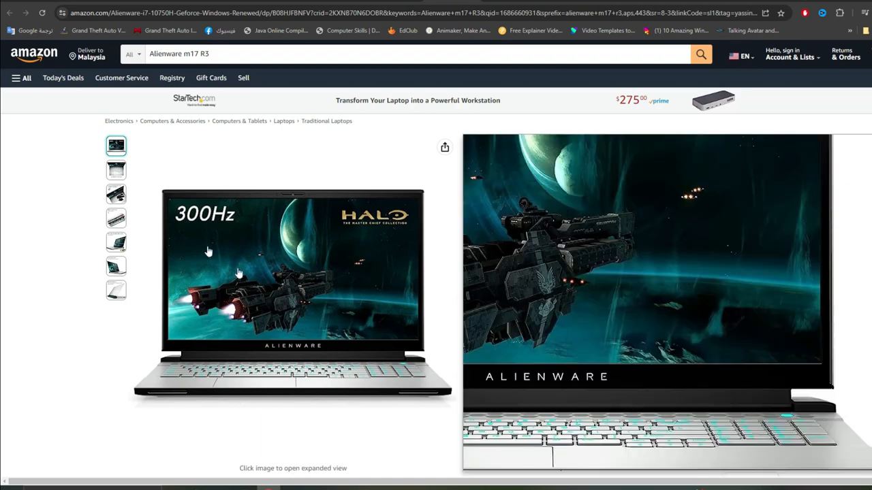
# Page through the AlienFX keyboard, Core i7-10750H, Cryo-Tech cooling and premium build photos, then scroll down
pyautogui.click(116, 170)
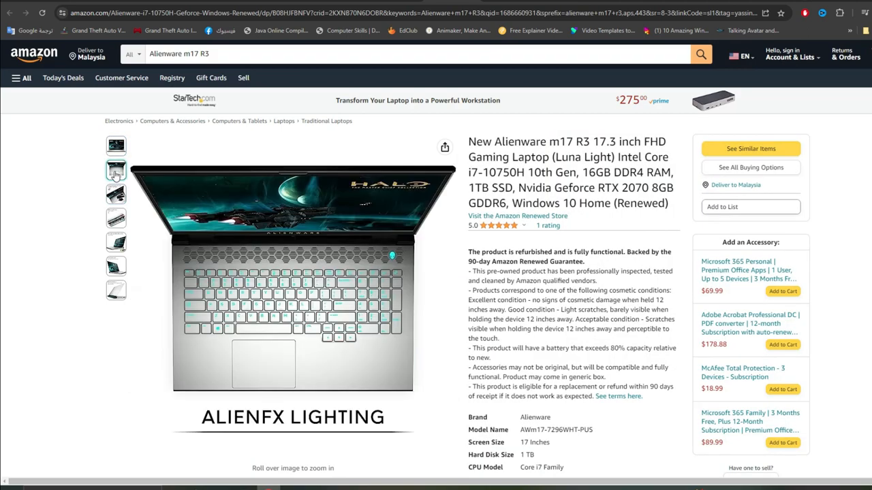
pyautogui.click(116, 193)
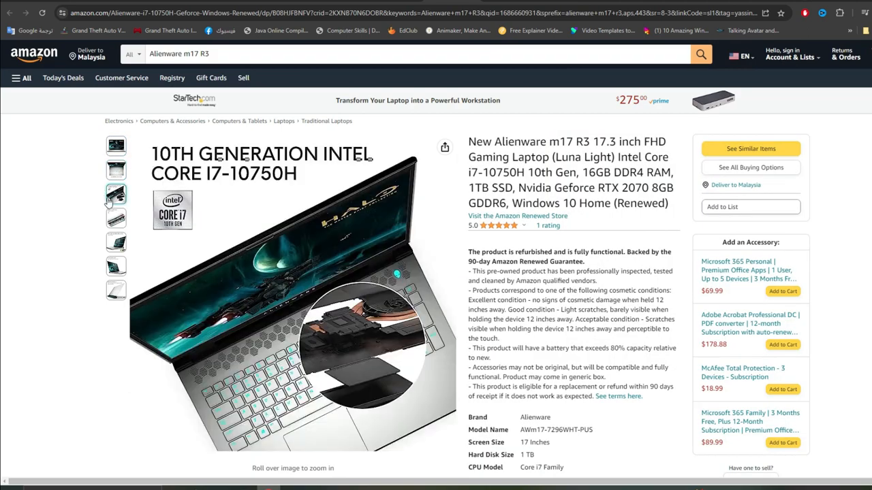
pyautogui.click(116, 218)
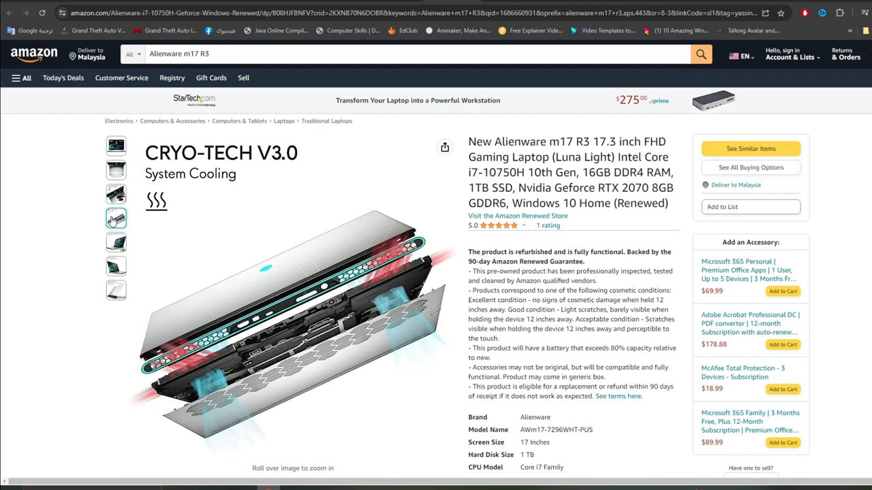
pyautogui.click(116, 243)
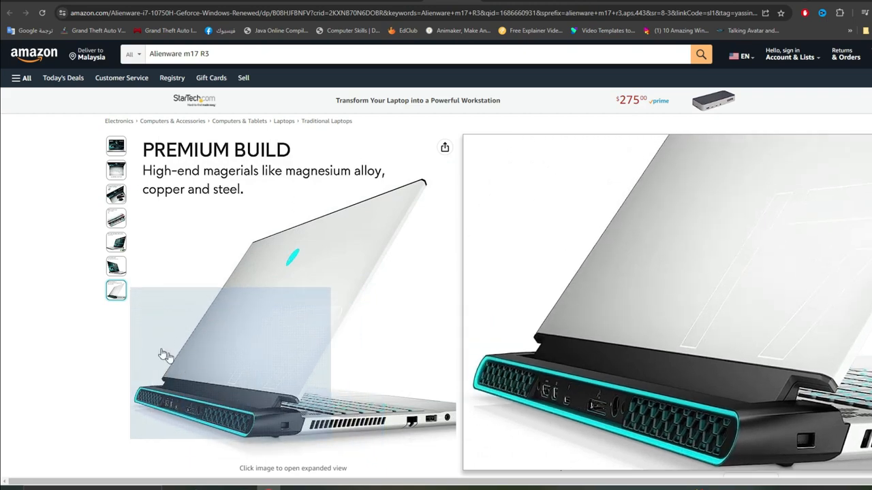
pyautogui.scroll(-3)
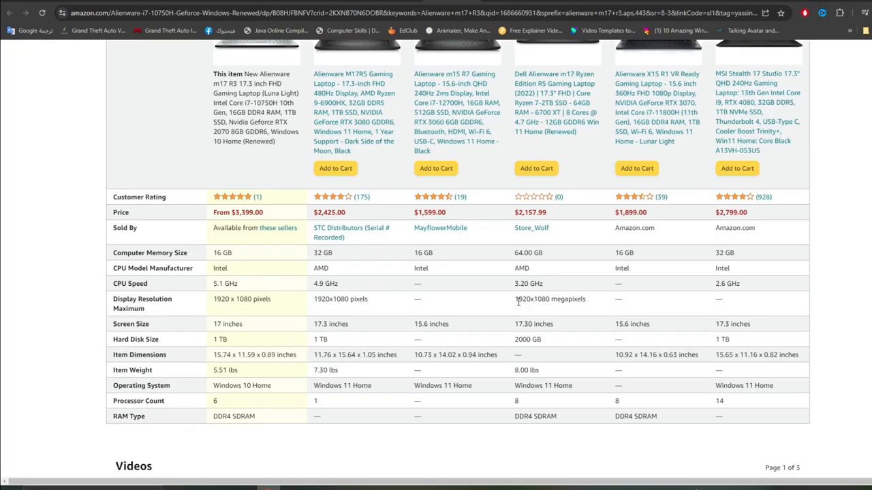
pyautogui.moveTo(112, 293)
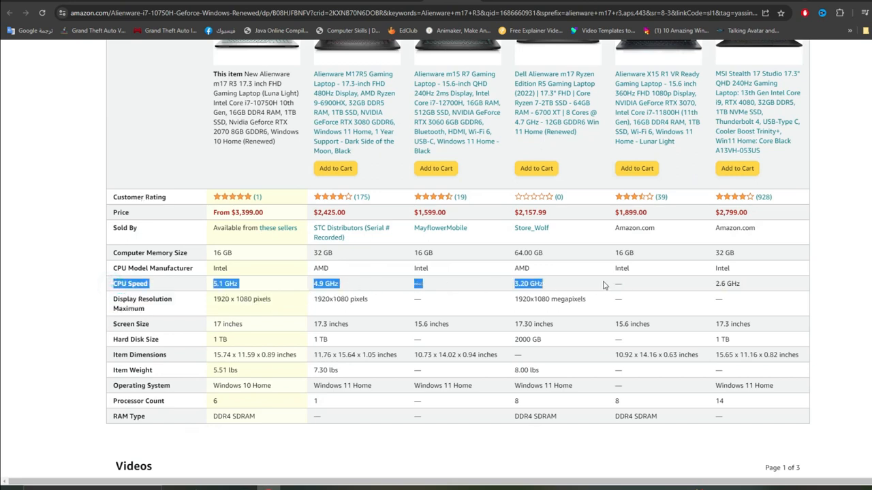
# Highlight the CPU Speed values across every laptop in the comparison table
pyautogui.moveTo(130, 283); pyautogui.dragTo(749, 417)
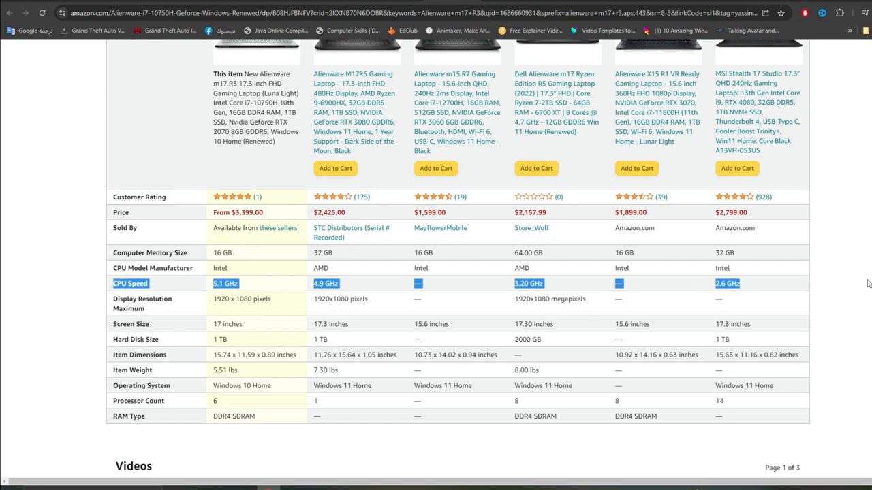
pyautogui.moveTo(845, 282)
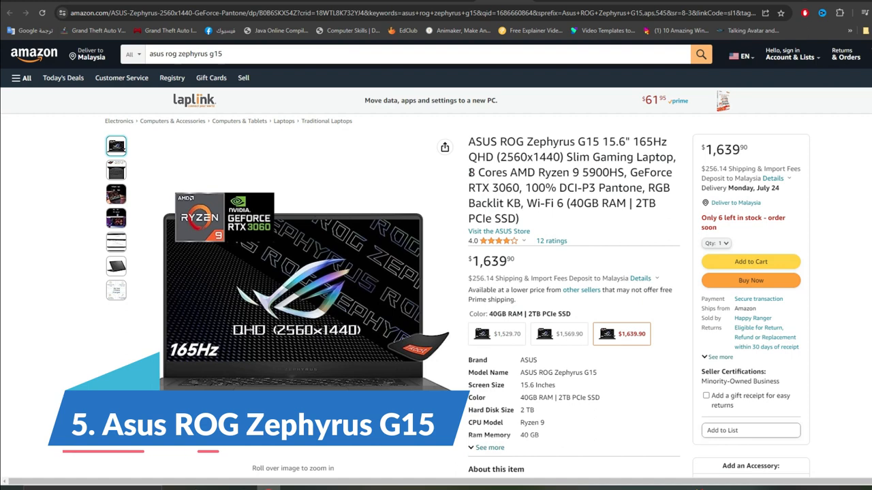
# Select the Zephyrus G15 title text, expand the full specs and mark the 40 GB RAM value
pyautogui.doubleClick(603, 172)
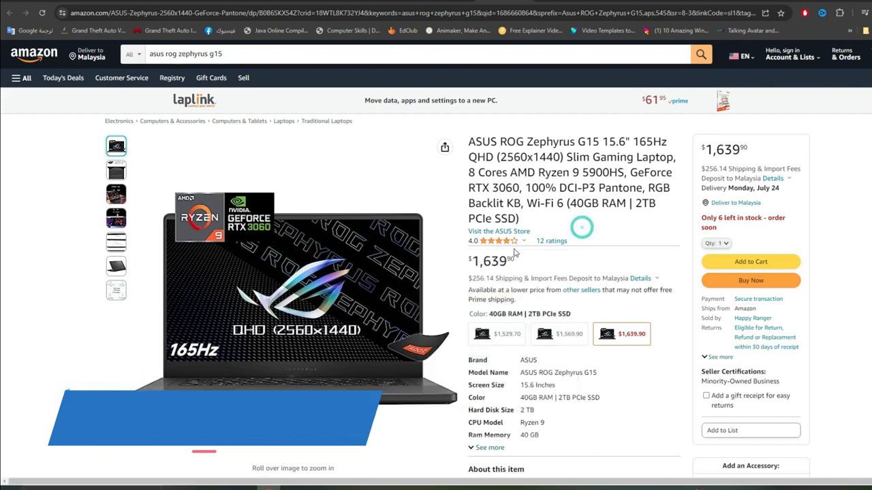
pyautogui.moveTo(334, 286)
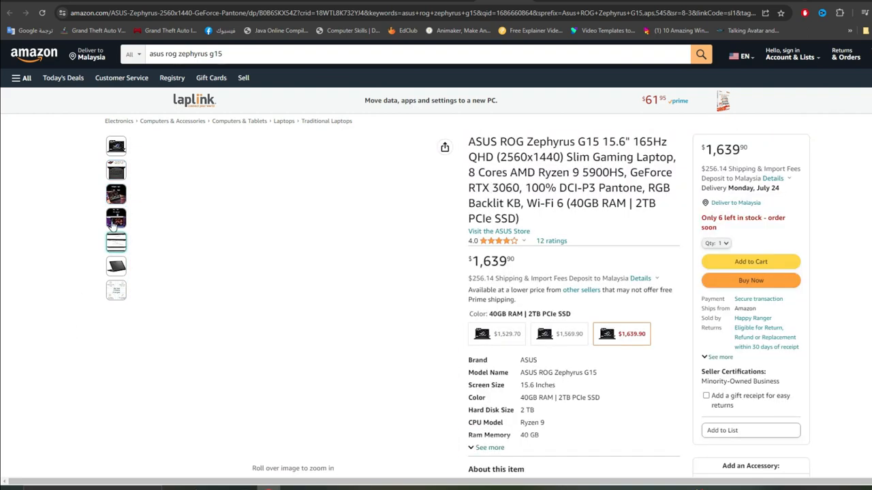
pyautogui.click(116, 218)
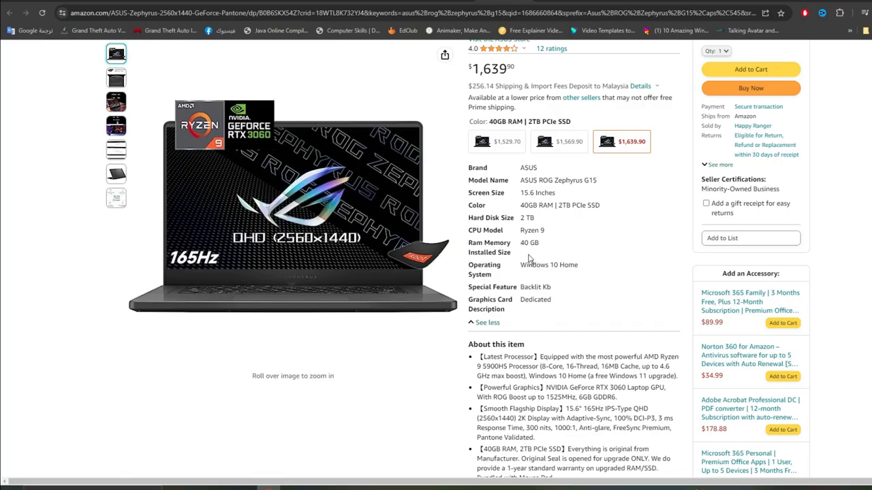
pyautogui.doubleClick(526, 218)
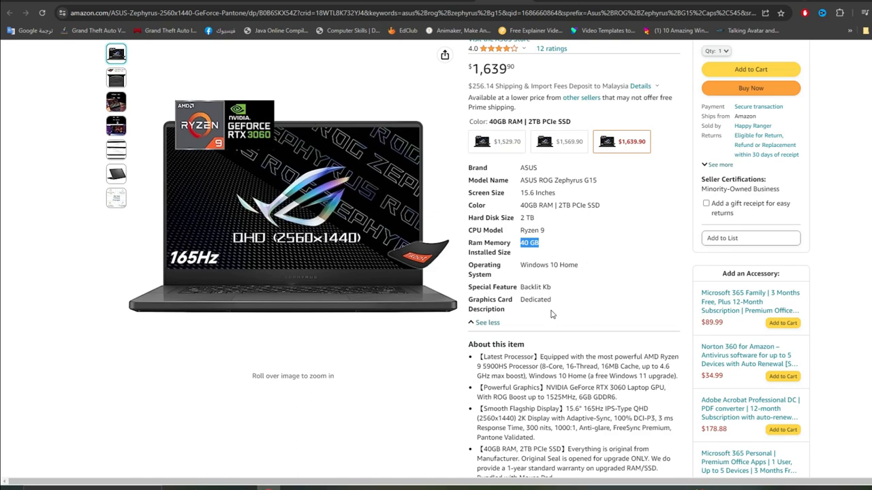
# Reach the Zephyrus G15's Technical Details and mark its NVIDIA GeForce RTX 3060 graphics row
pyautogui.scroll(-3)
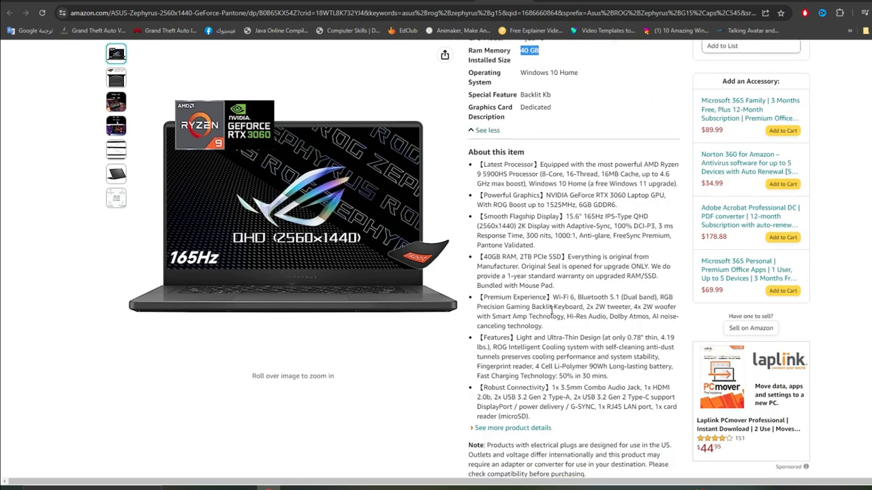
pyautogui.scroll(-3)
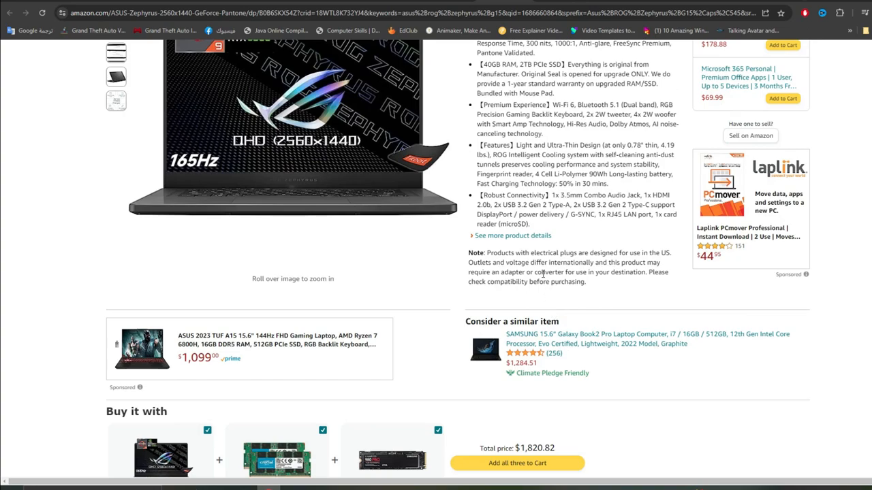
pyautogui.scroll(-3)
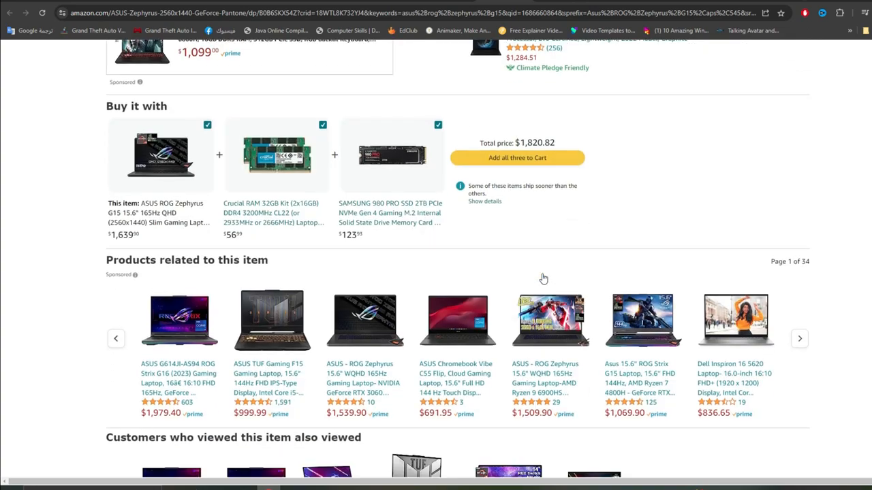
pyautogui.scroll(-3)
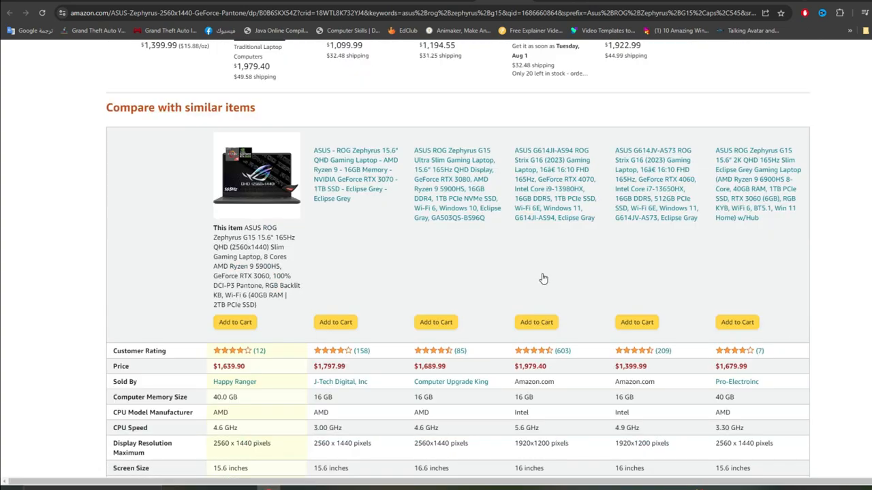
pyautogui.scroll(-3)
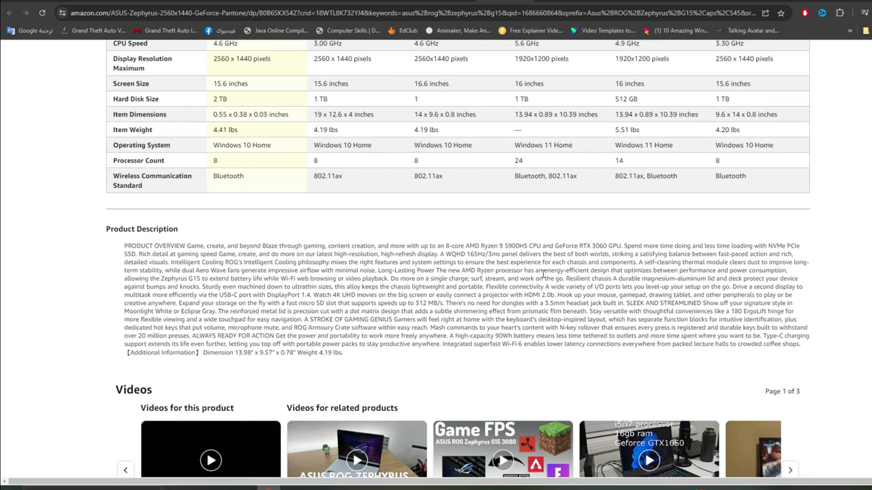
pyautogui.scroll(-3)
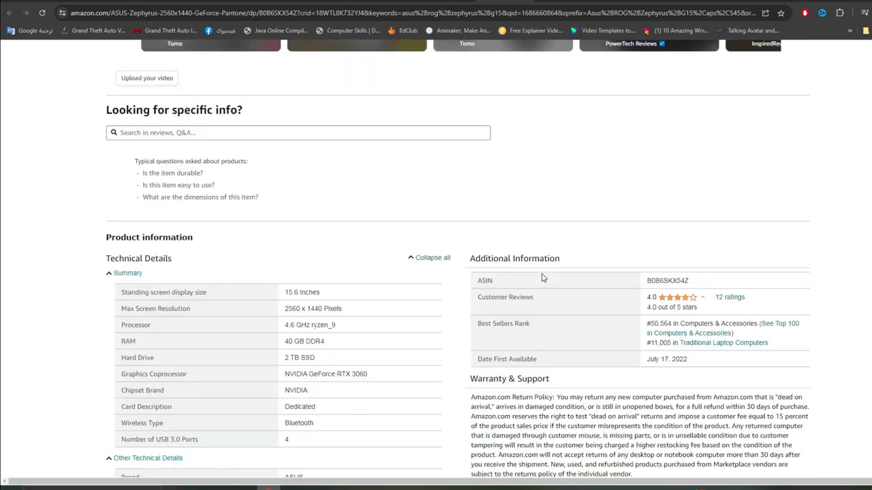
pyautogui.scroll(-3)
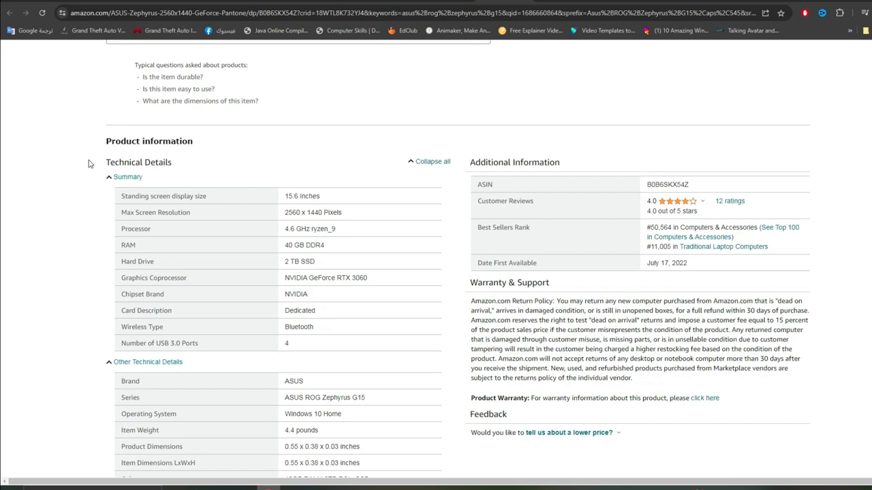
pyautogui.doubleClick(139, 162)
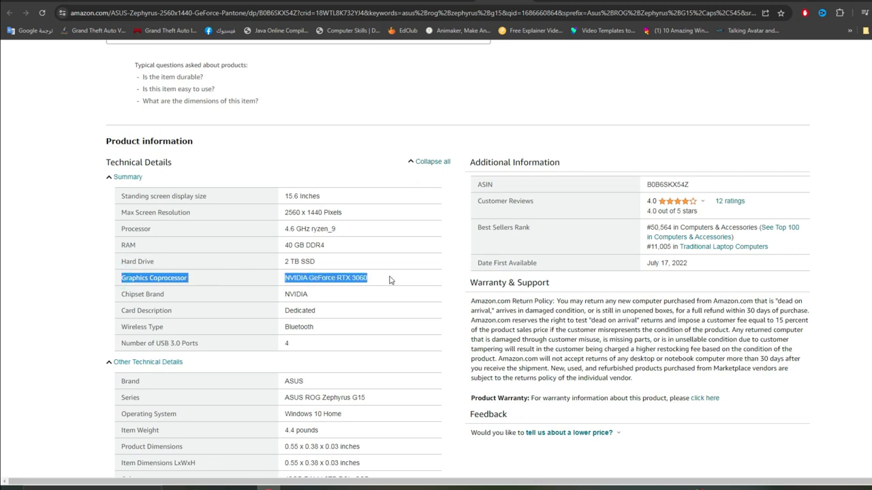
pyautogui.moveTo(43, 355)
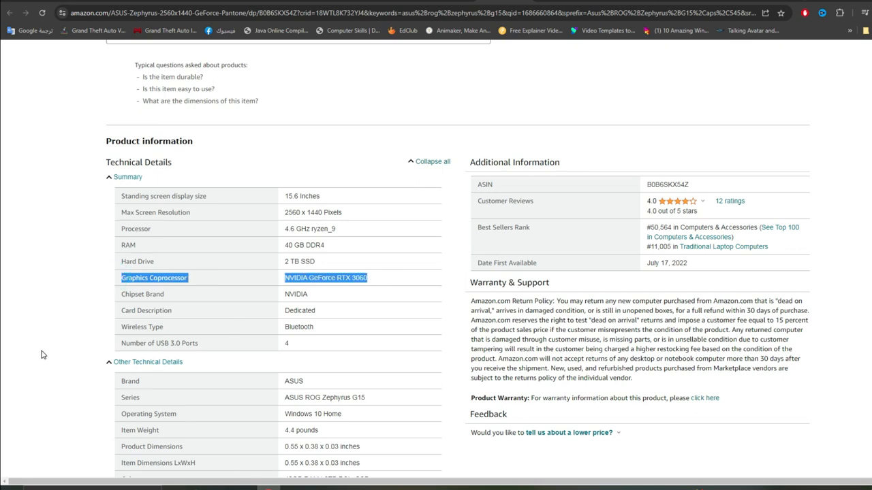
# Continue through the remaining technical details below the graphics row
pyautogui.scroll(-3)
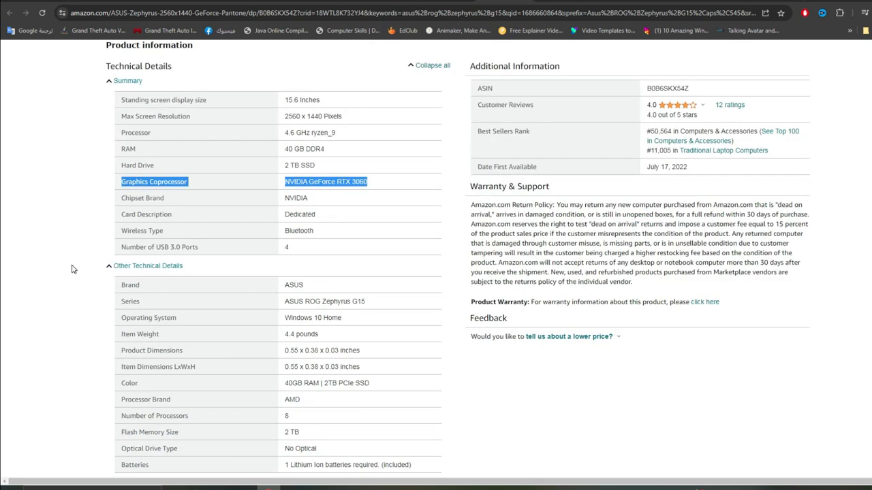
pyautogui.scroll(-3)
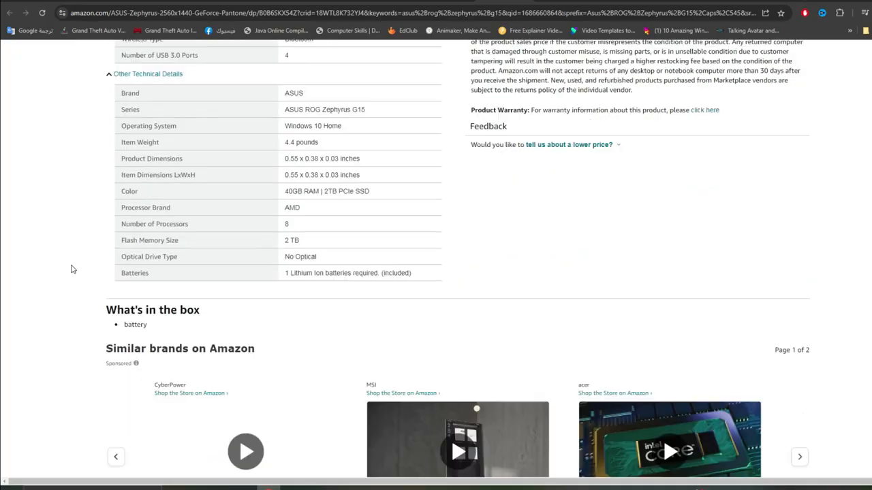
pyautogui.scroll(3)
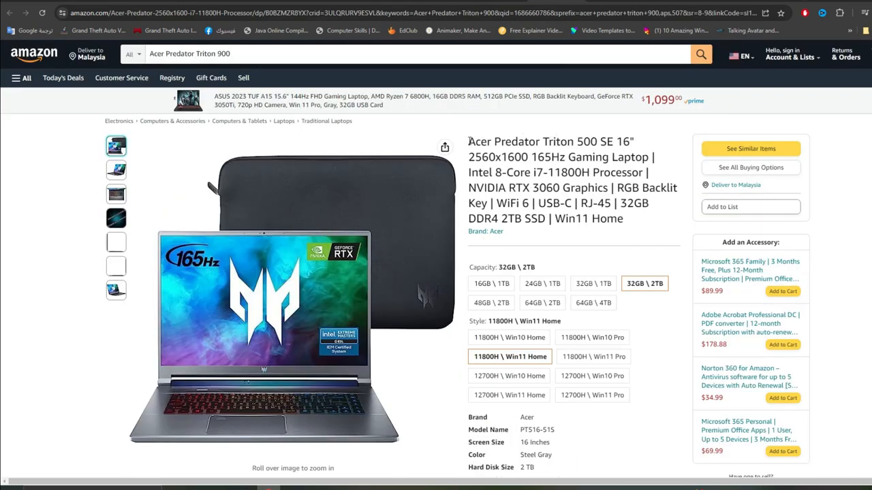
# Mark the processor detail in the Predator Triton 500 SE title and view two more product images
pyautogui.doubleClick(504, 142)
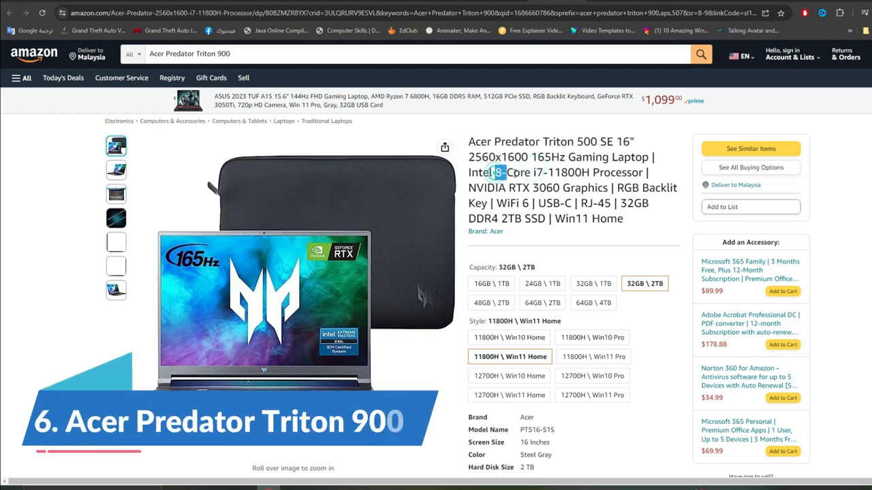
pyautogui.moveTo(497, 171); pyautogui.dragTo(565, 172)
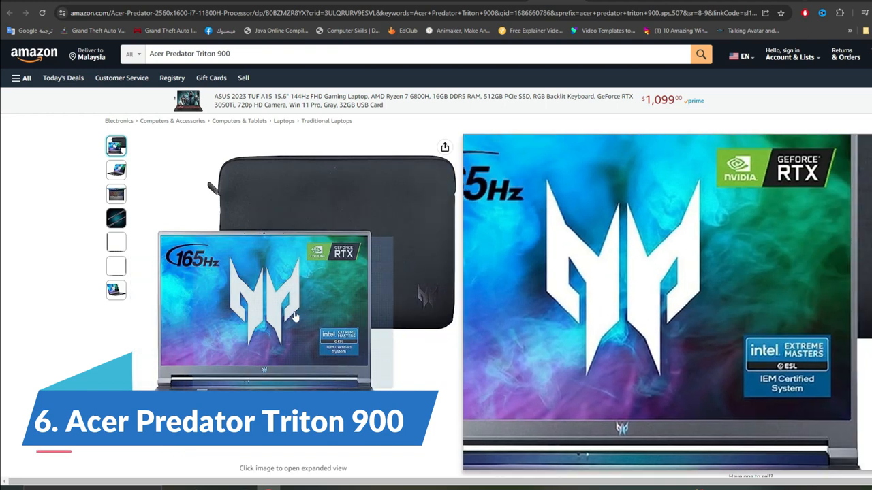
pyautogui.click(116, 169)
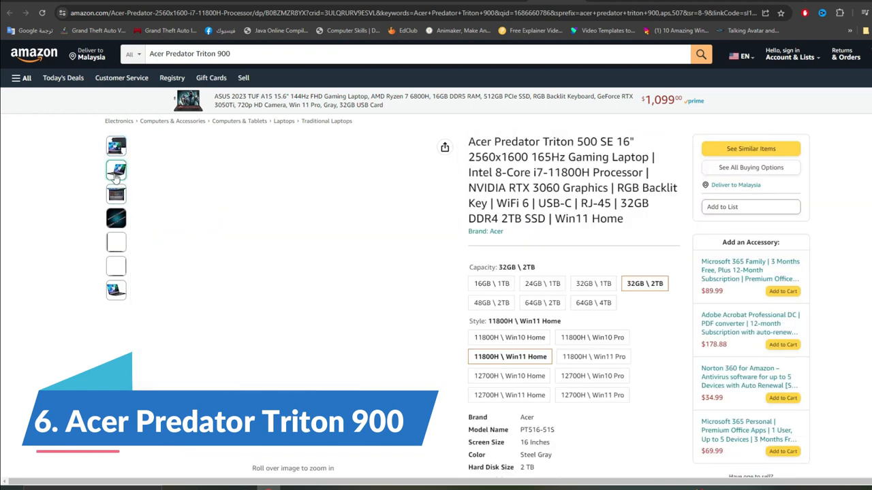
pyautogui.click(115, 196)
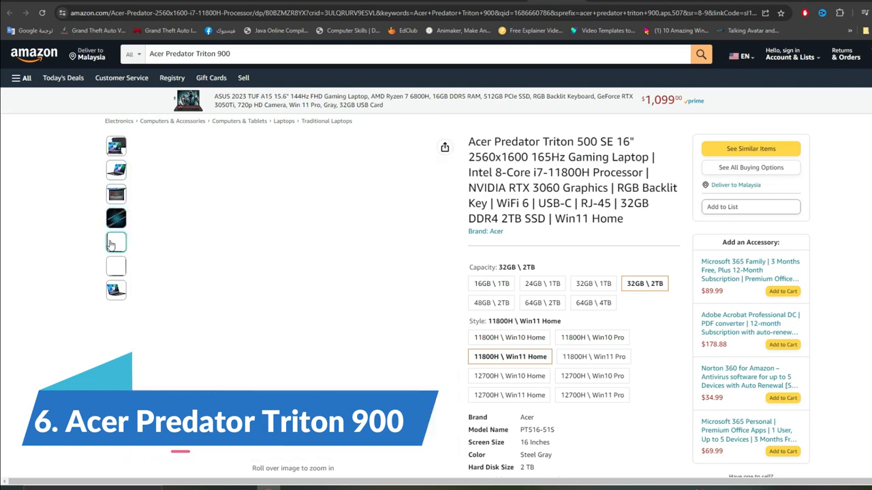
pyautogui.moveTo(115, 266)
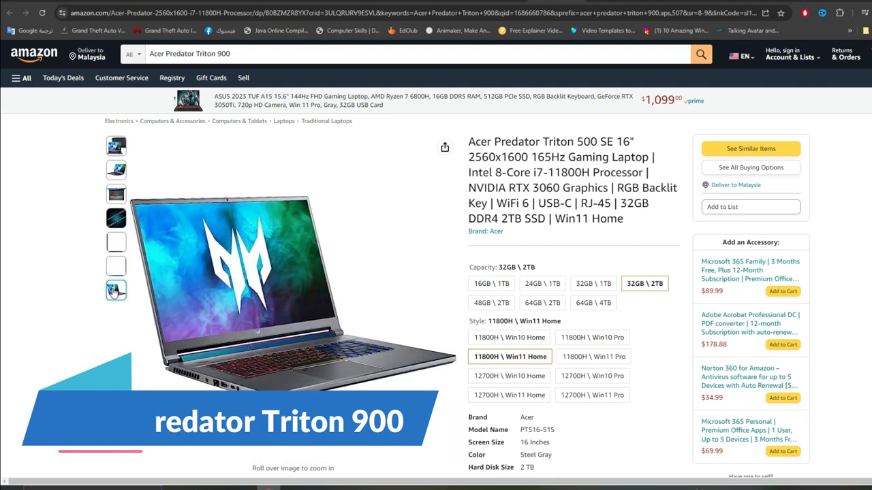
# Try the 16GB, 24GB and 32GB / 1TB capacities and the Windows 10 Pro version, settling on 16GB / 1TB Windows 10 Home
pyautogui.click(491, 283)
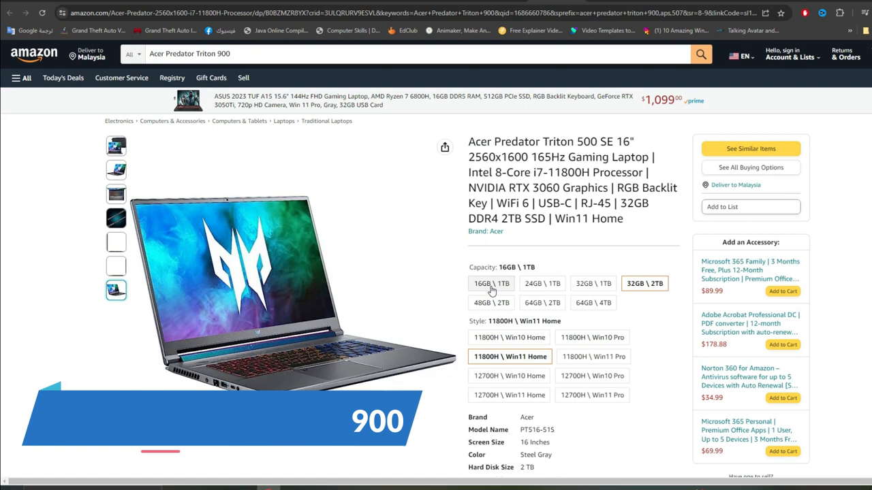
pyautogui.click(542, 284)
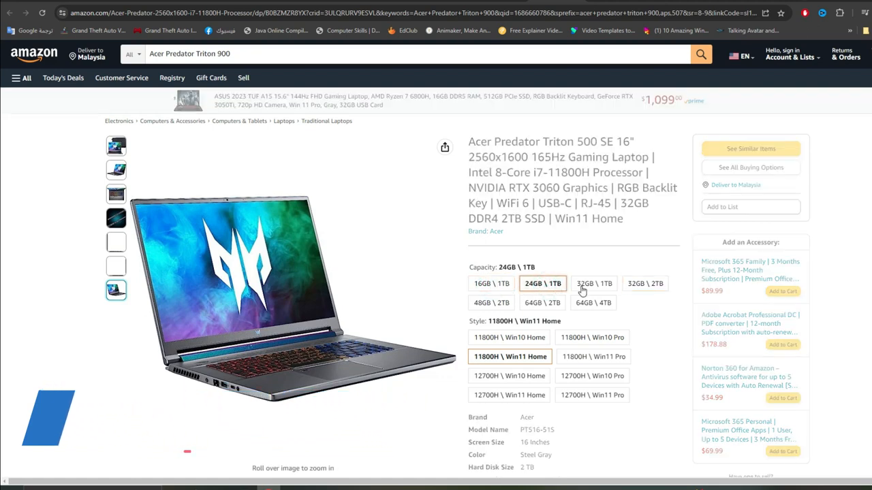
pyautogui.click(594, 283)
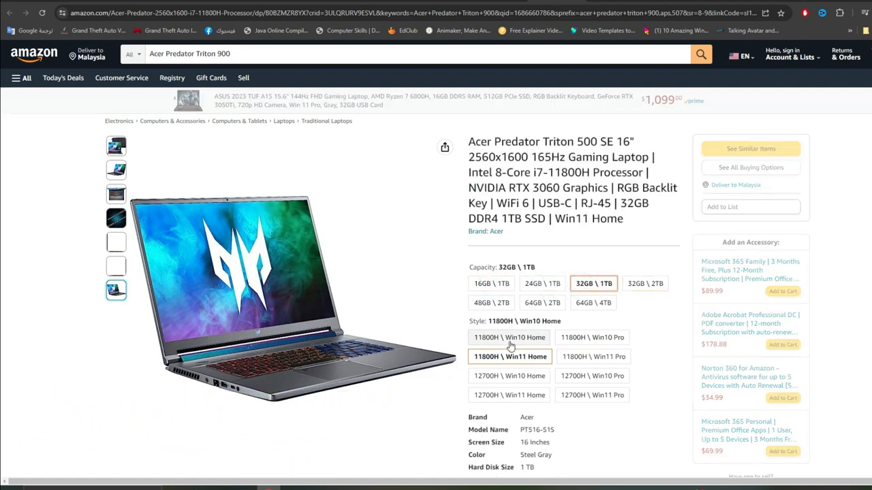
pyautogui.click(592, 338)
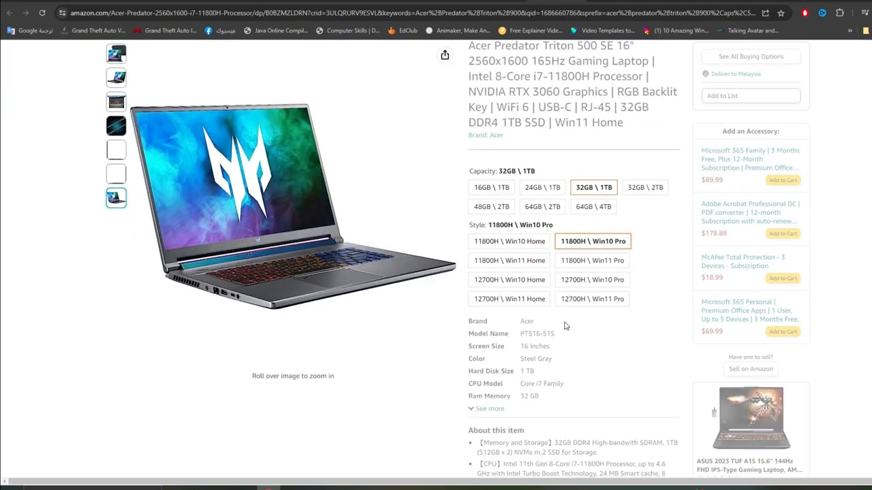
pyautogui.click(490, 188)
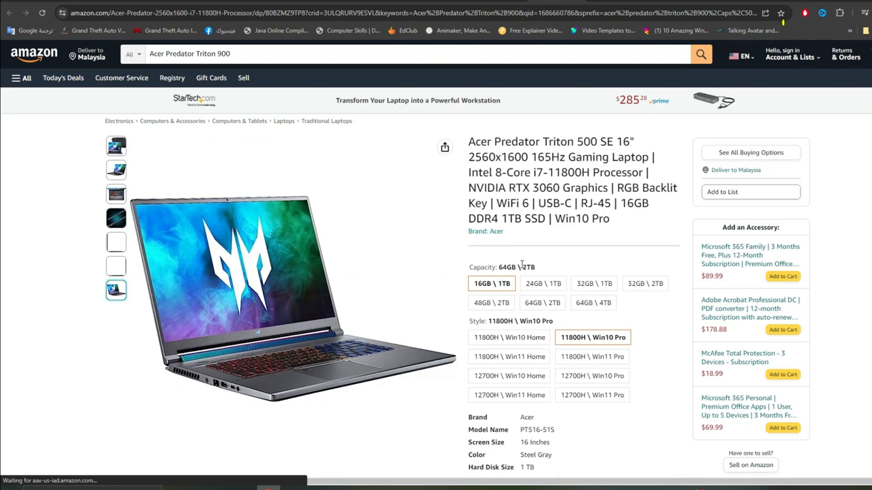
# Expand the full specification list and reveal the variant's feature bullets
pyautogui.scroll(-3)
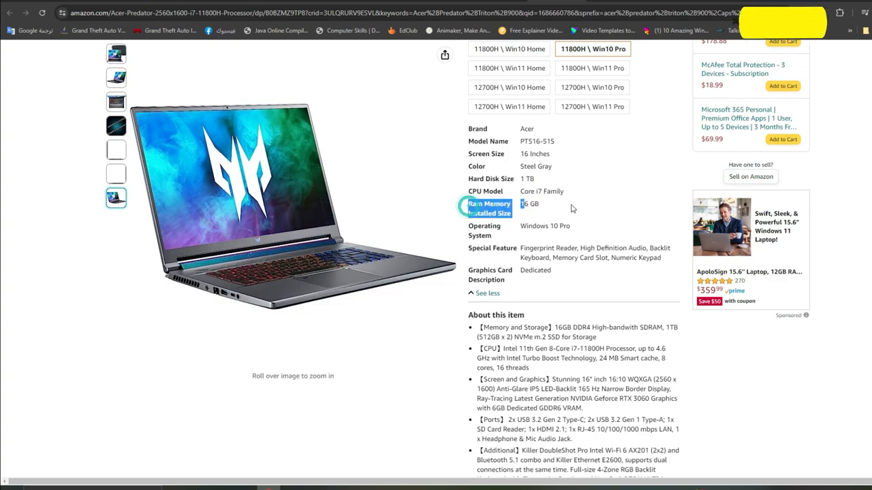
pyautogui.scroll(3)
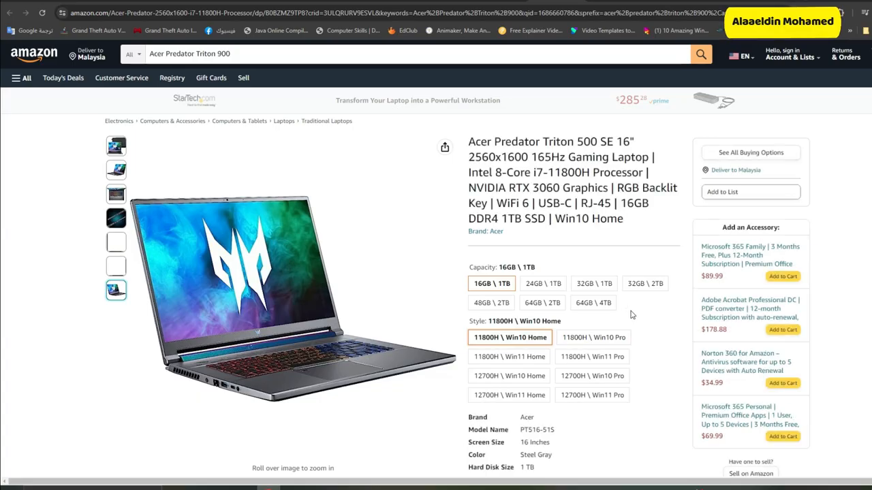
pyautogui.scroll(-3)
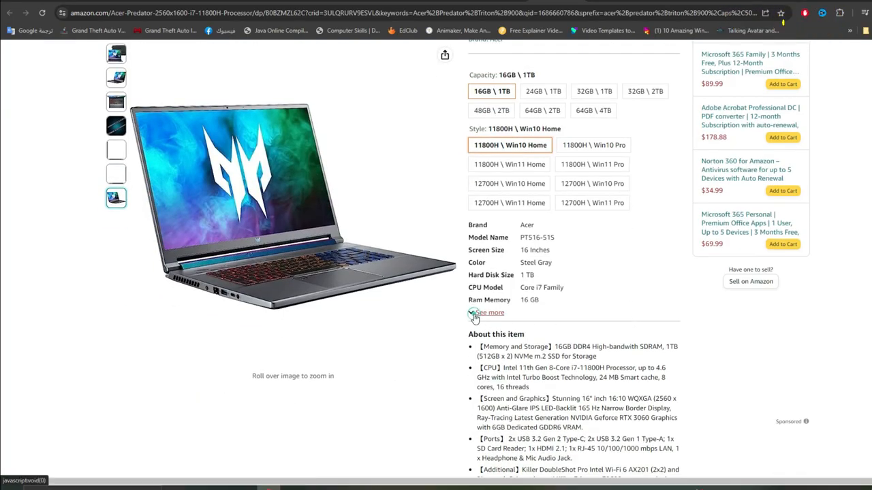
pyautogui.click(491, 312)
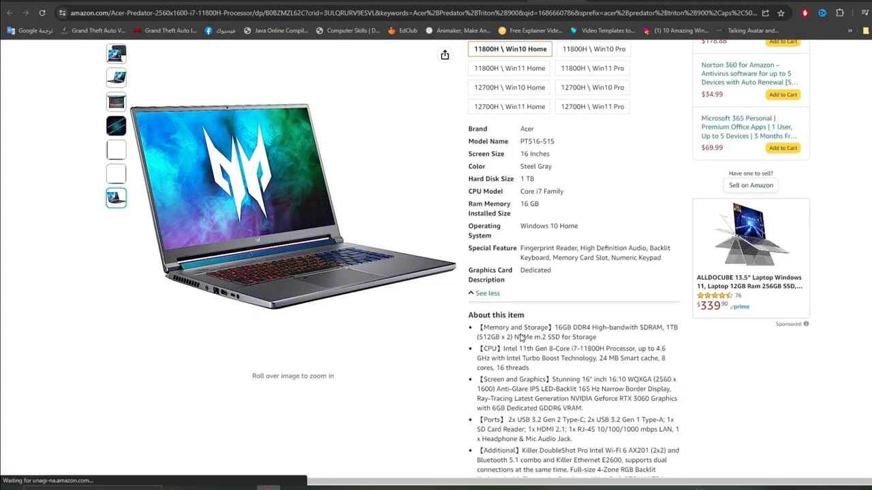
pyautogui.scroll(-3)
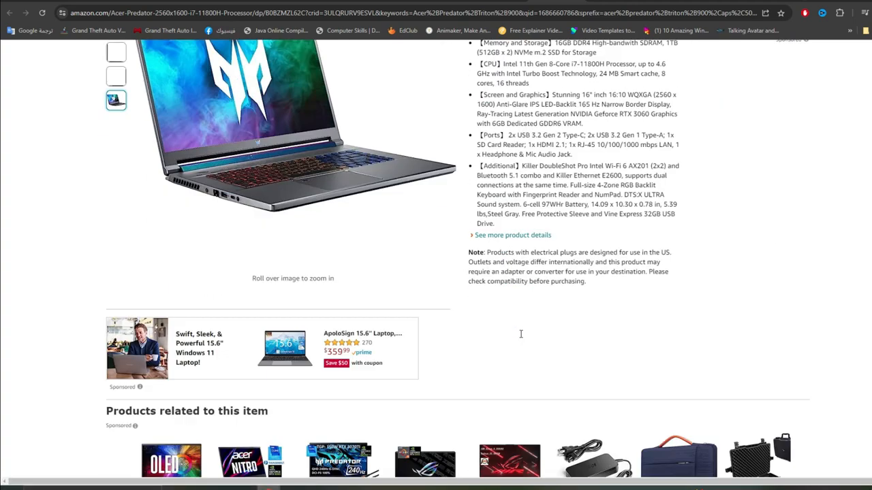
# Scroll through the Acer Predator's Product Description and Technical Details sections
pyautogui.scroll(-3)
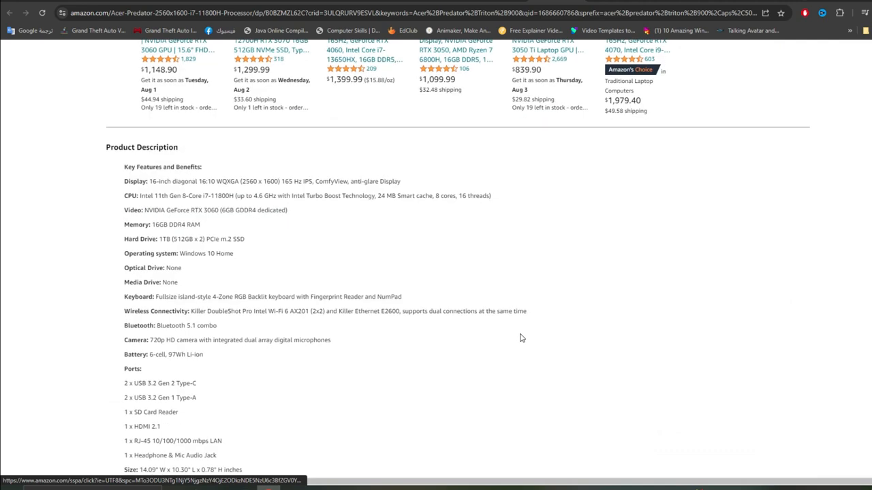
pyautogui.scroll(-3)
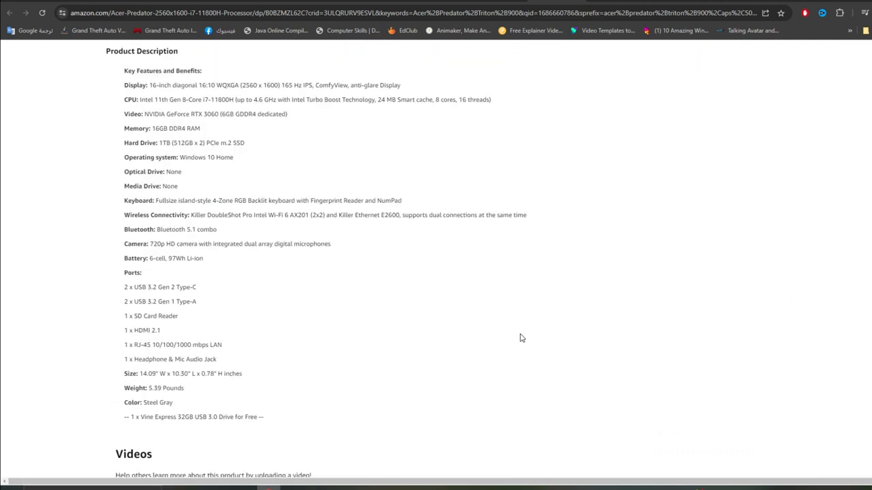
pyautogui.scroll(-3)
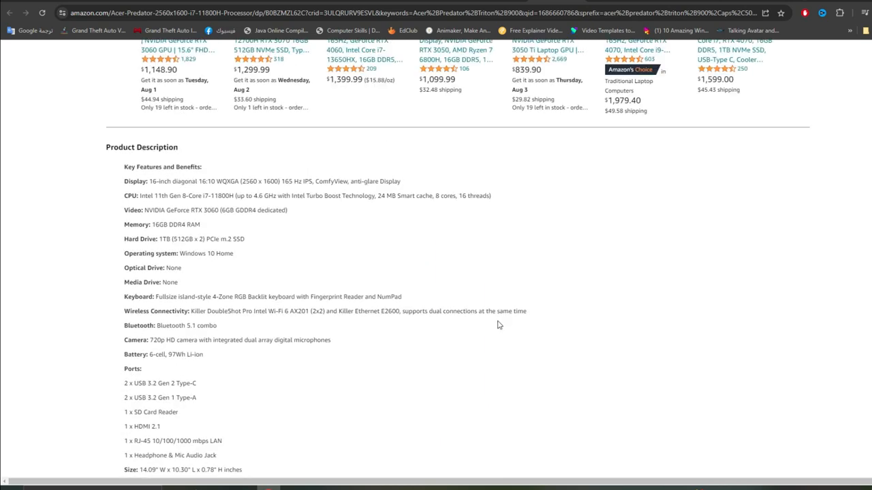
pyautogui.moveTo(126, 198)
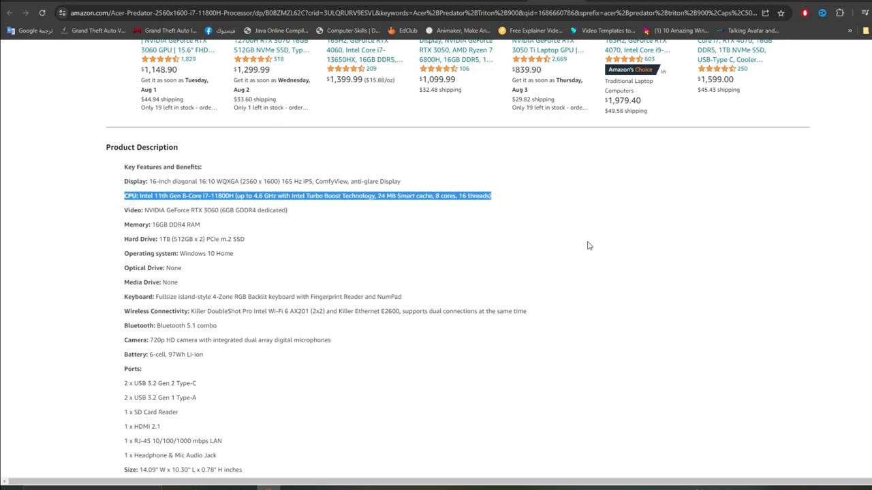
pyautogui.scroll(-3)
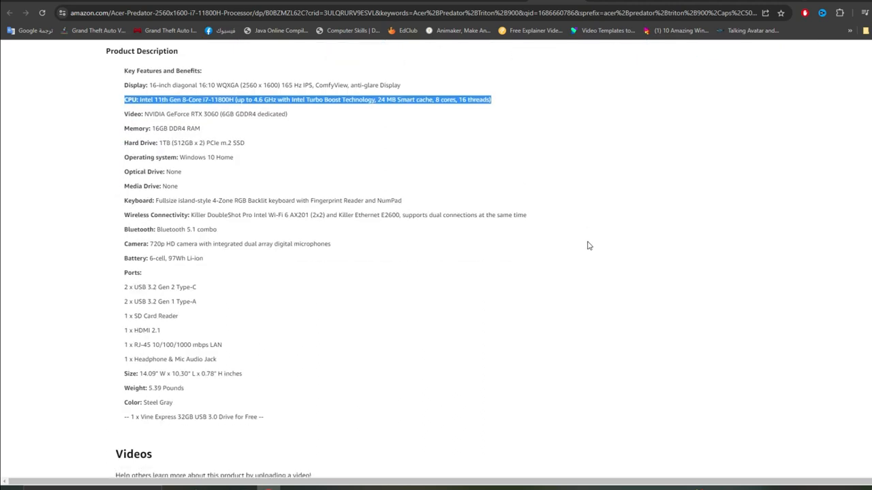
pyautogui.scroll(-3)
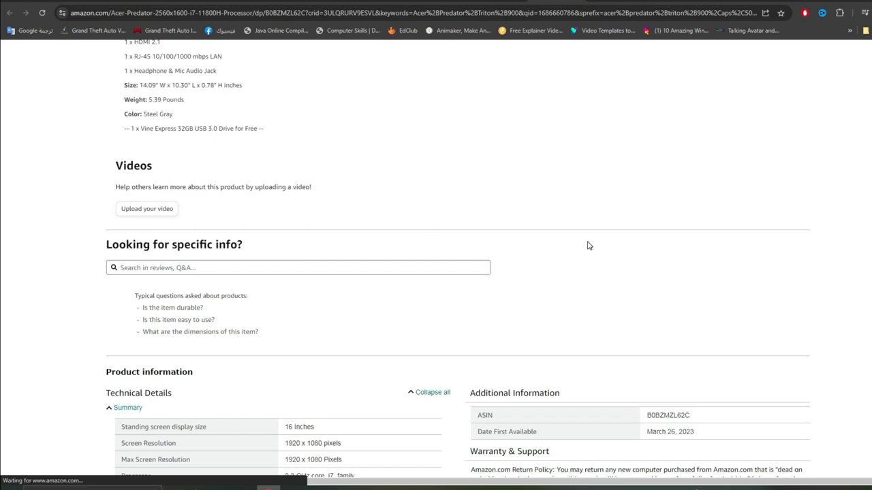
pyautogui.scroll(-3)
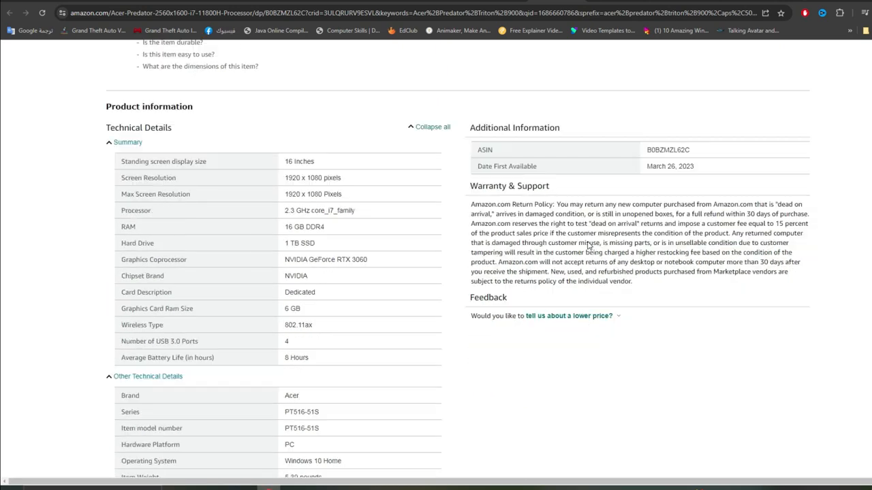
pyautogui.scroll(-3)
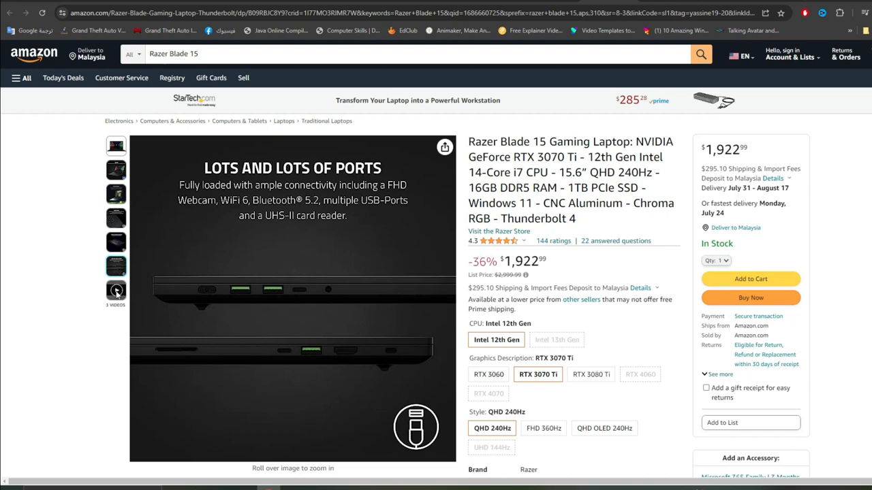
# Play the Razer Blade 15 promotional video in the full viewer, adjust its sound, then stop playback
pyautogui.click(115, 292)
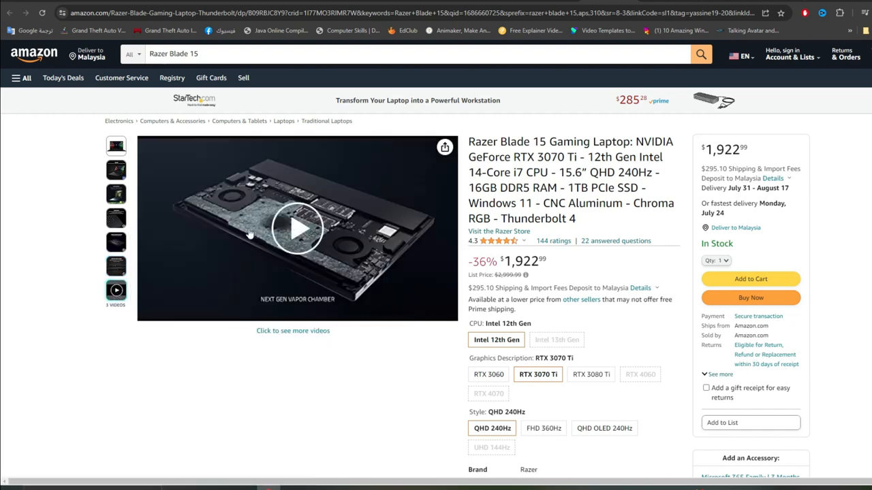
pyautogui.click(297, 228)
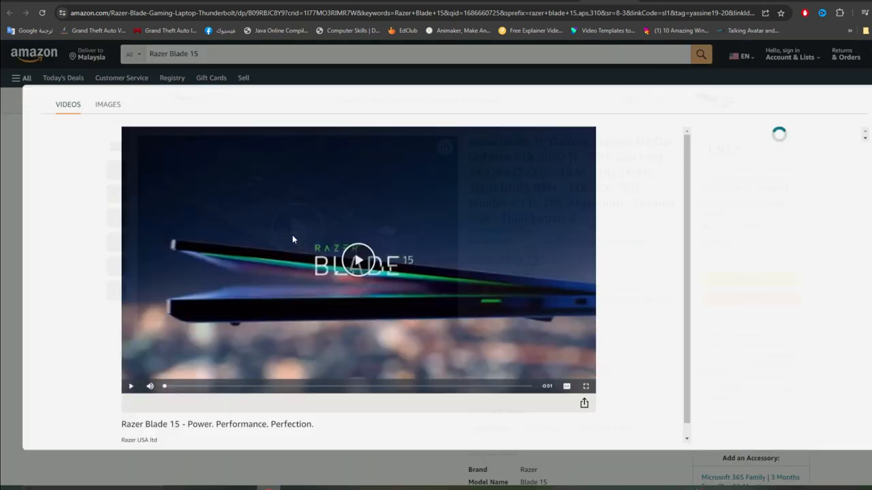
pyautogui.click(357, 261)
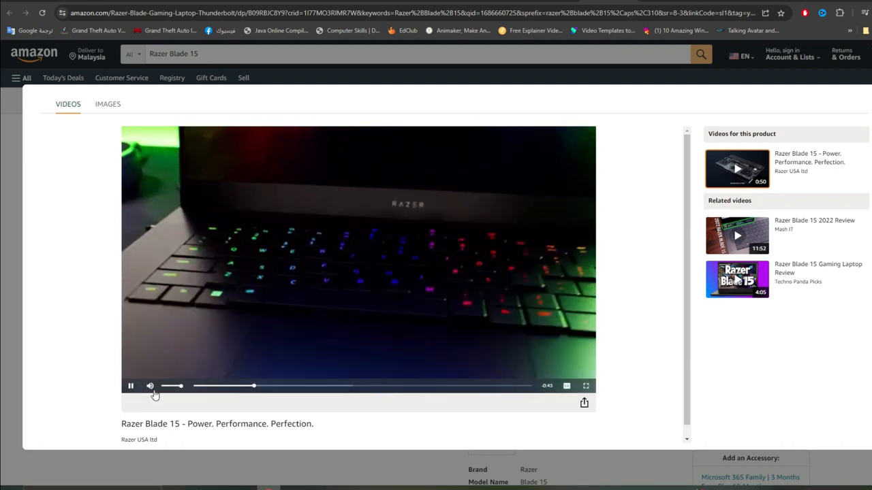
pyautogui.click(150, 387)
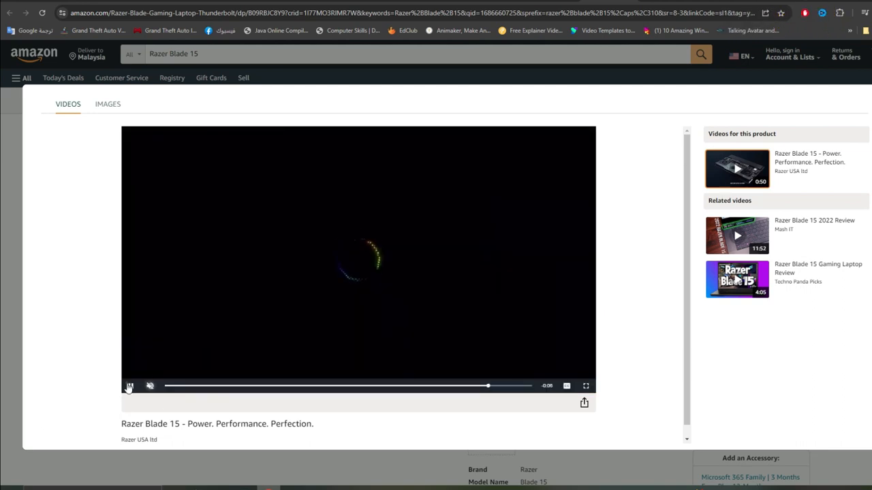
pyautogui.click(131, 387)
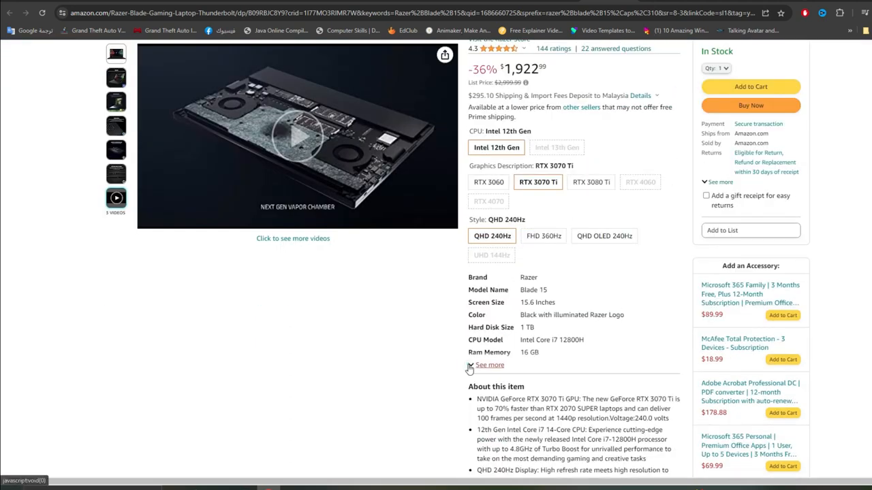
# Expand the Razer Blade 15's full specification list and move down to its About this item points
pyautogui.click(490, 365)
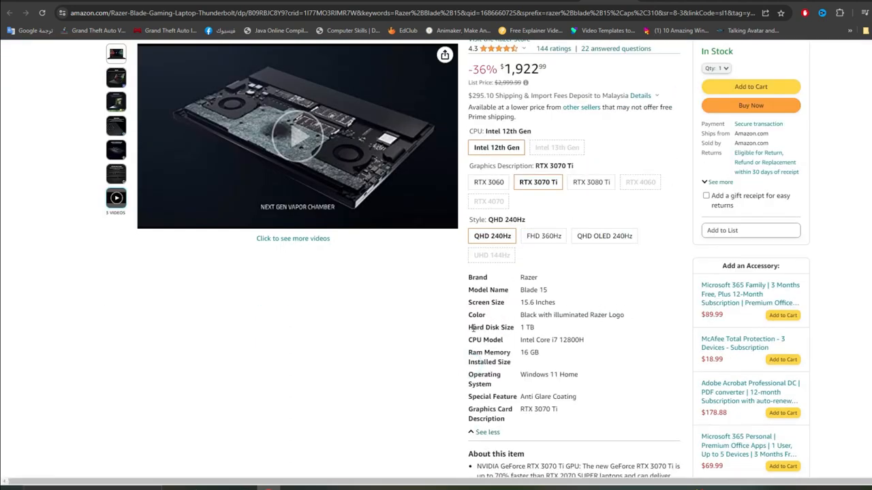
pyautogui.moveTo(510, 395)
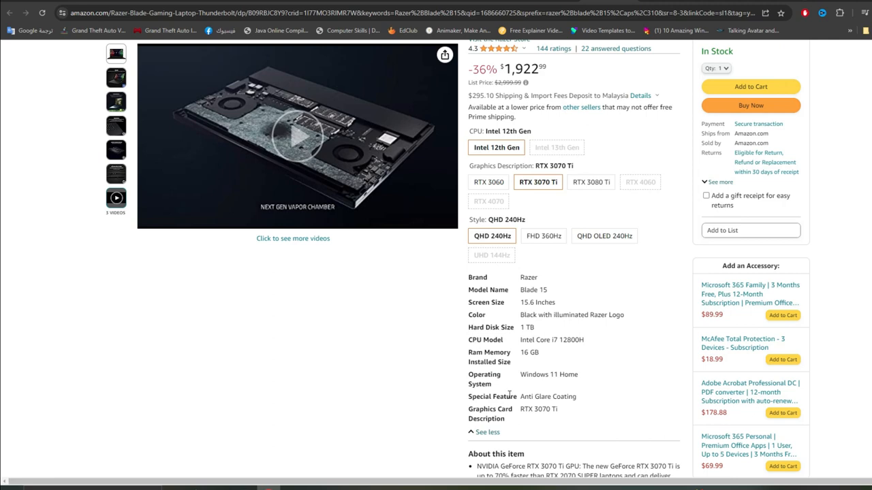
pyautogui.scroll(-3)
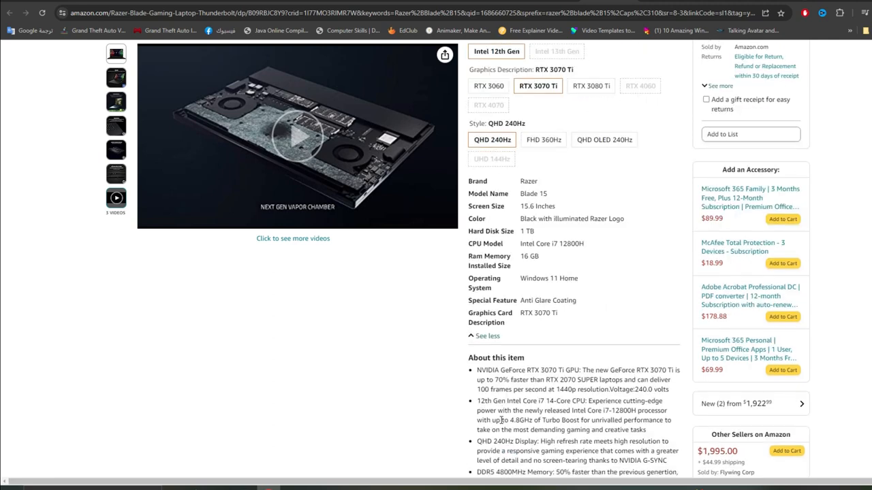
pyautogui.scroll(-3)
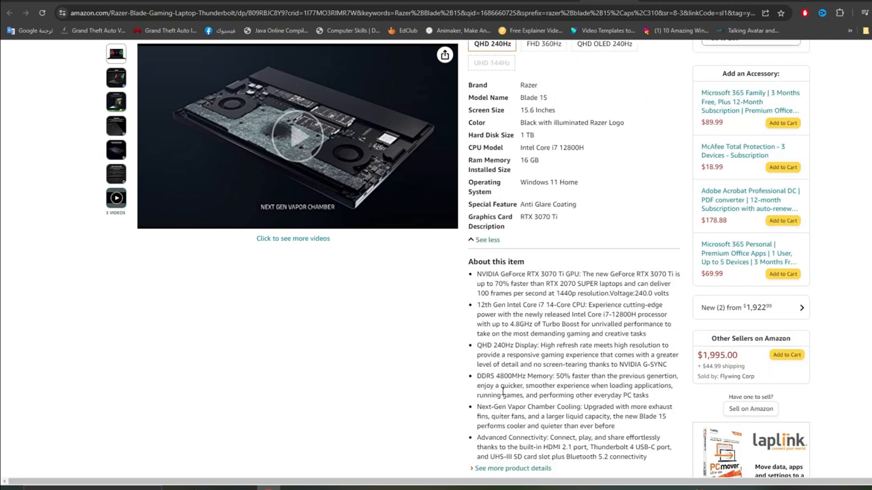
pyautogui.scroll(-3)
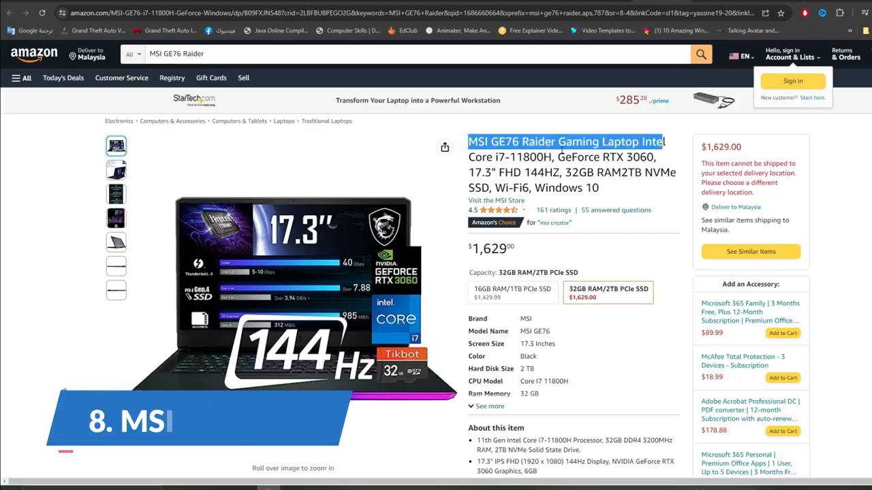
# Select the MSI GE76 Raider title, then view the spec, MSI Center speaker and rear-view images
pyautogui.moveTo(665, 142); pyautogui.dragTo(556, 156)
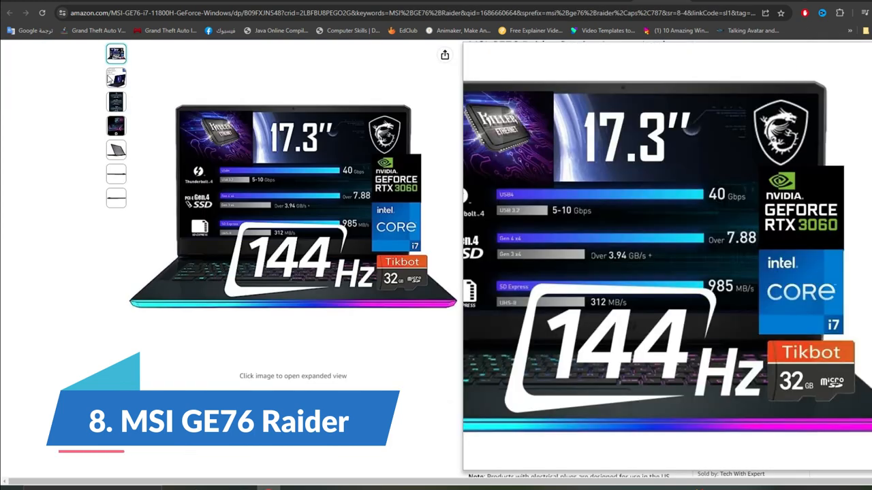
pyautogui.click(116, 77)
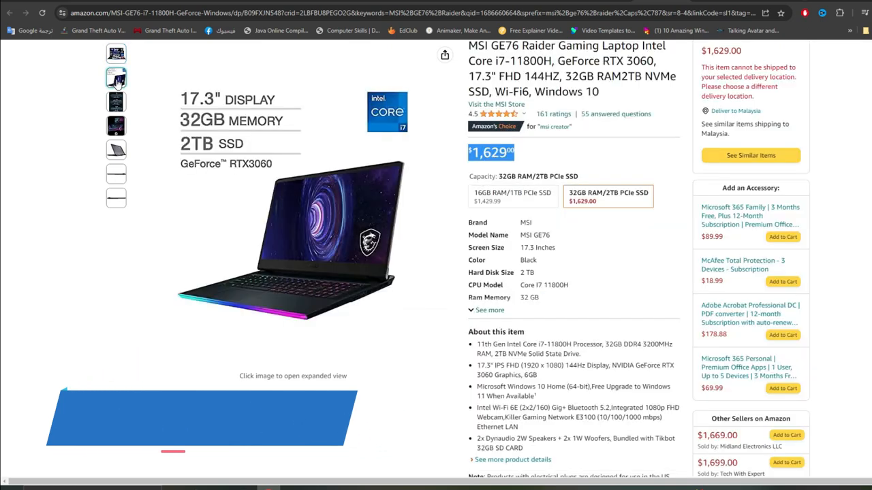
pyautogui.click(116, 101)
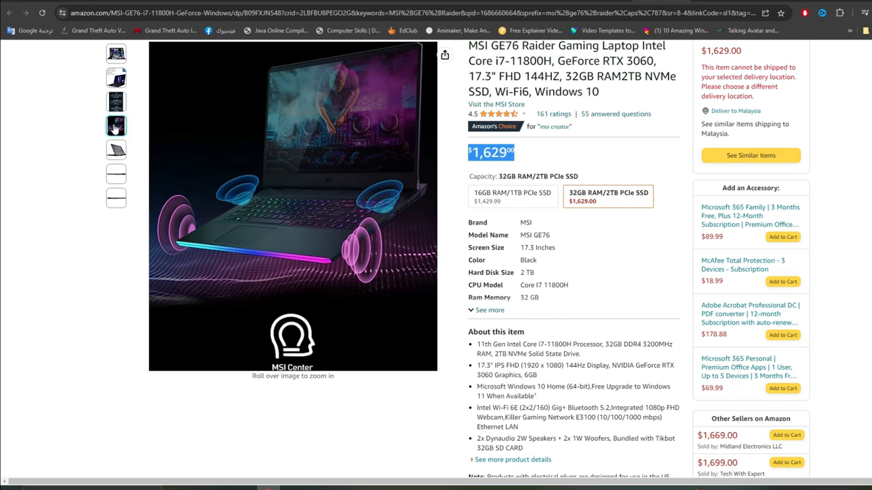
pyautogui.moveTo(114, 137)
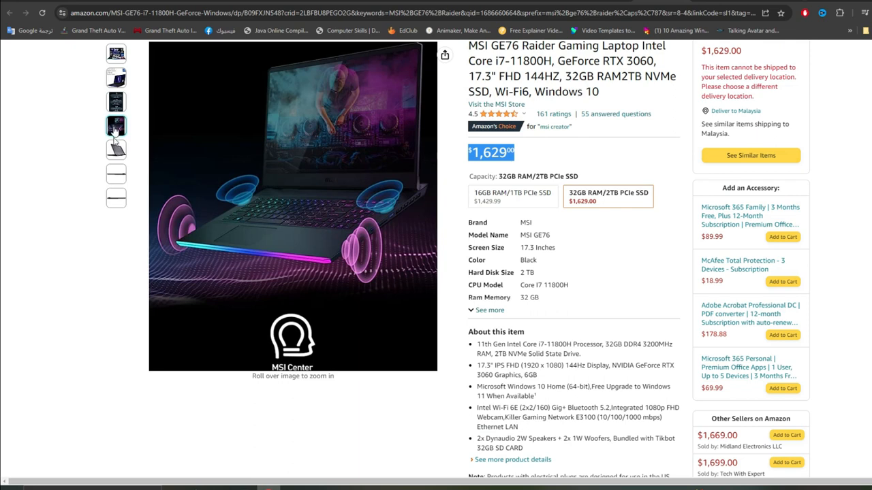
pyautogui.click(116, 150)
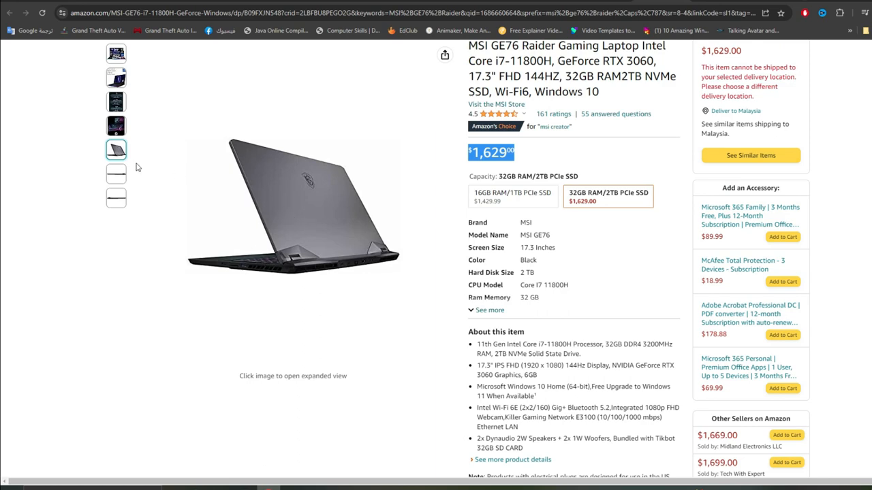
# Revisit the 144Hz spec, speaker and rear-view images, ending on the rear view, and move down the page
pyautogui.click(115, 198)
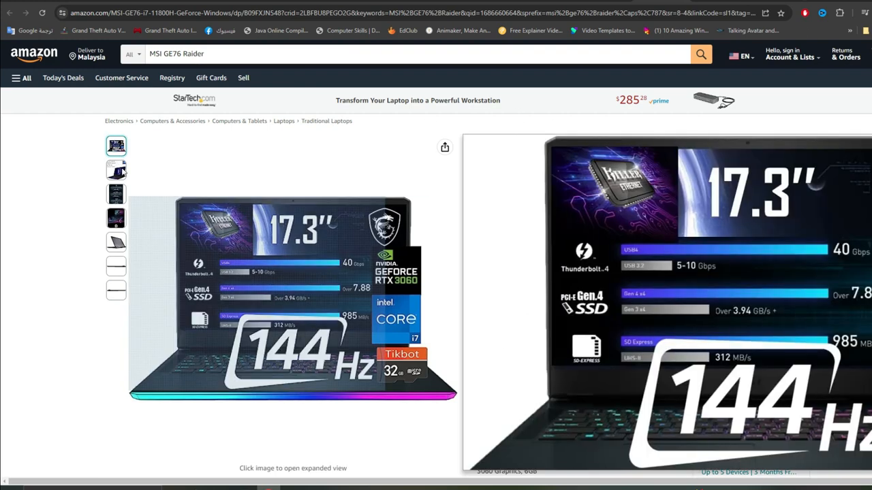
pyautogui.click(116, 218)
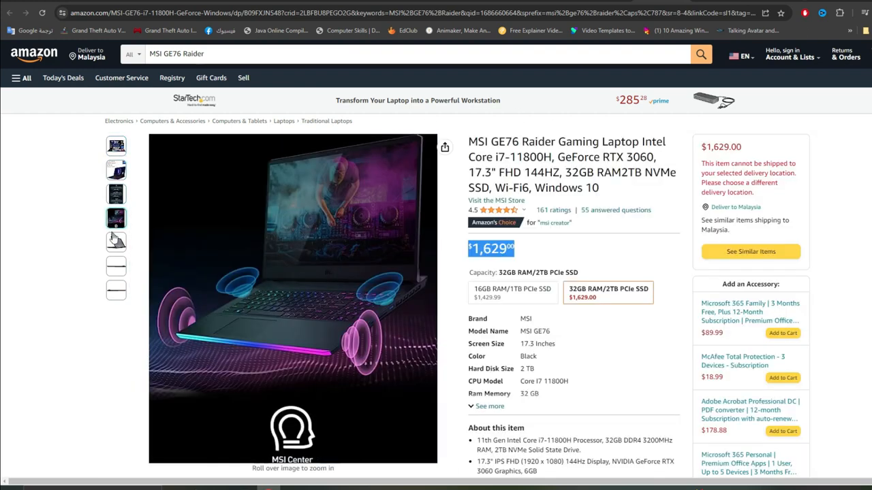
pyautogui.moveTo(313, 311)
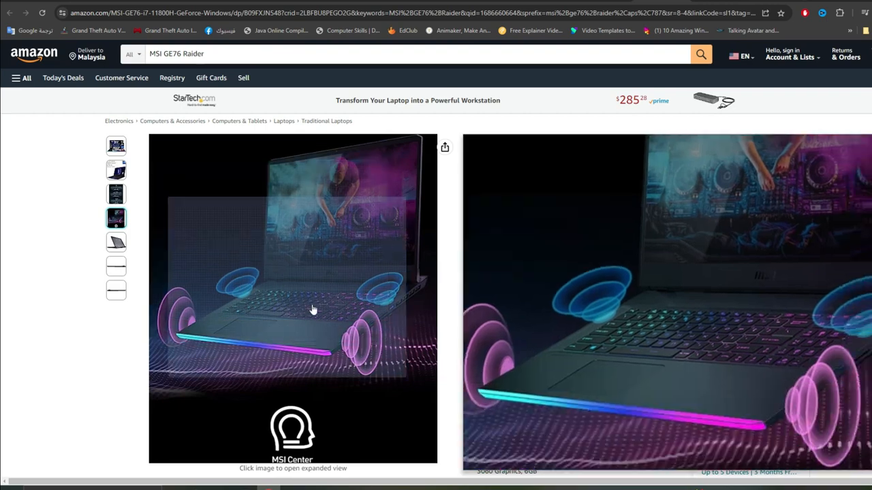
pyautogui.click(116, 243)
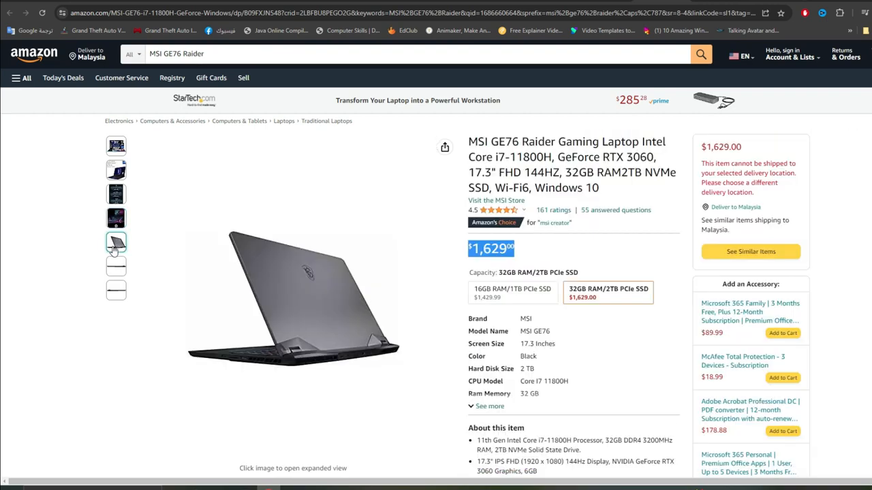
pyautogui.scroll(-3)
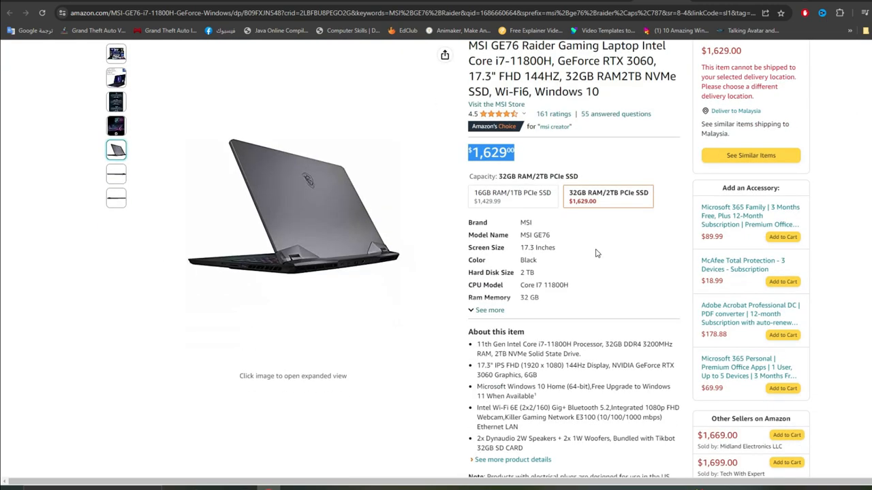
pyautogui.scroll(-3)
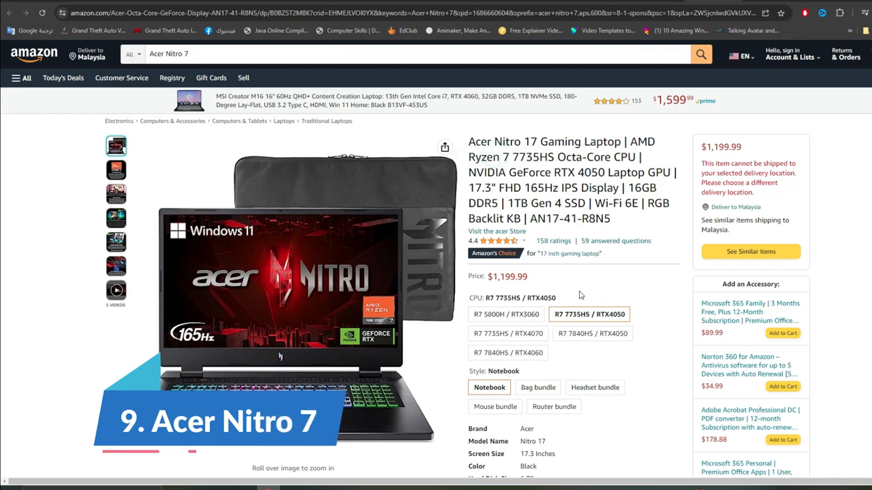
pyautogui.moveTo(656, 272)
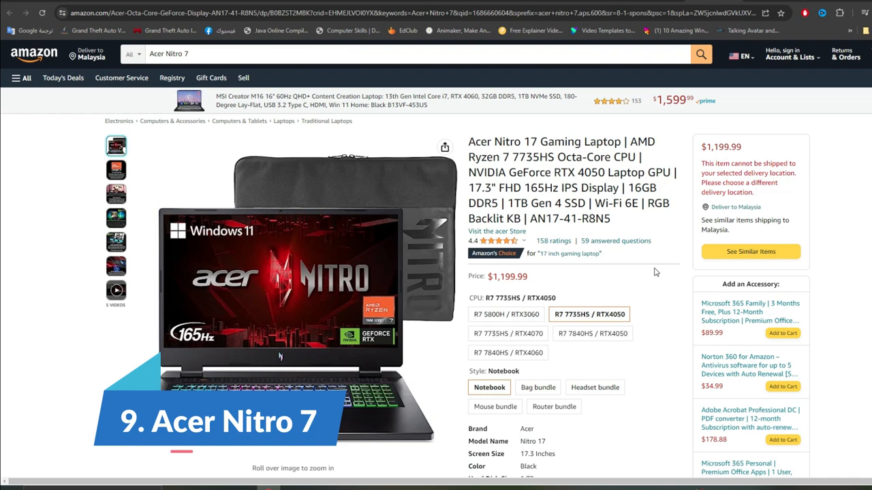
# View the Acer Nitro 17's NVIDIA Advanced Optimus and Killer Wi-Fi 6E images, then its product videos
pyautogui.scroll(-3)
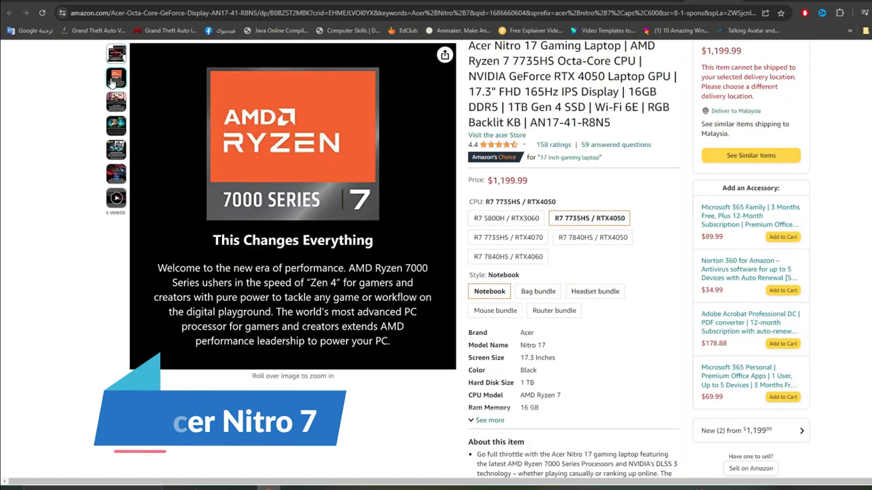
pyautogui.click(115, 103)
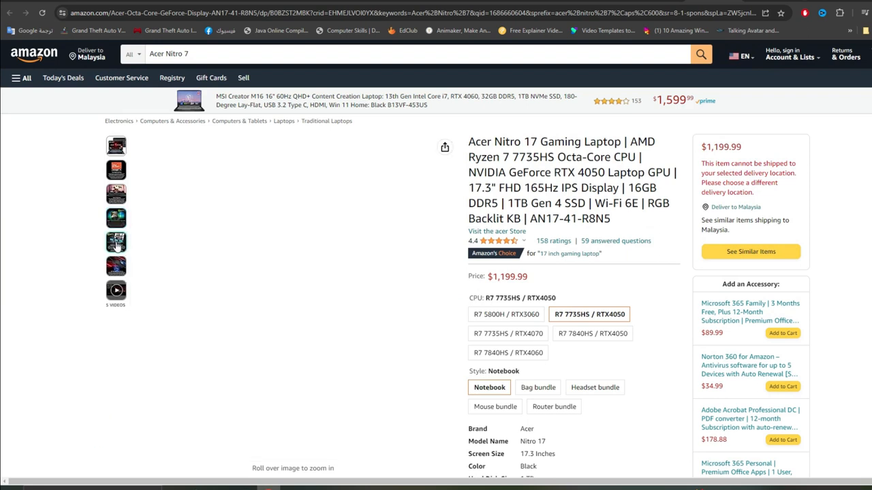
pyautogui.click(116, 243)
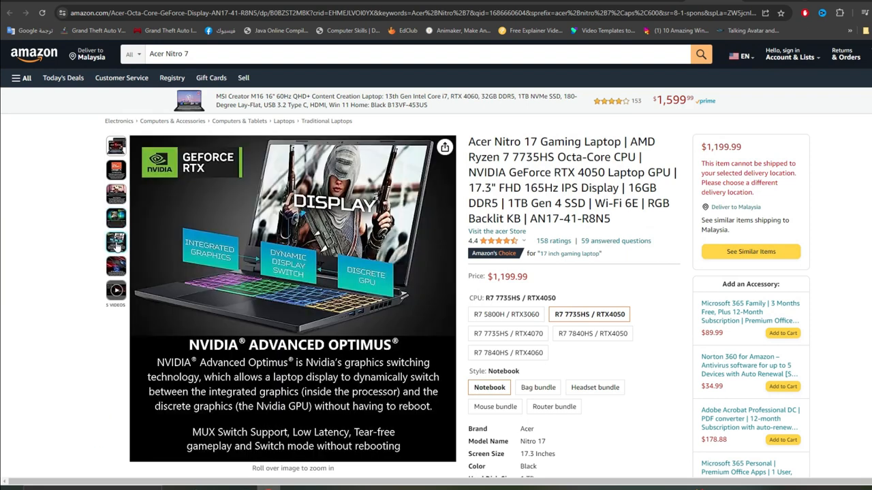
pyautogui.click(116, 266)
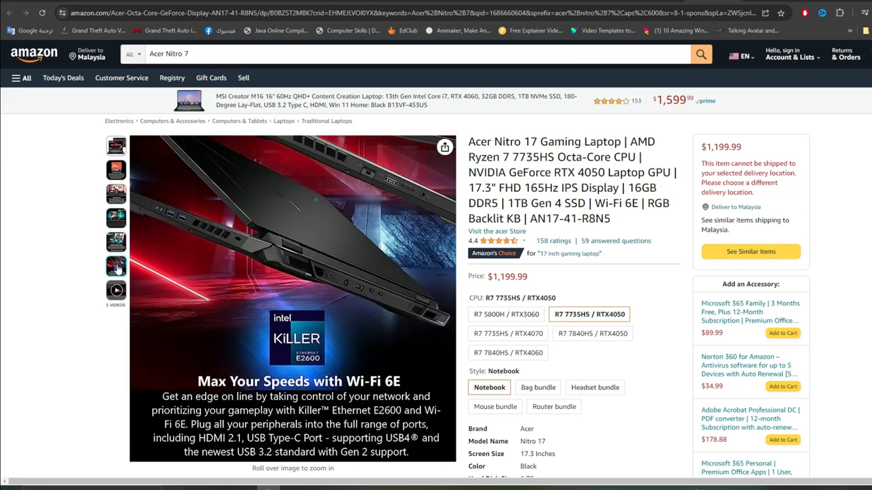
pyautogui.click(115, 288)
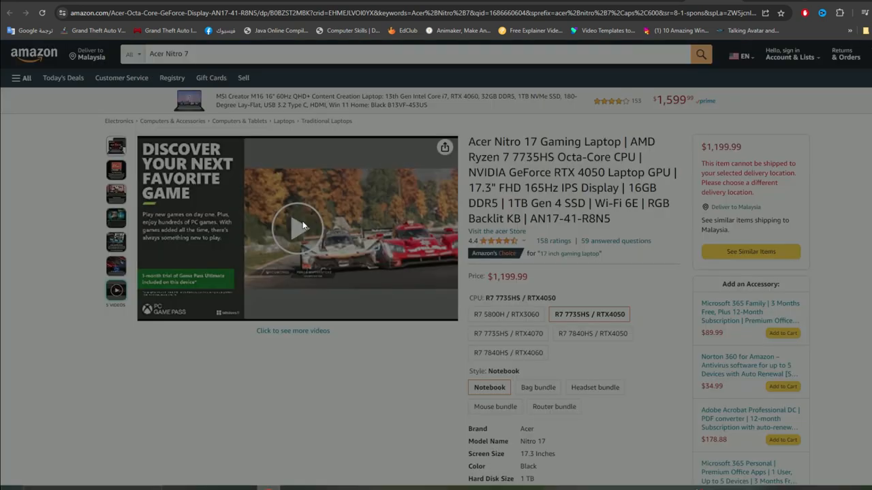
pyautogui.click(300, 226)
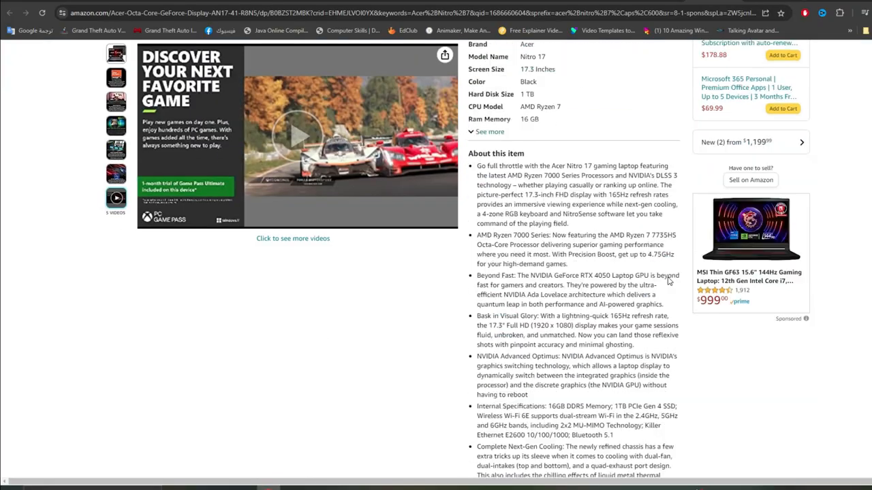
# Scroll past Compare with similar items and Videos to the From the manufacturer section
pyautogui.scroll(-3)
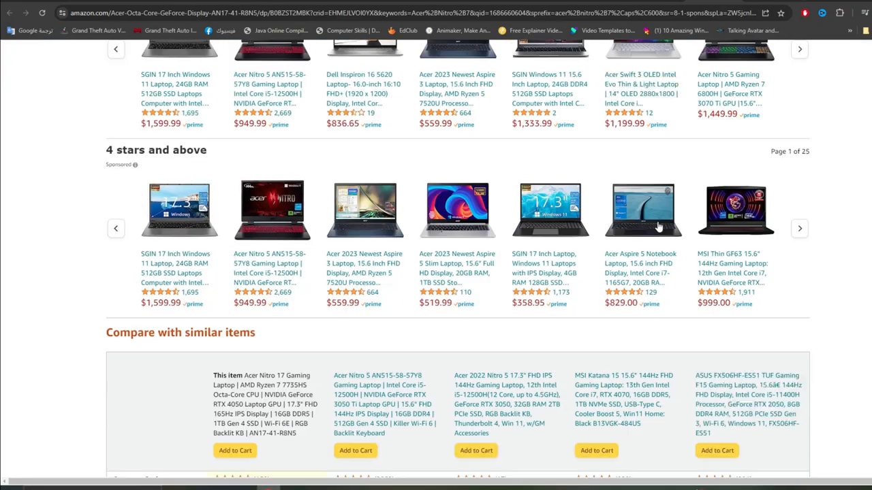
pyautogui.scroll(-3)
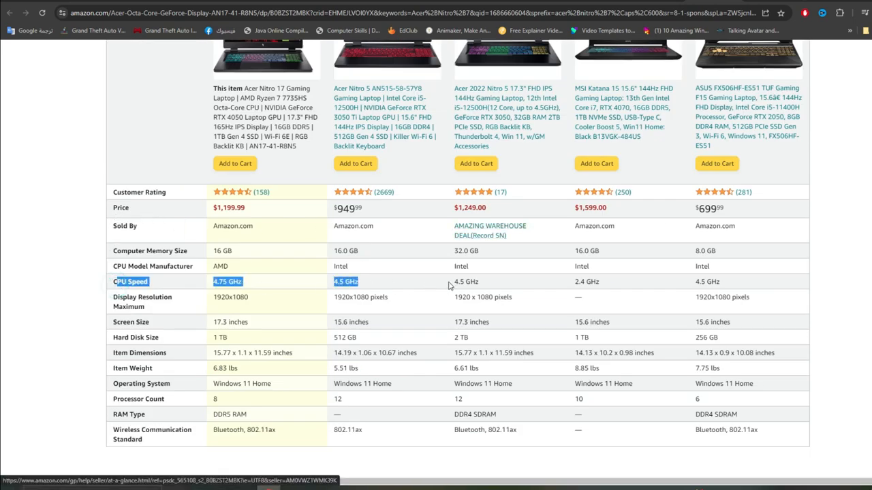
pyautogui.scroll(-3)
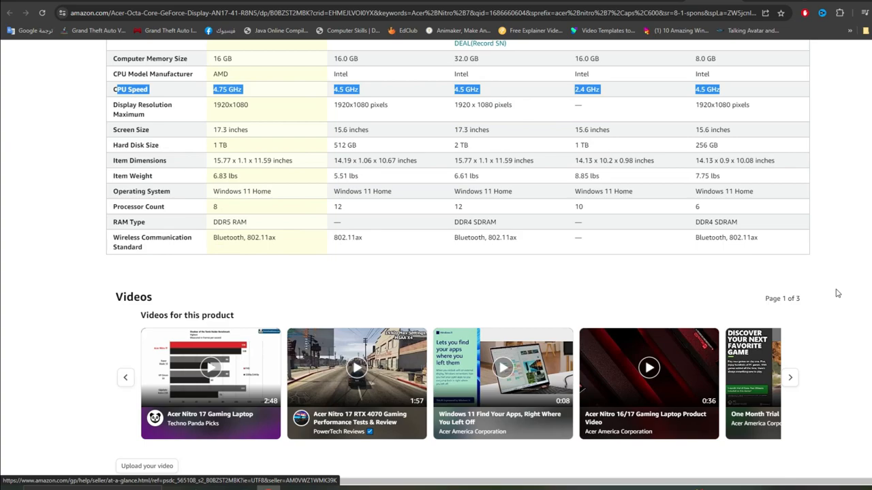
pyautogui.scroll(-3)
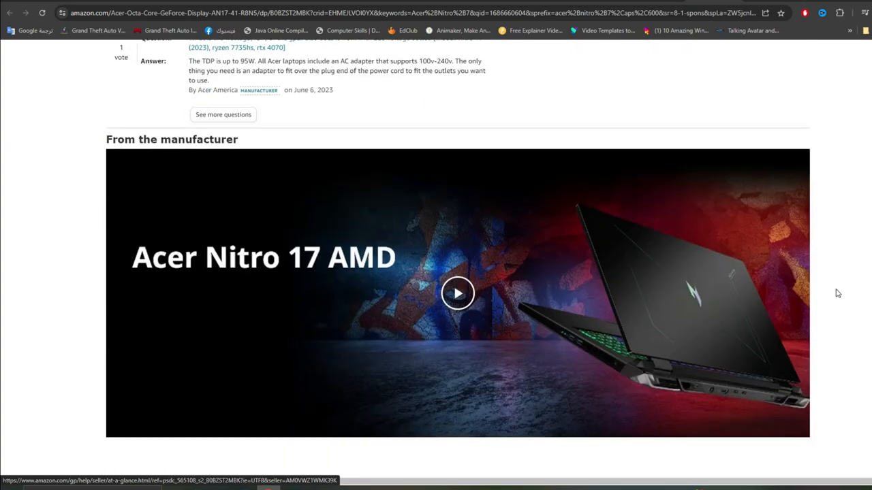
# Play and pause the Acer Nitro 17 AMD manufacturer video, then move to the next panels
pyautogui.click(458, 293)
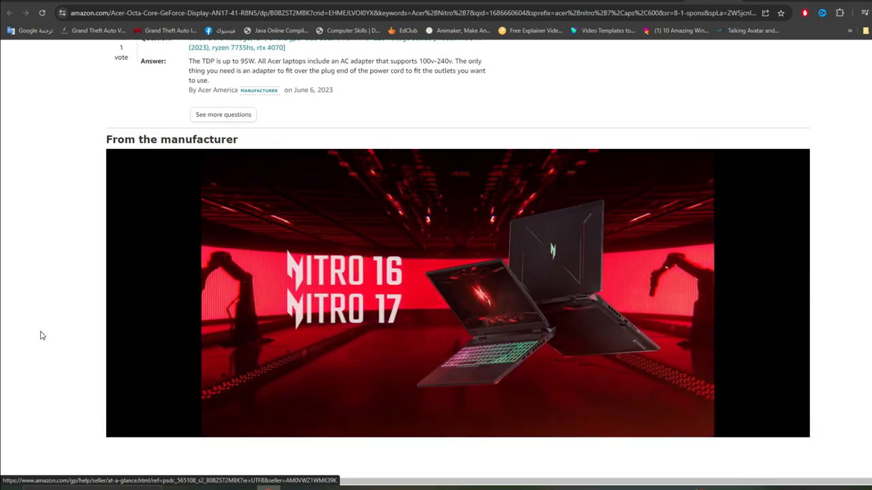
pyautogui.click(456, 292)
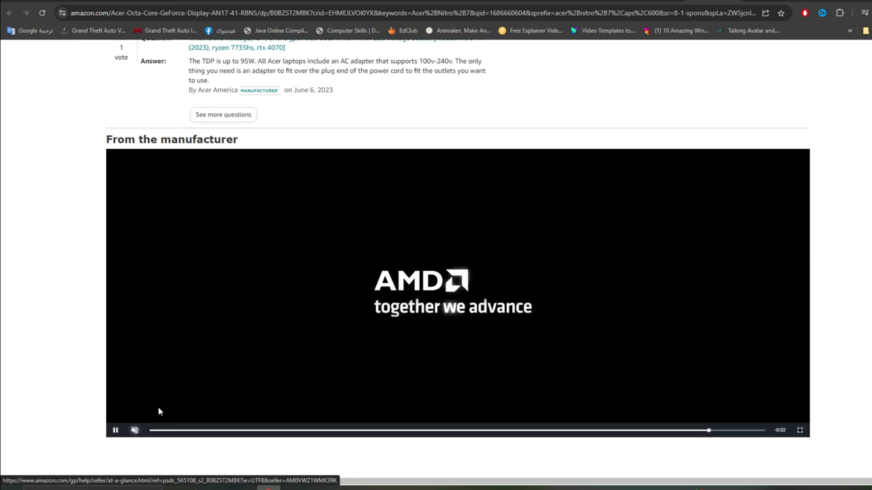
pyautogui.scroll(-3)
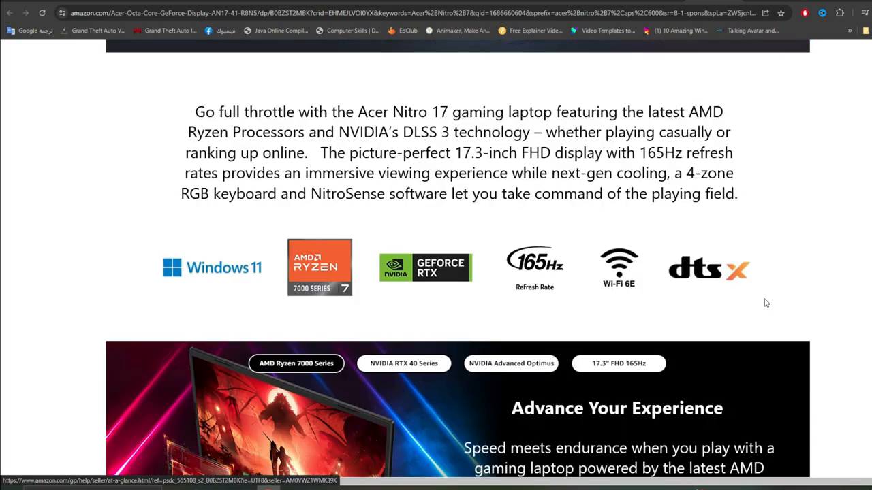
pyautogui.scroll(-3)
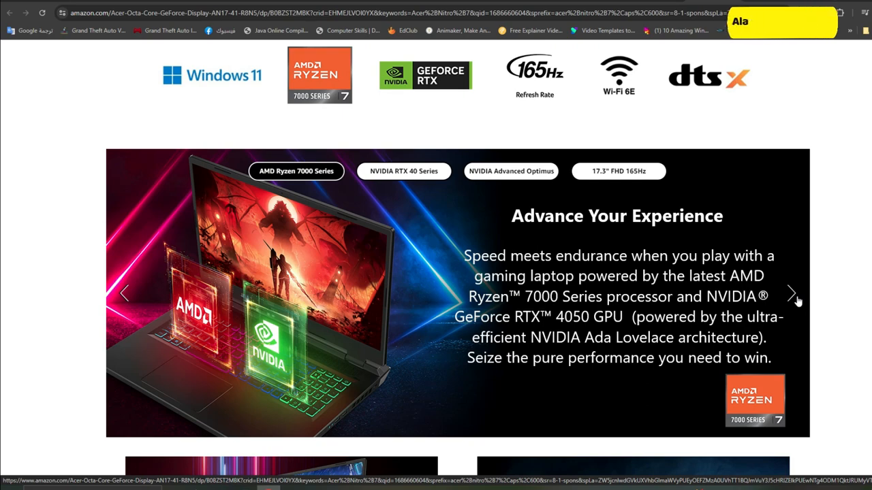
# Show the NVIDIA GeForce RTX 40 Series slide and continue to the connectivity, keyboard and DTS sound panels
pyautogui.click(793, 293)
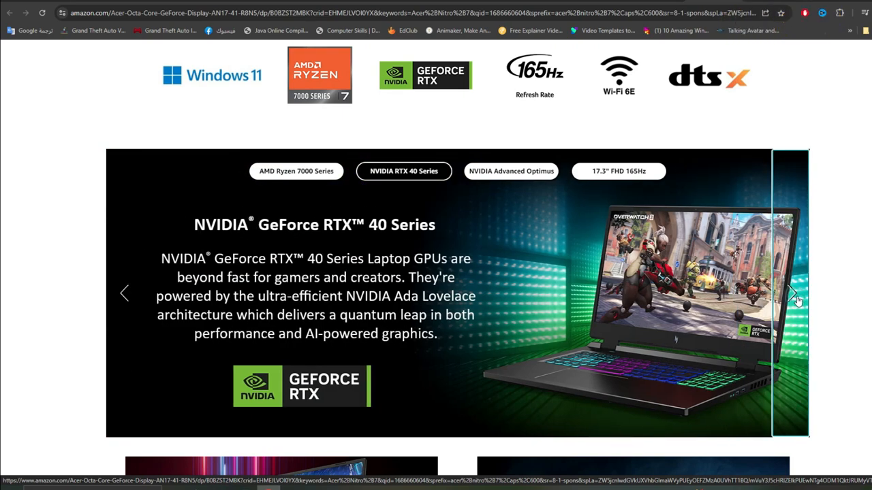
pyautogui.scroll(-3)
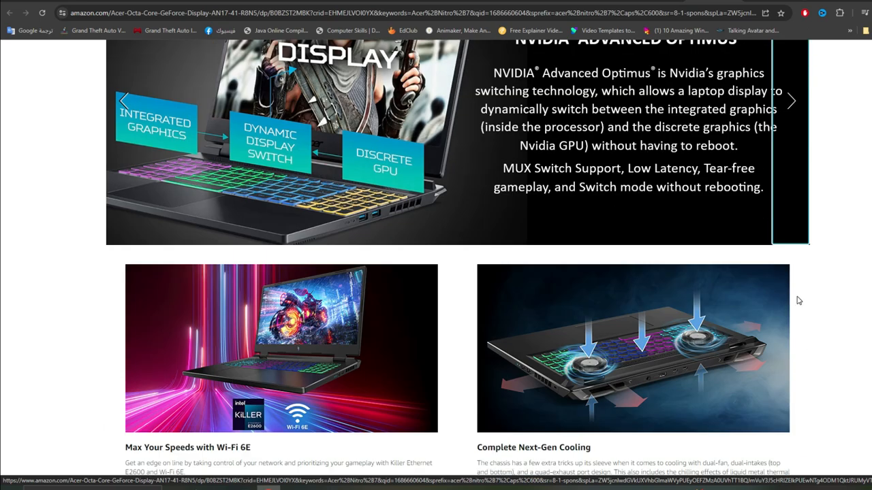
pyautogui.scroll(-3)
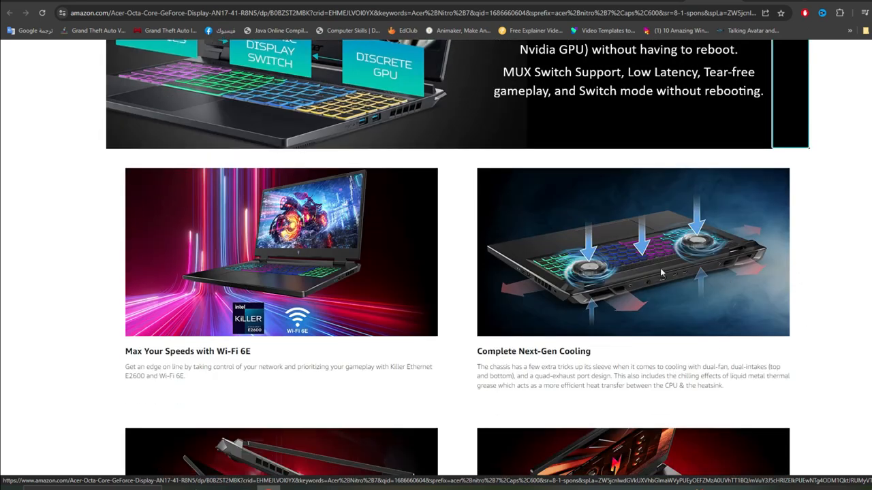
pyautogui.scroll(-3)
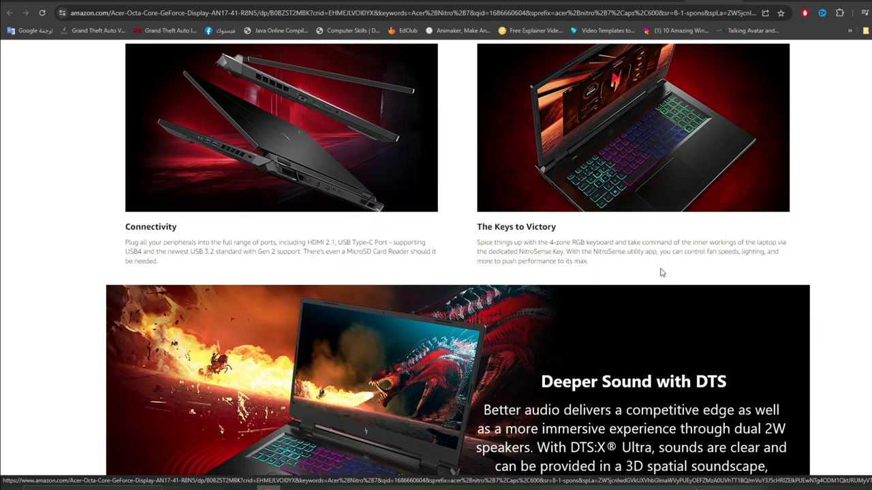
# Highlight the Technical Details heading and scroll through Other Technical Details to the Product Description
pyautogui.scroll(-3)
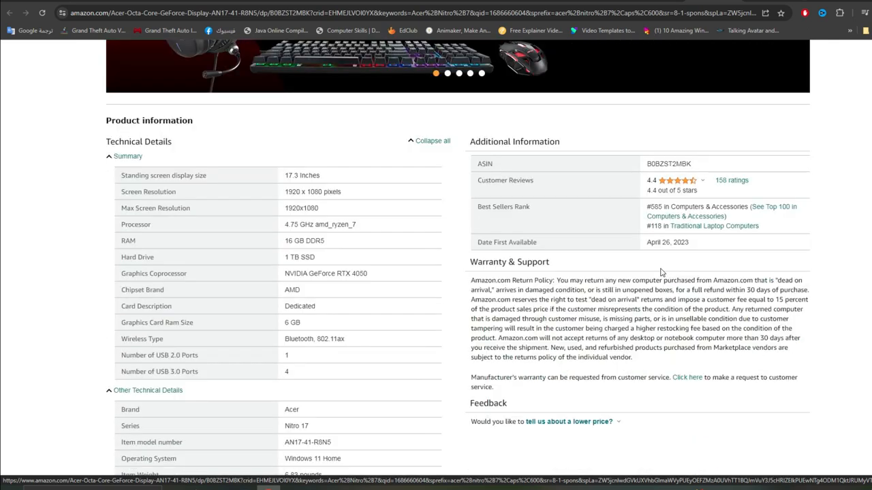
pyautogui.moveTo(112, 308)
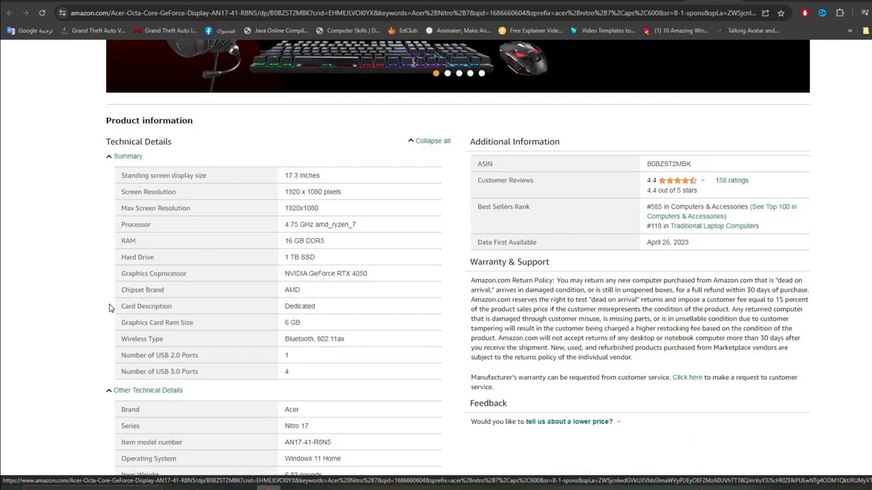
pyautogui.doubleClick(139, 140)
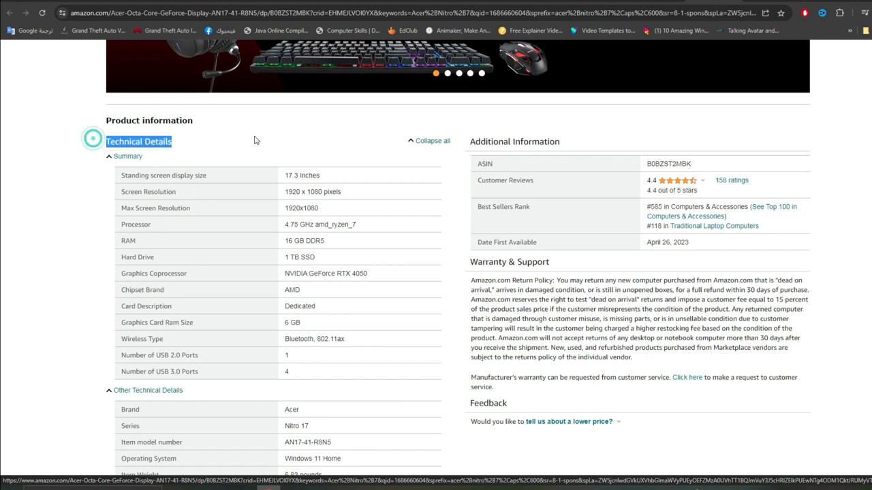
pyautogui.scroll(-3)
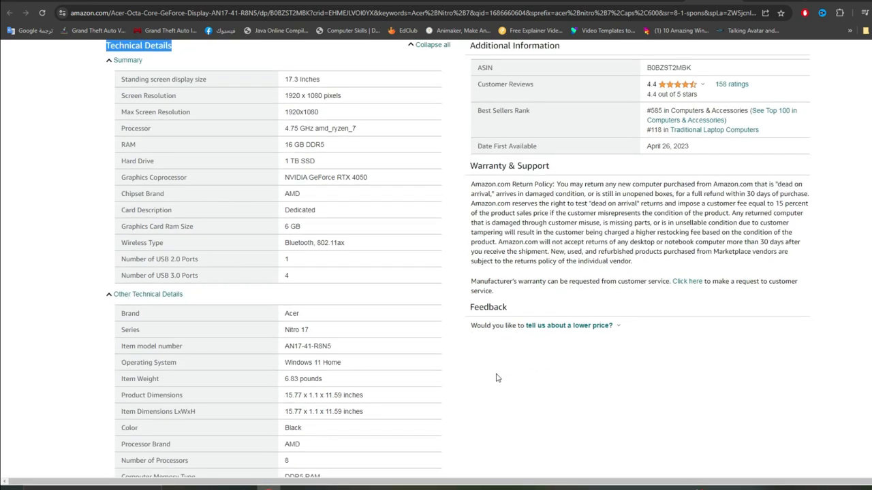
pyautogui.scroll(-3)
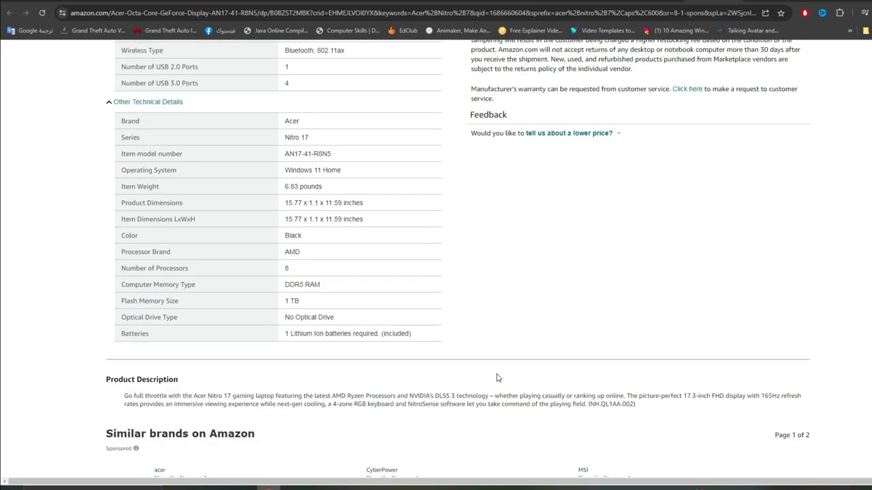
pyautogui.scroll(-3)
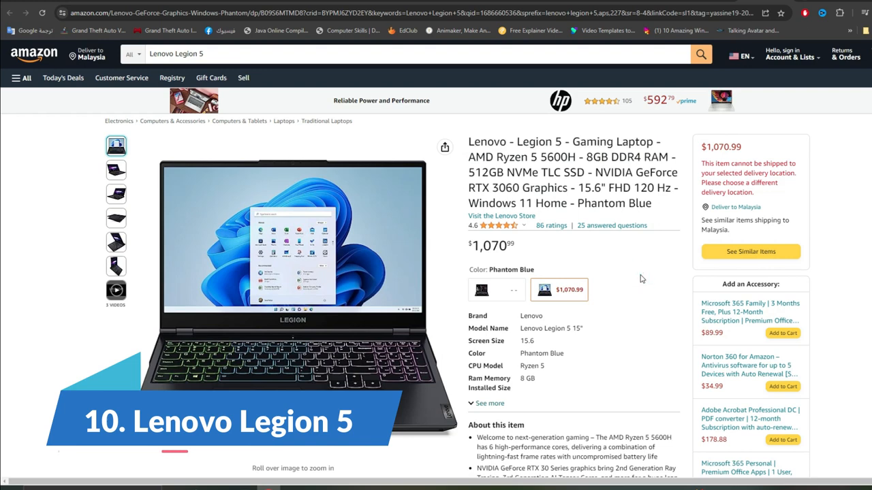
# View the Legion 5 gallery photos, including the closed-lid and angled side shots
pyautogui.scroll(-3)
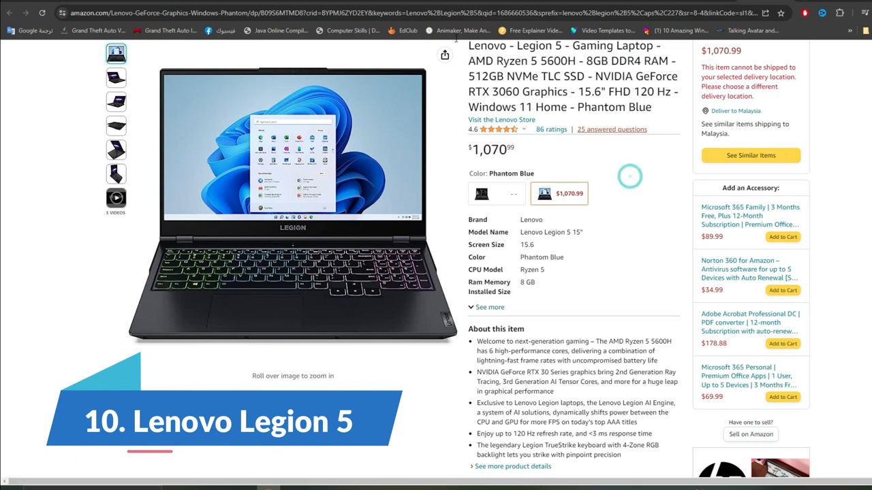
pyautogui.click(115, 77)
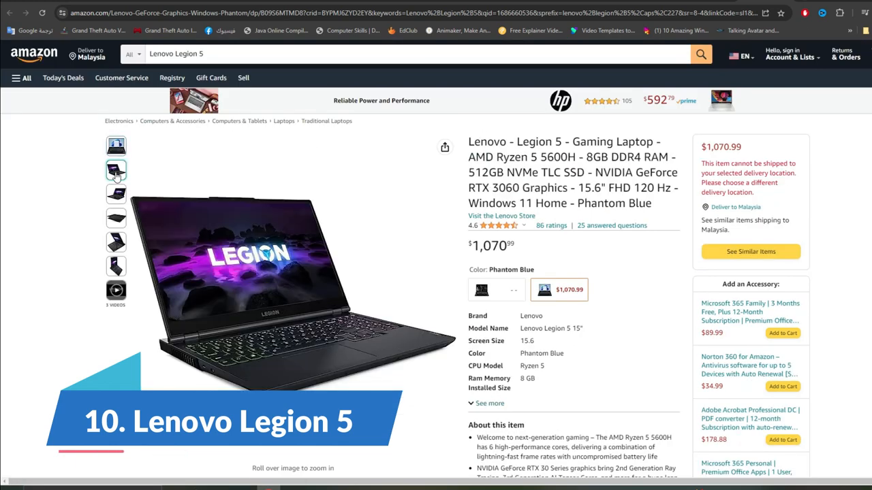
pyautogui.click(116, 193)
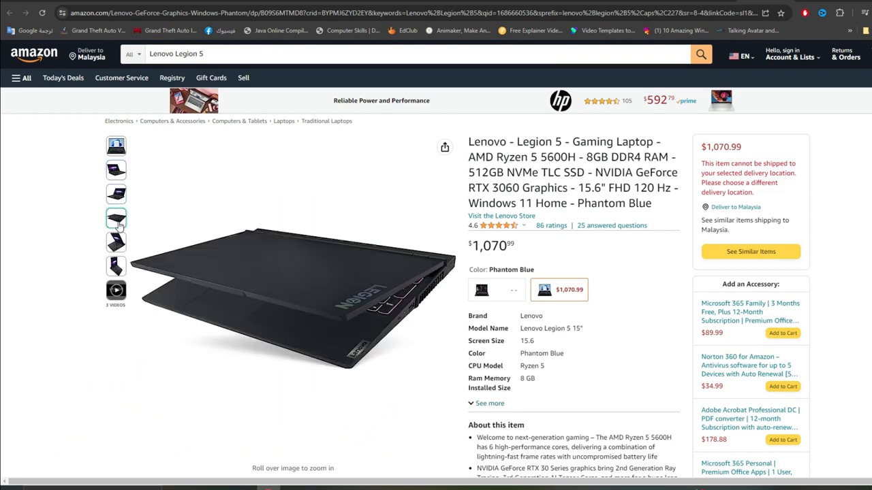
pyautogui.click(115, 242)
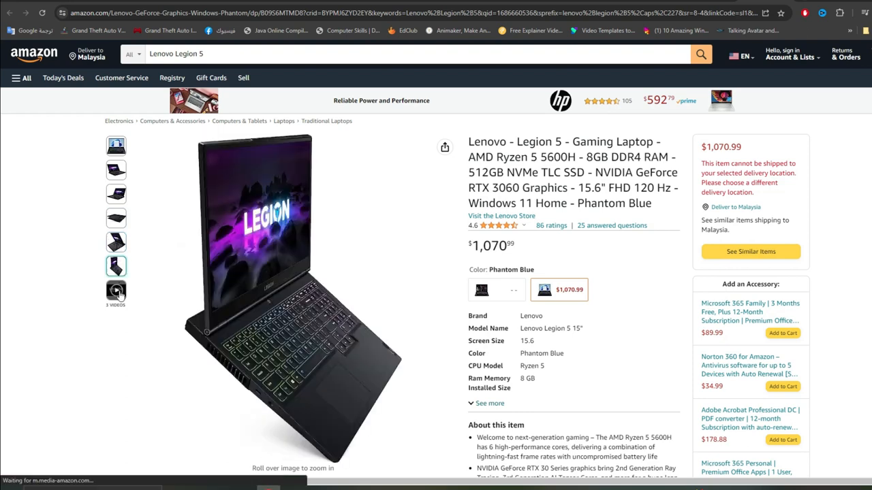
# Play the Legion by Lenovo promotional video from the gallery
pyautogui.click(116, 291)
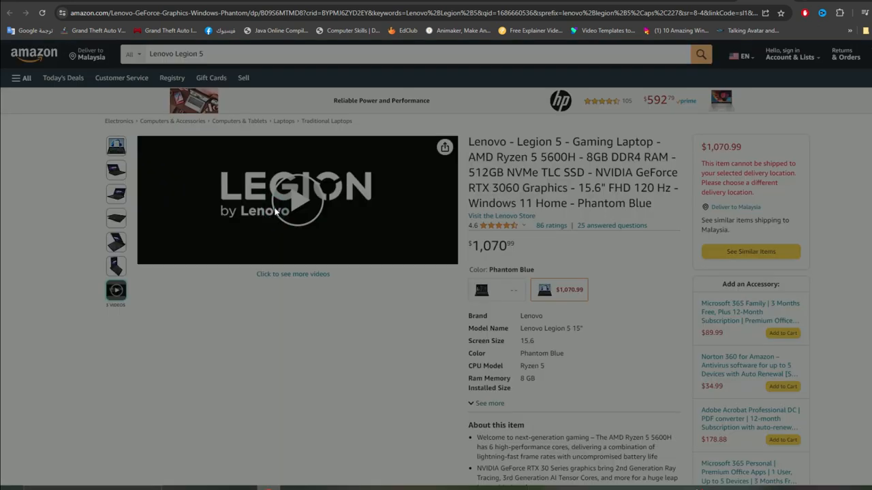
pyautogui.click(297, 200)
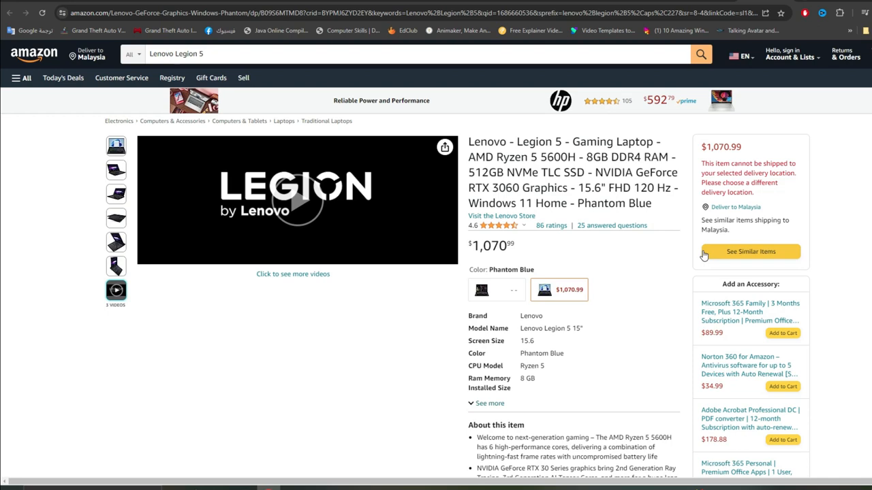
# Expand the Legion 5's full key specs list via 'See more'
pyautogui.scroll(-3)
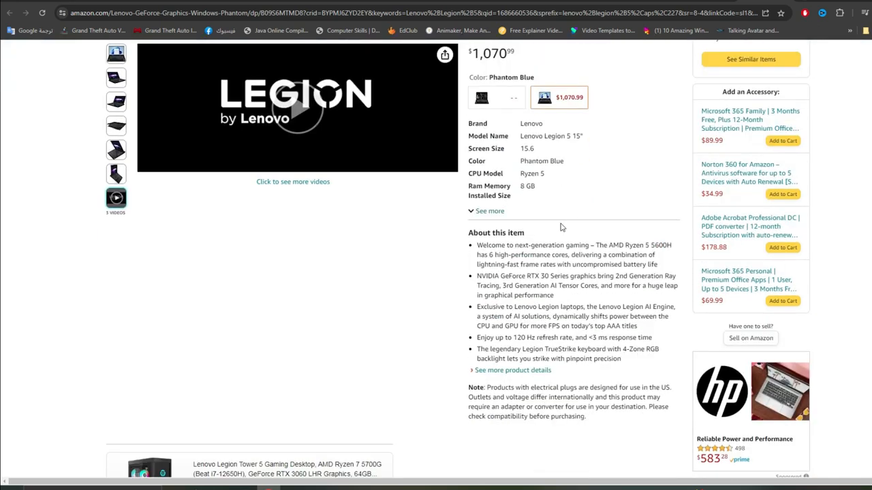
pyautogui.click(490, 209)
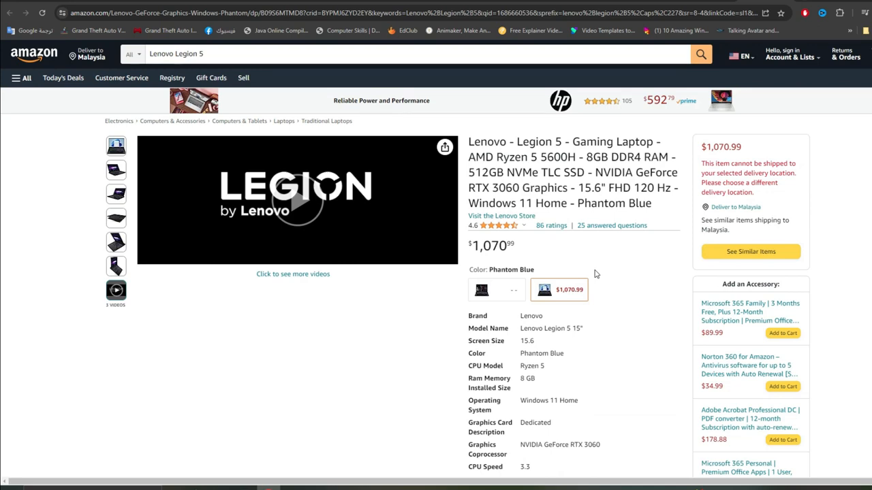
pyautogui.moveTo(498, 289)
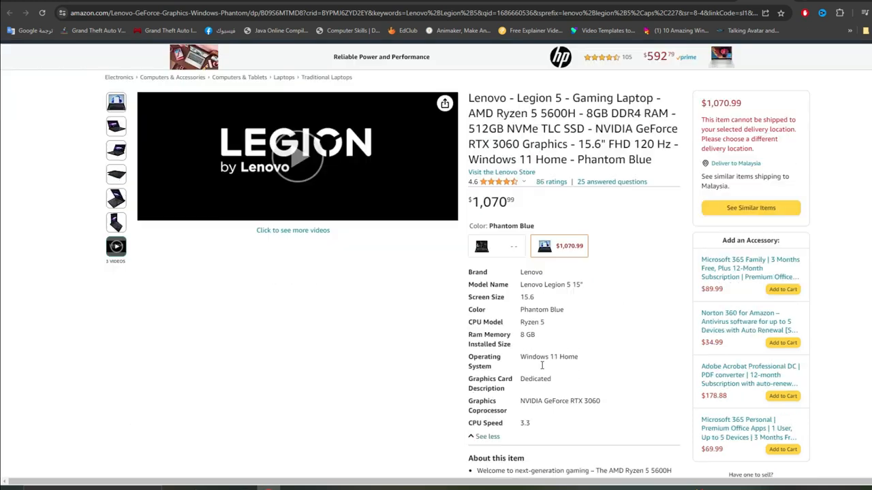
# Highlight the CPU Model row showing Ryzen 5
pyautogui.scroll(-3)
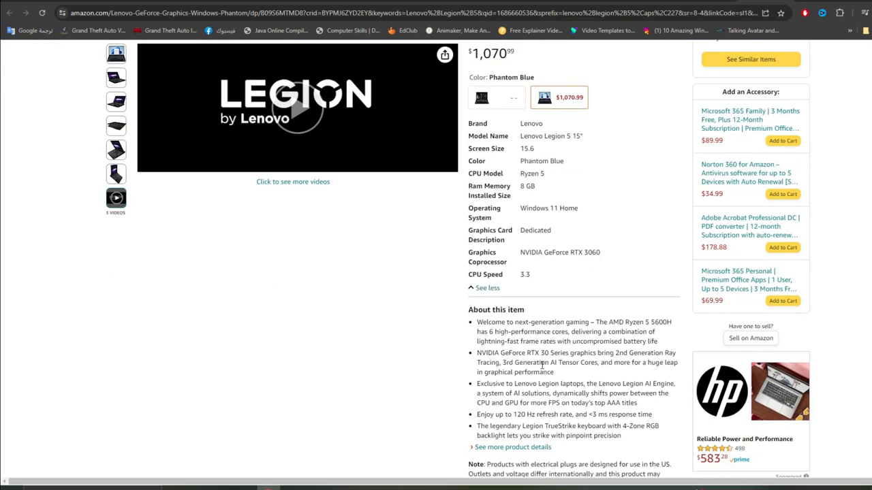
pyautogui.doubleClick(532, 173)
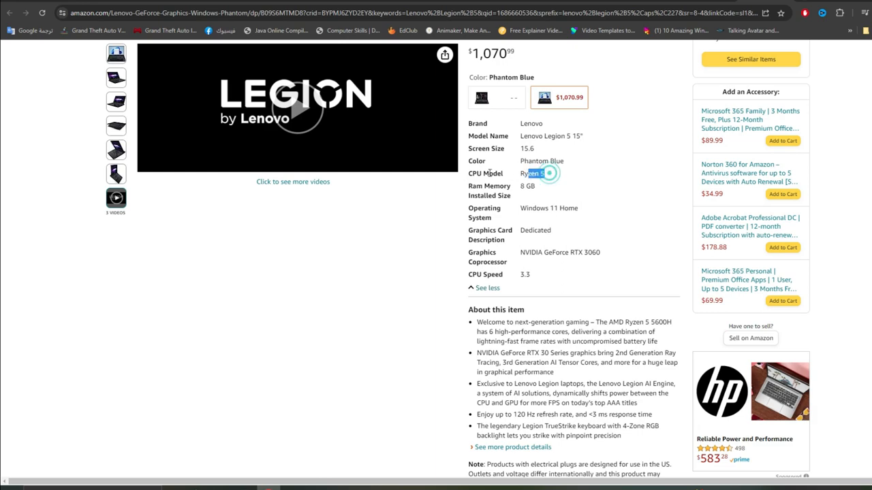
pyautogui.doubleClick(532, 173)
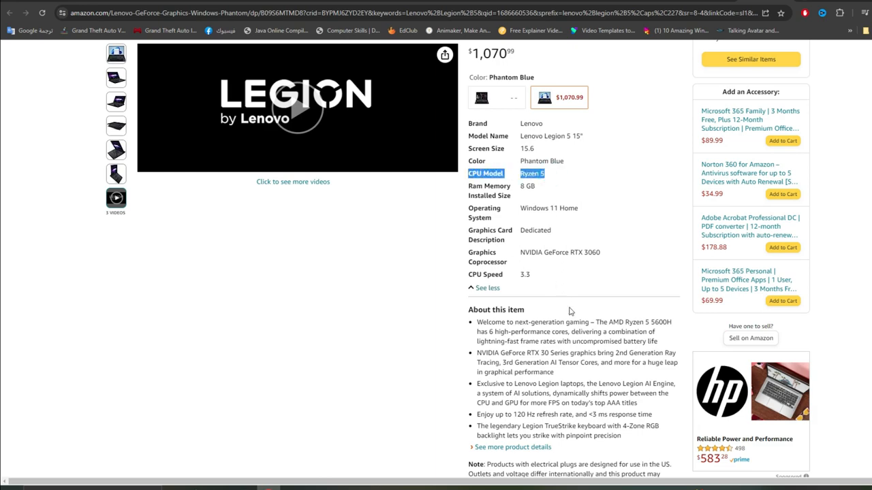
# Scroll past Frequently bought together and related products to the Compare with similar items table
pyautogui.scroll(-3)
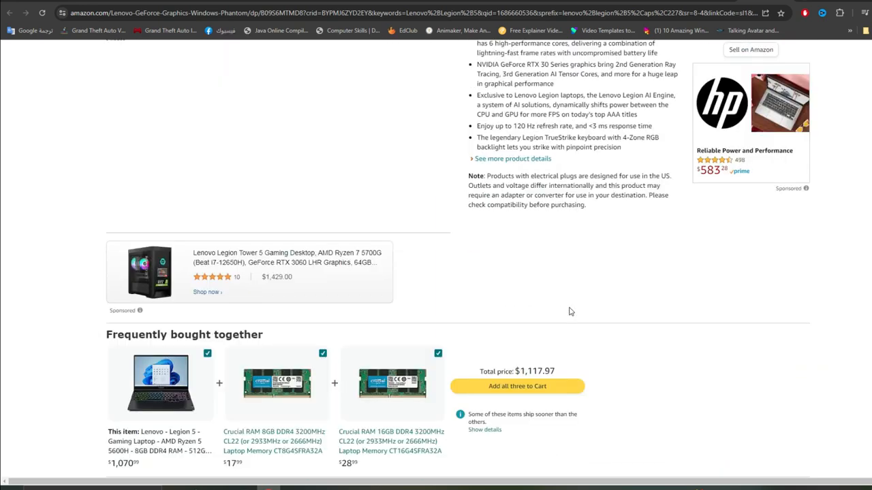
pyautogui.scroll(-3)
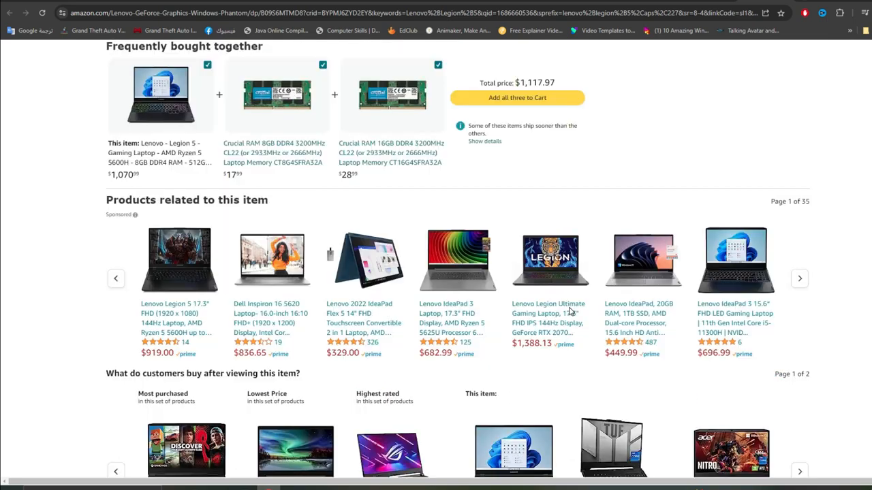
pyautogui.scroll(-3)
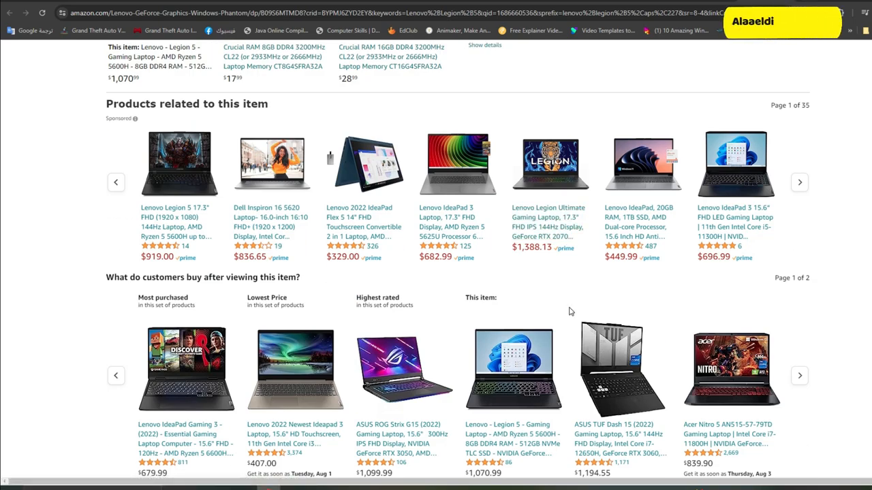
pyautogui.scroll(-3)
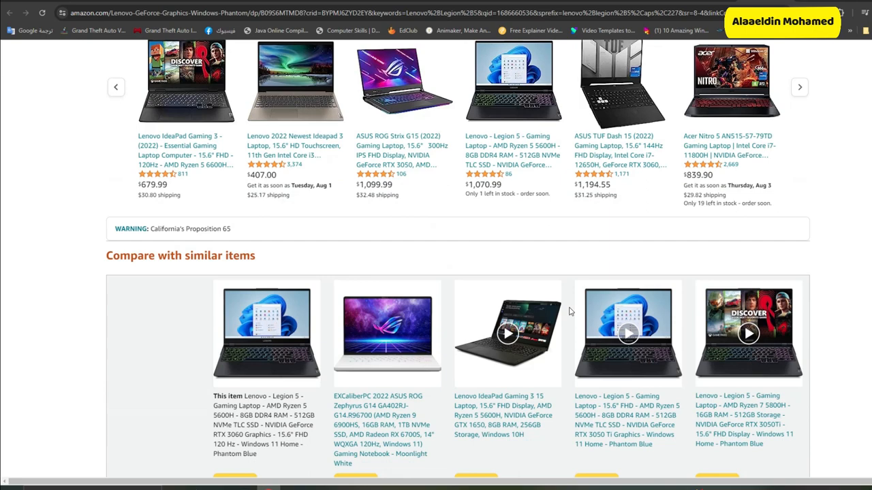
pyautogui.scroll(-3)
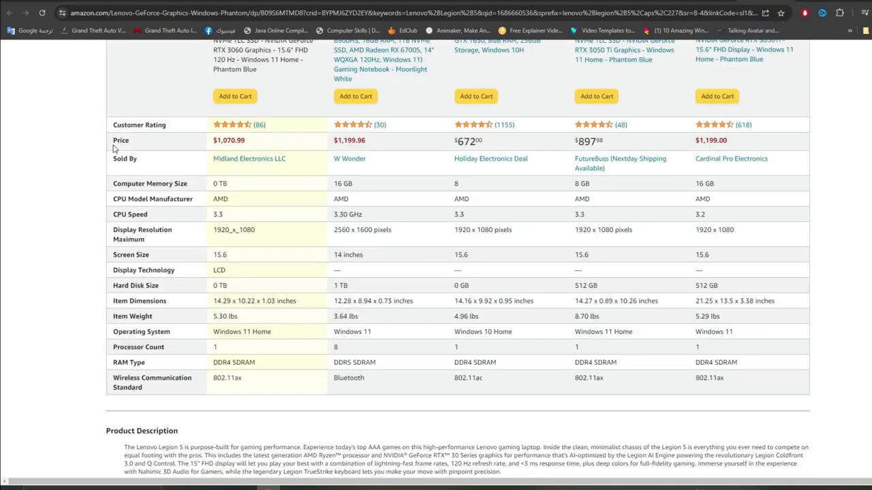